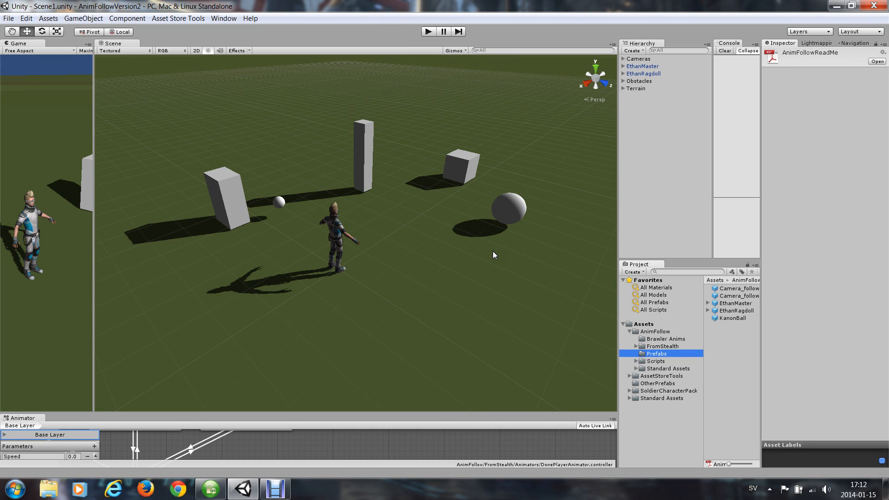
Run the demo scene so the cube knocks the character over, then stop playback.
click(428, 31)
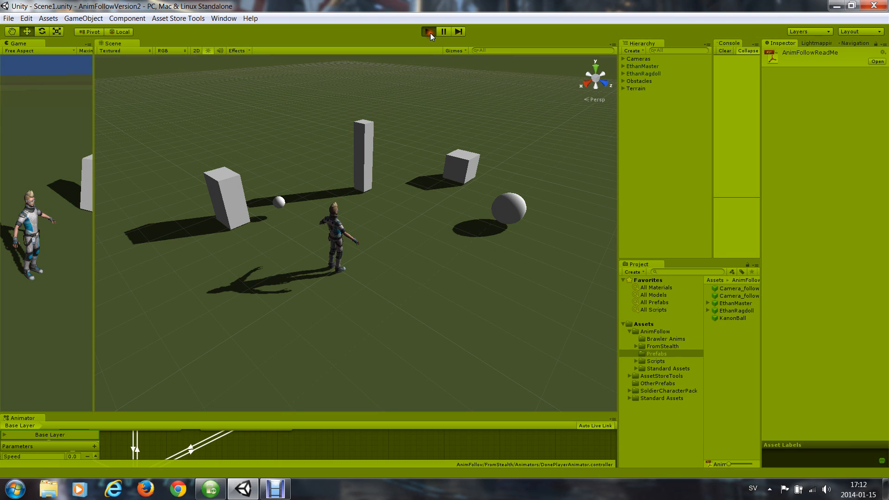
click(427, 32)
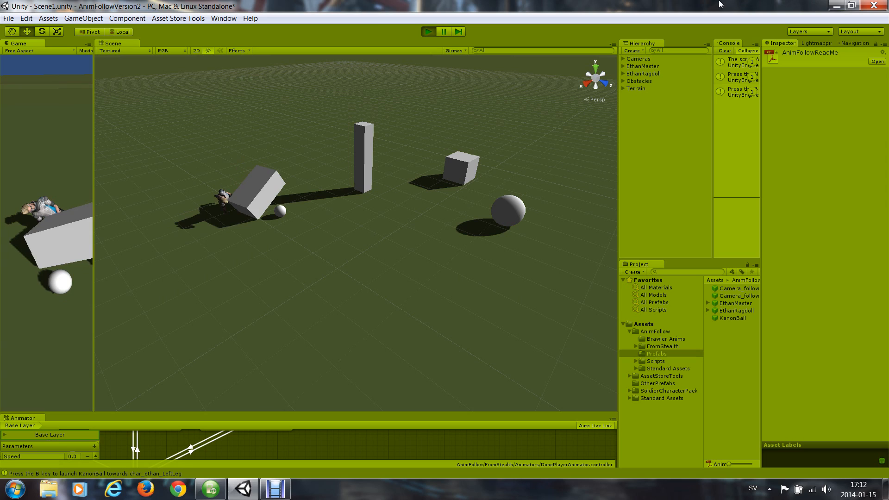
click(428, 31)
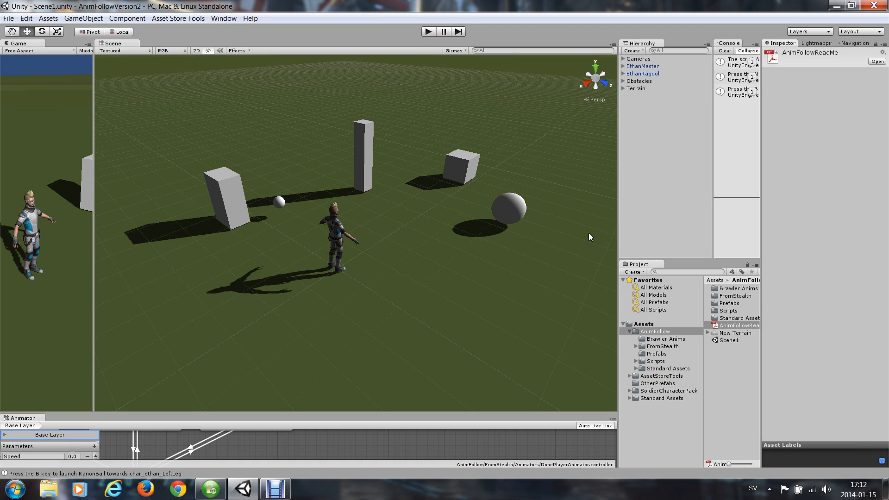
mouse_move(597, 244)
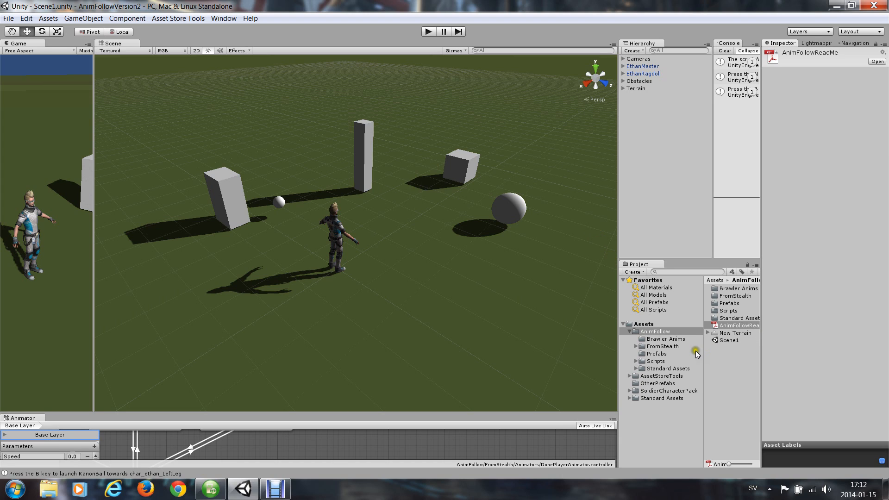
Duplicate EthanMaster, move the copy beside the original and rename it EthanMaster2.
click(643, 66)
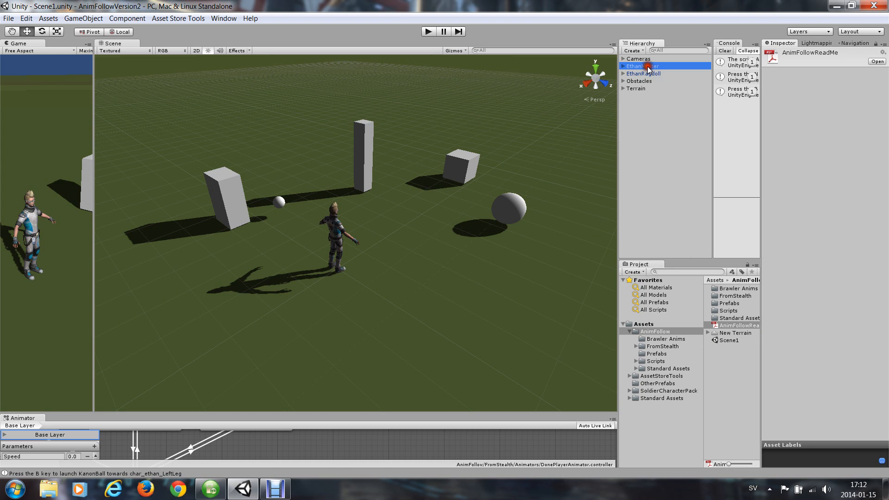
click(643, 66)
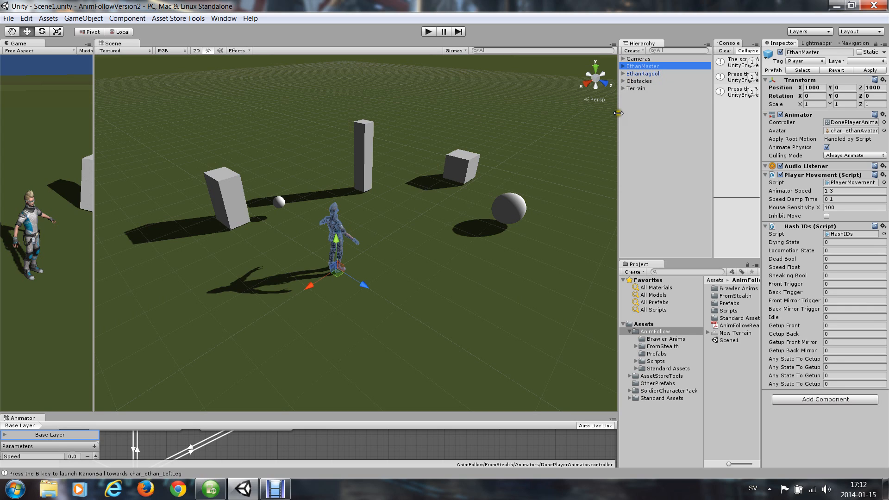
mouse_move(612, 149)
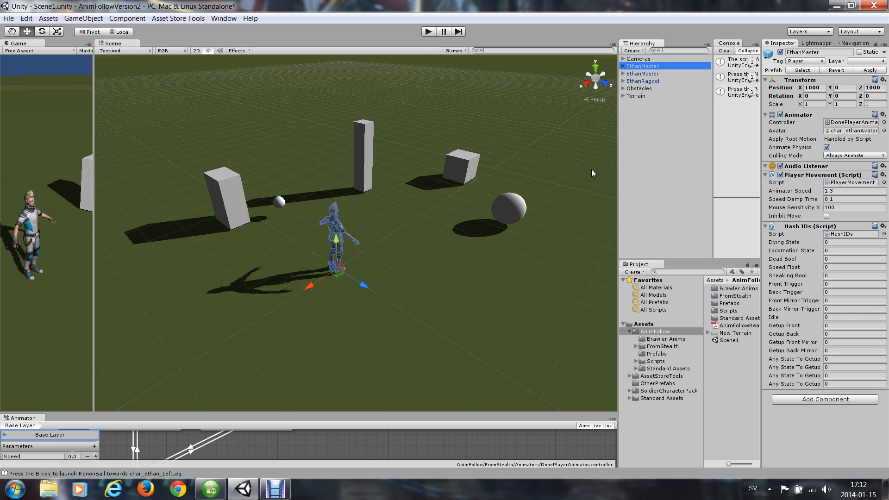
mouse_move(362, 286)
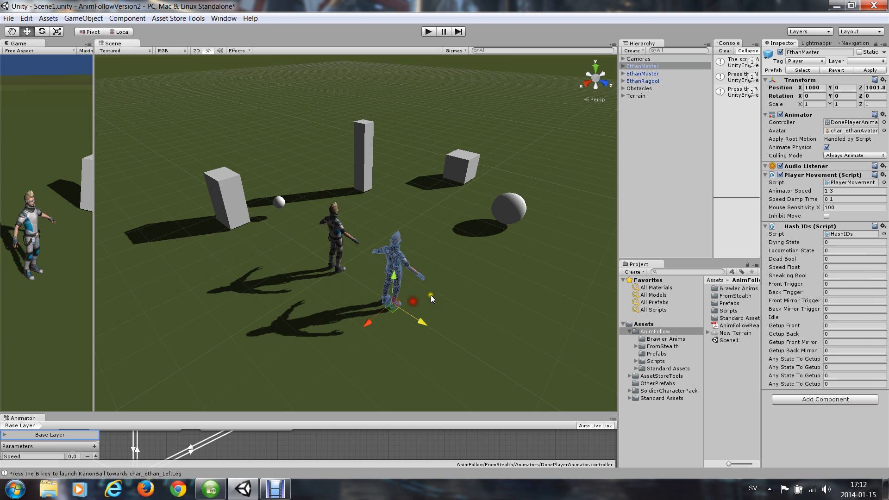
mouse_move(481, 283)
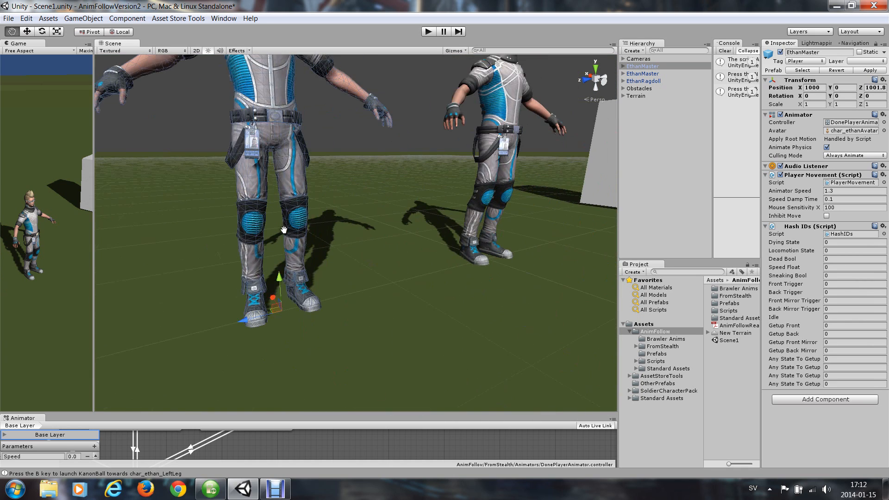
scroll(down, 3)
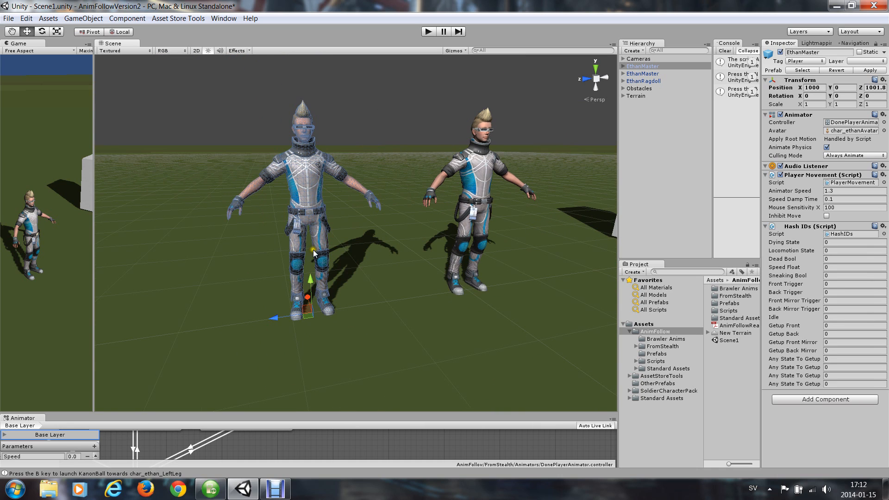
mouse_move(361, 235)
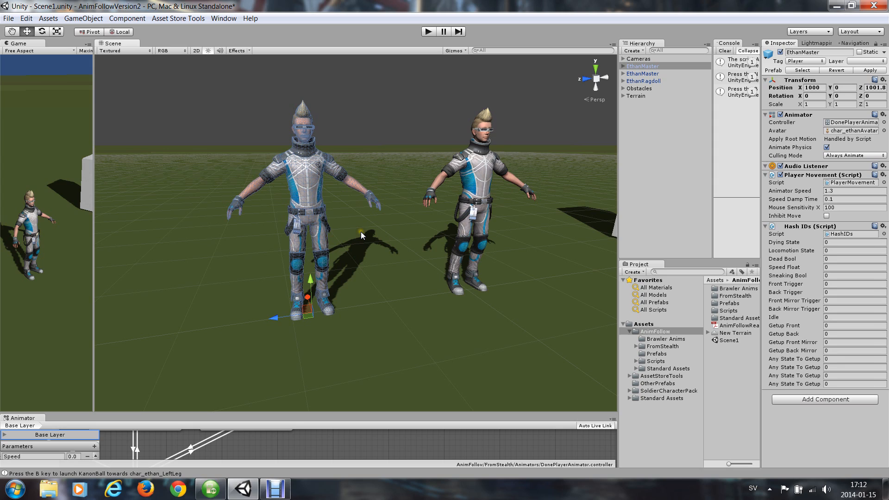
click(641, 66)
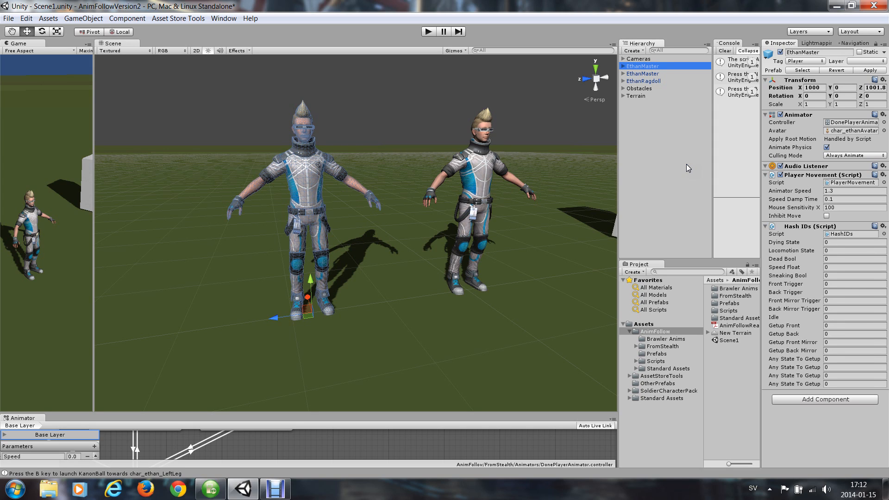
double_click(803, 51)
text(2)
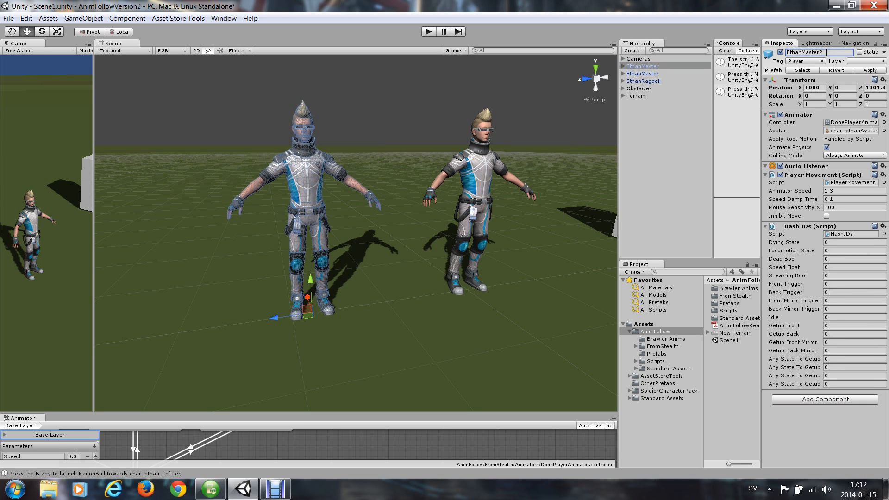
click(644, 73)
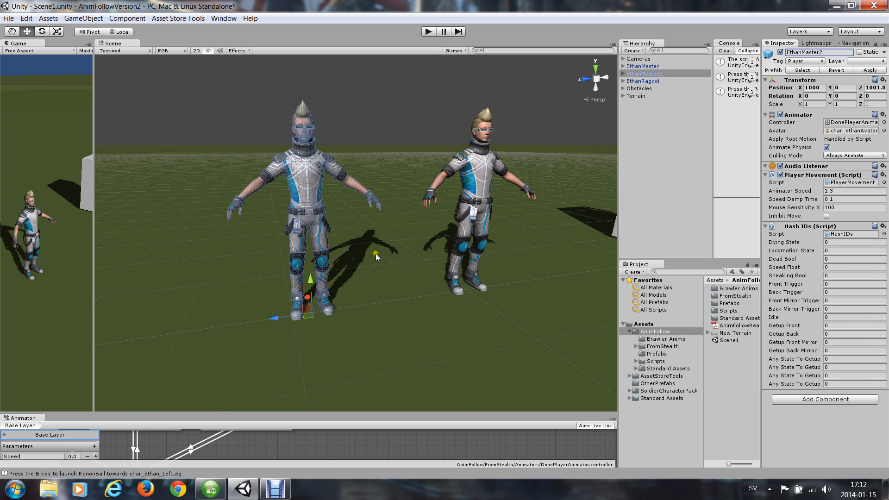
click(428, 31)
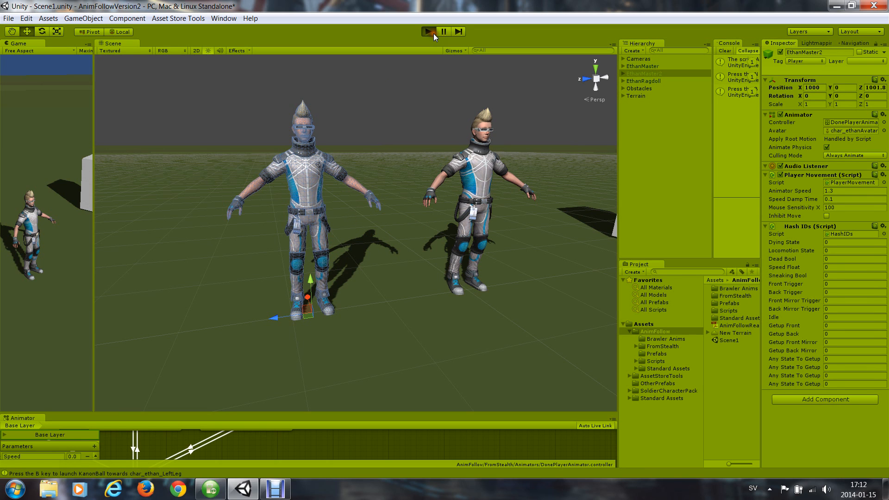
click(427, 31)
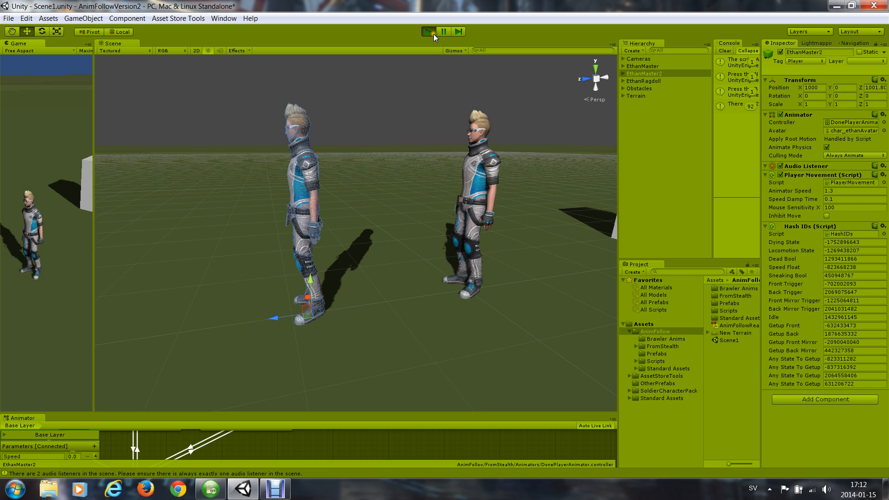
click(427, 31)
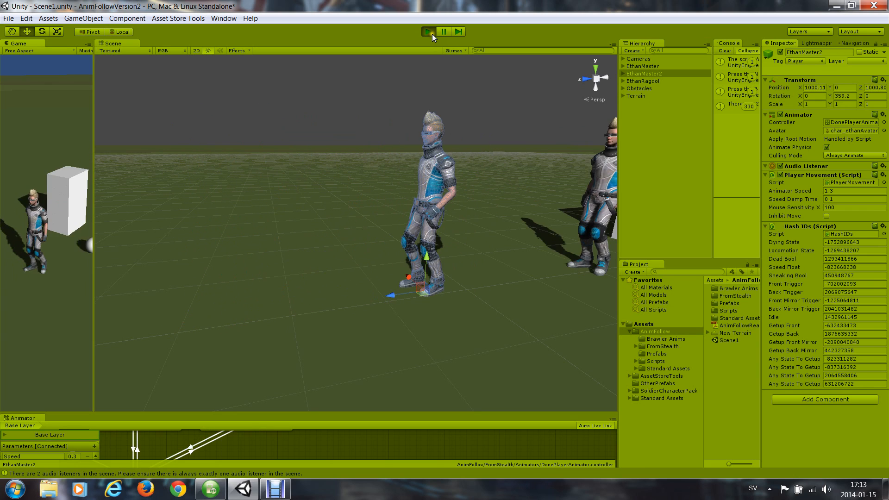
click(427, 31)
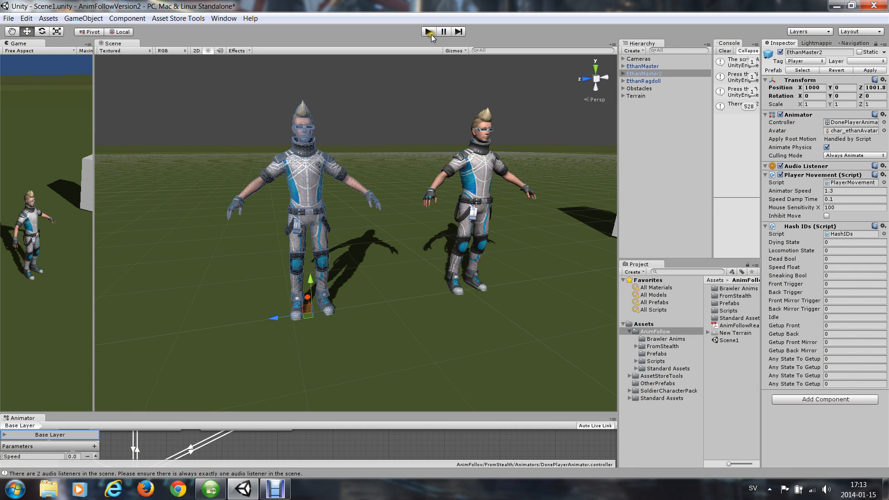
click(427, 31)
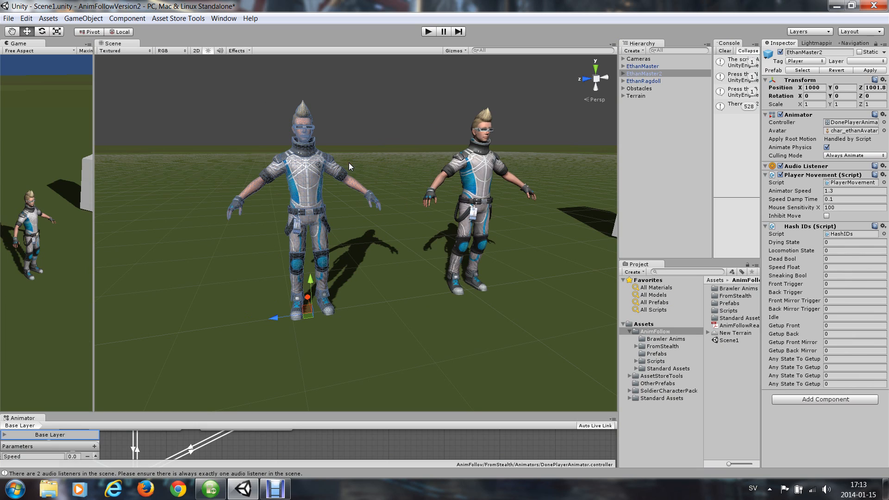
mouse_move(372, 171)
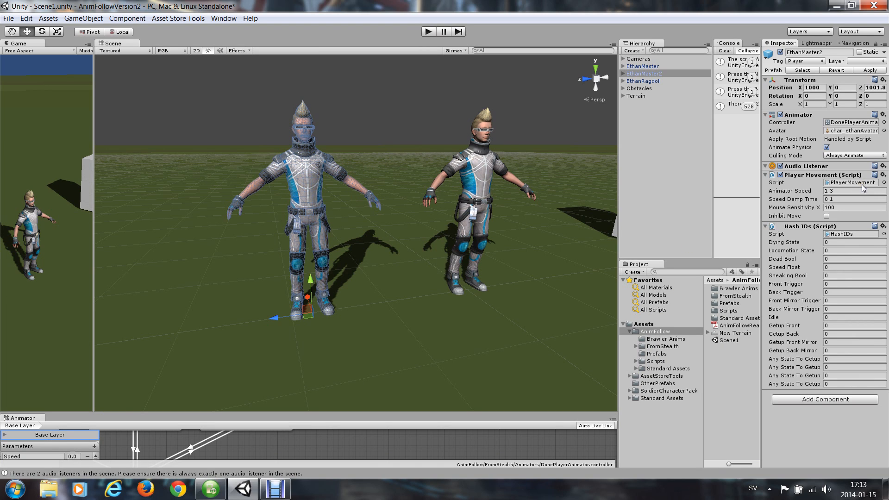
mouse_move(324, 200)
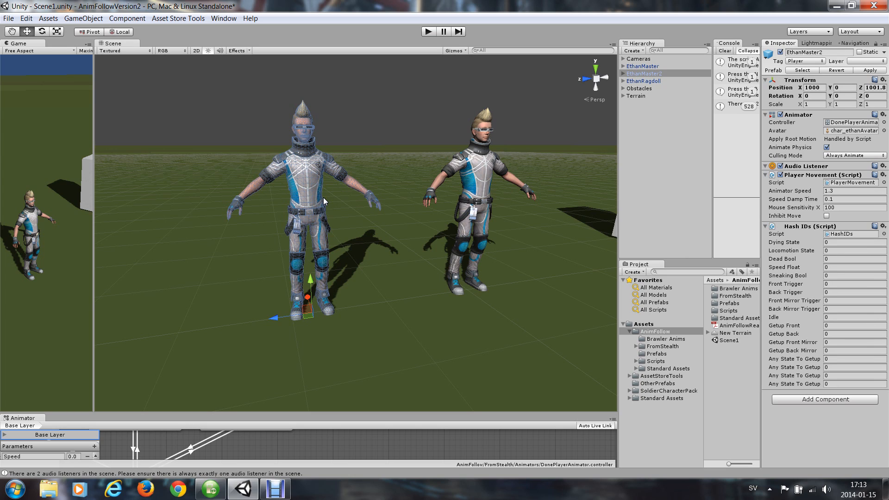
Remove the Hash IDs script, Animator and Audio Listener components from EthanMaster2.
click(882, 226)
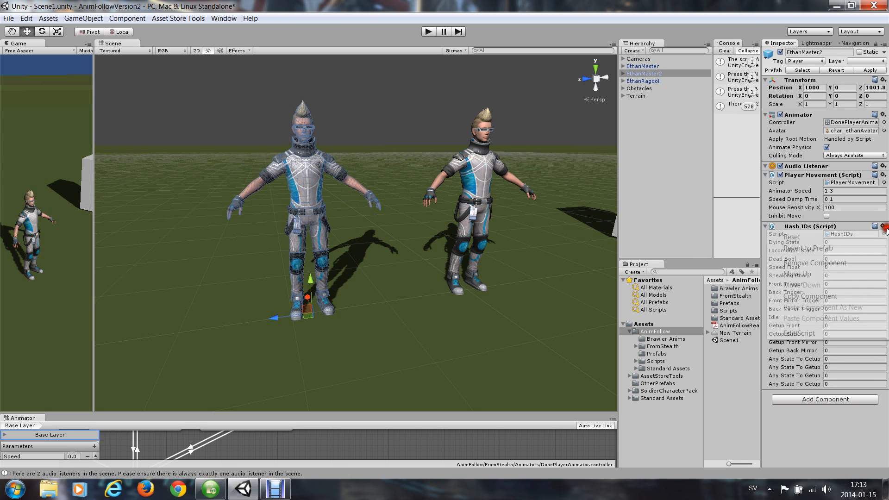
click(803, 262)
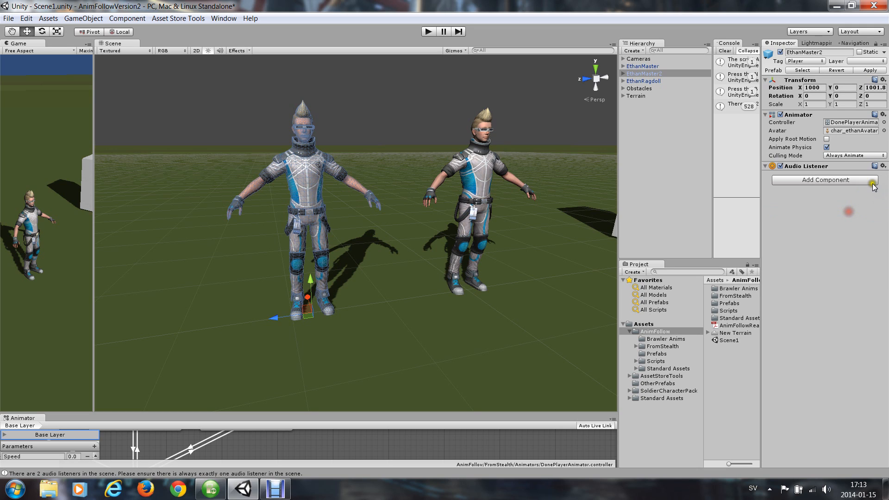
click(883, 114)
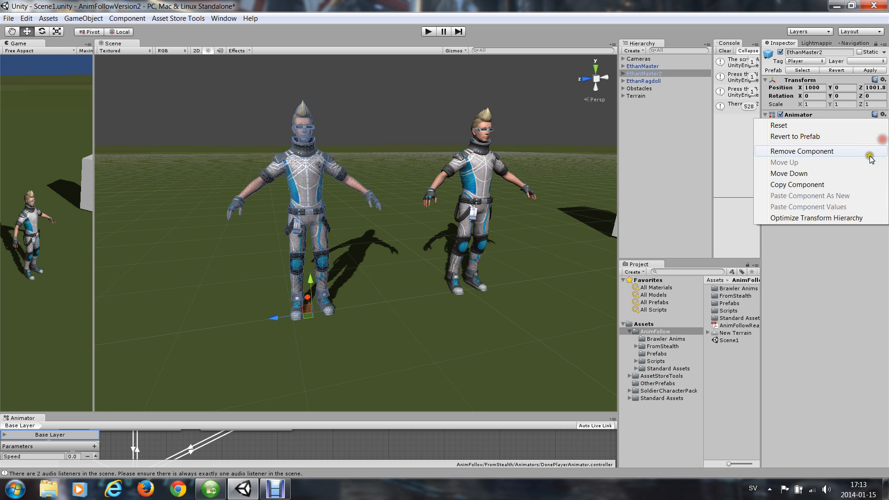
click(802, 151)
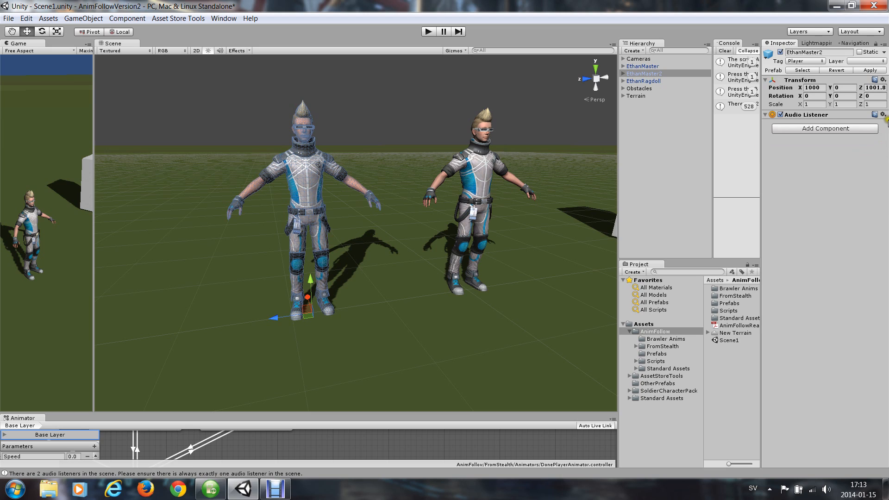
click(882, 114)
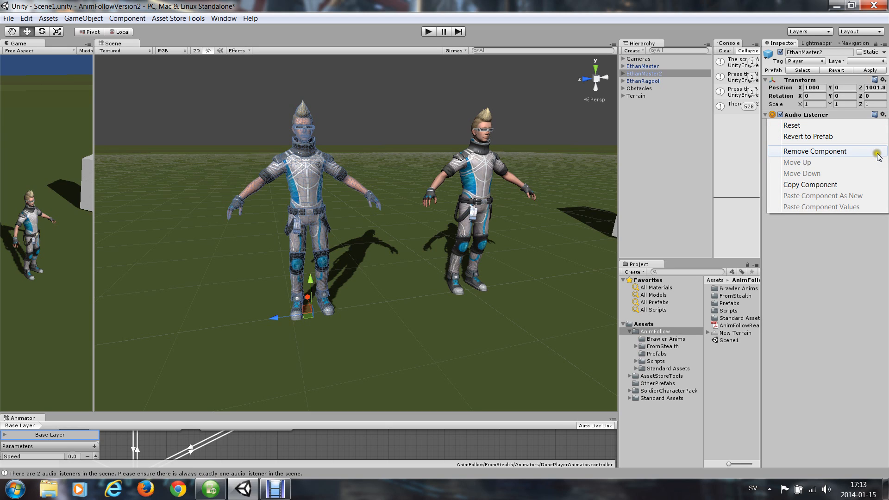
click(813, 151)
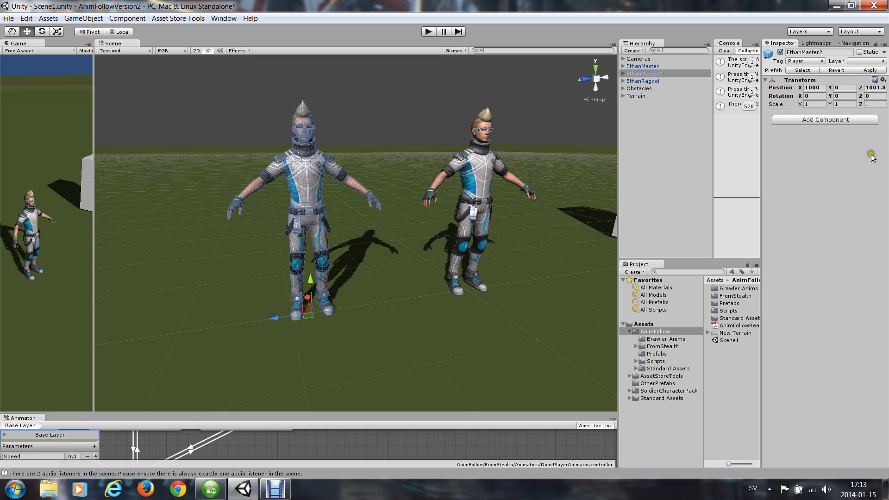
mouse_move(425, 37)
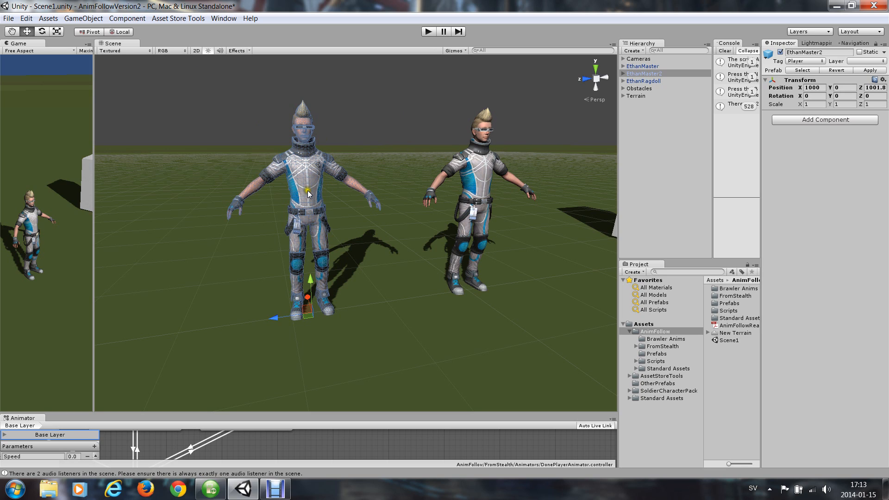
Launch the Create Ragdoll wizard from the GameObject > Create Other menu.
click(127, 18)
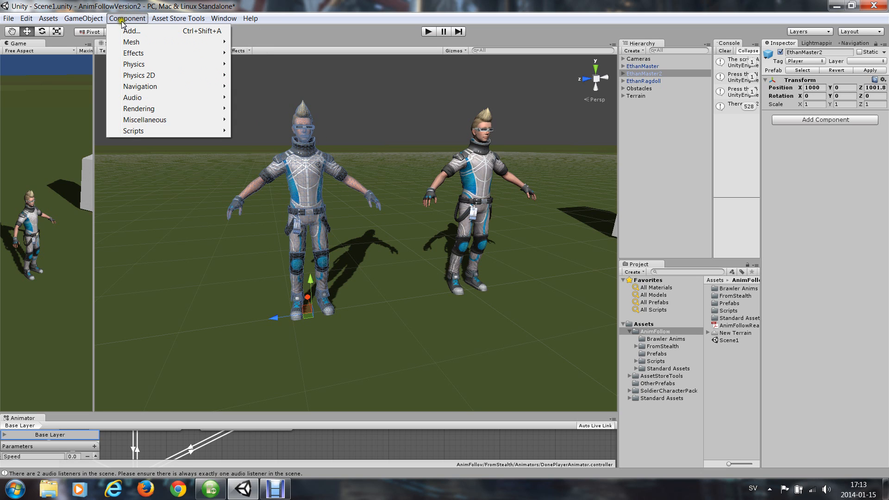
click(83, 18)
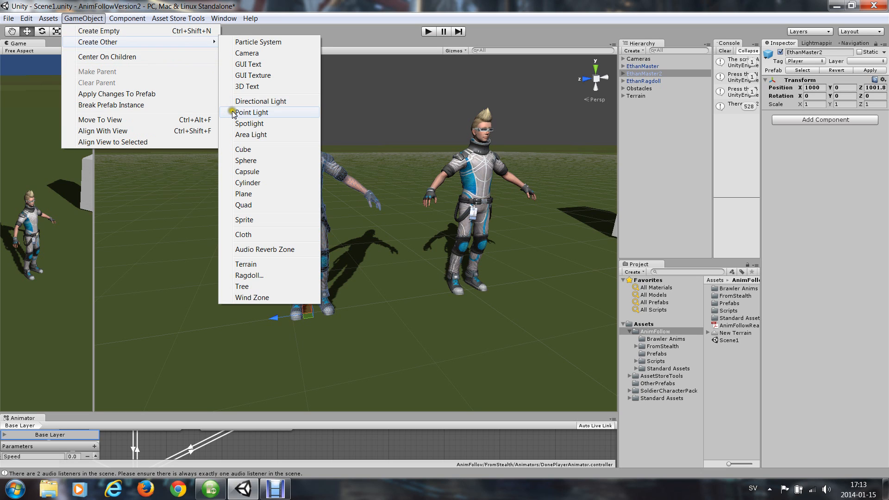
mouse_move(264, 275)
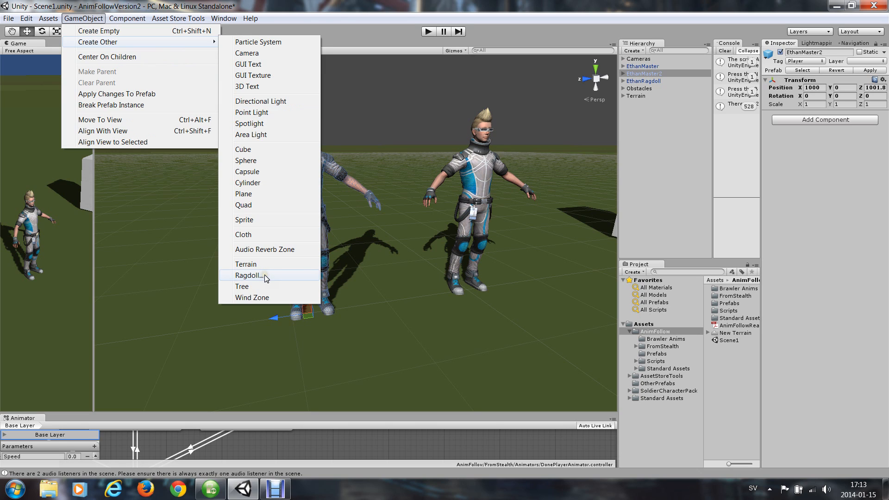
click(248, 275)
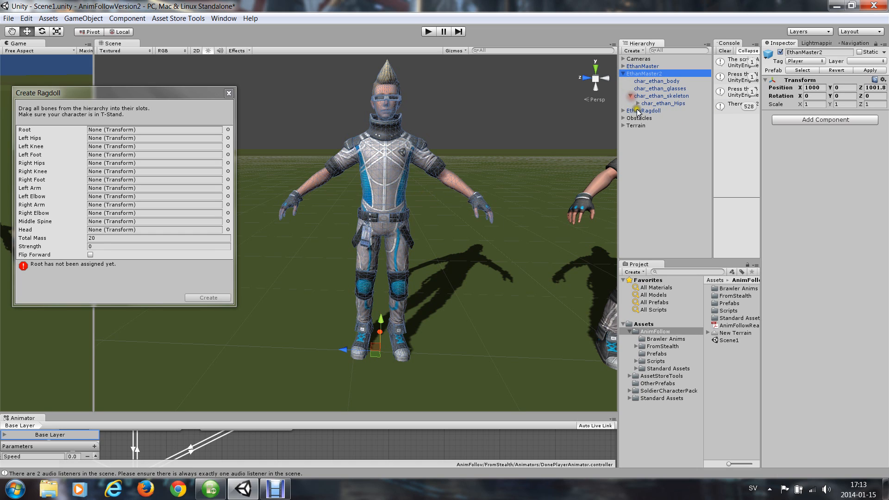
Expand the hips, legs, spine, neck, shoulder and arm bones of char_ethan_skeleton.
click(638, 103)
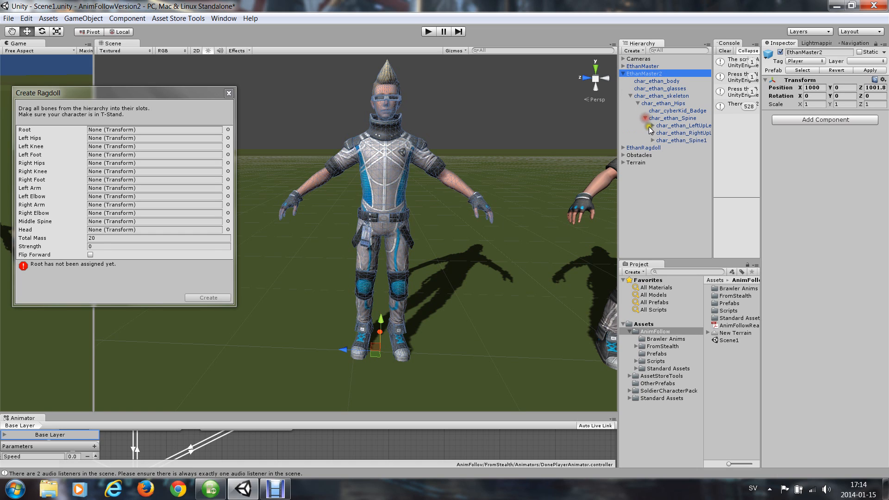
click(651, 126)
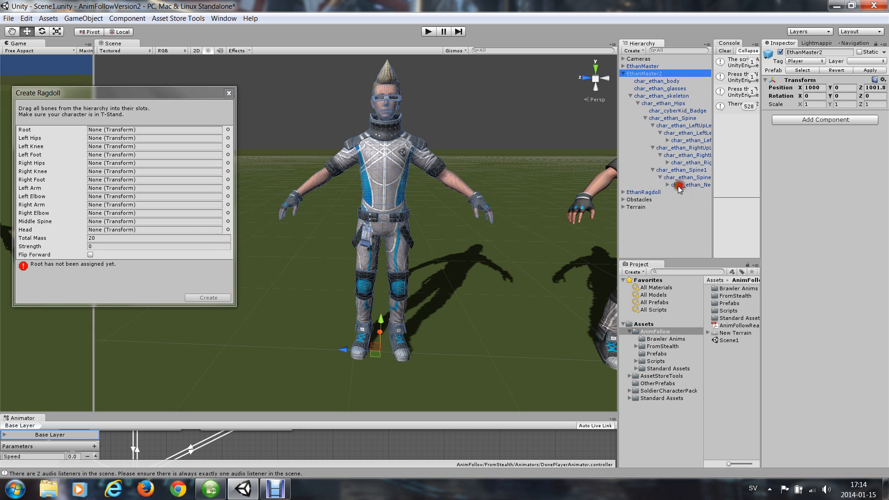
click(668, 184)
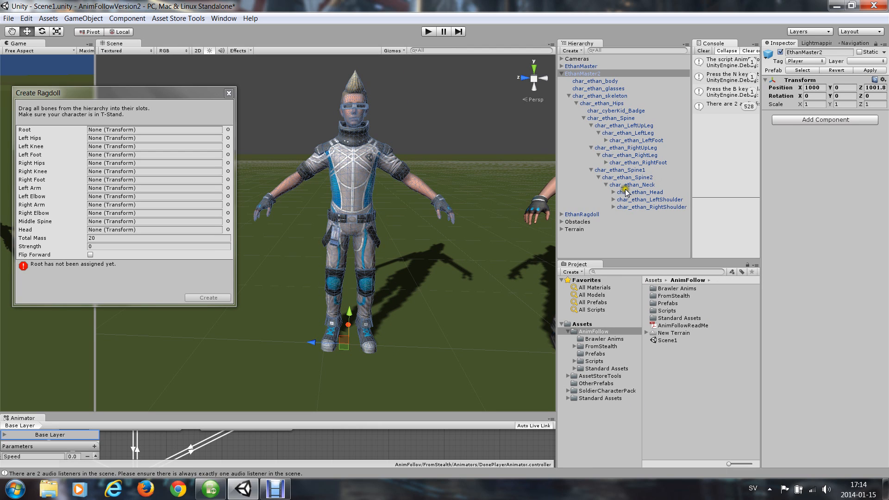
click(613, 200)
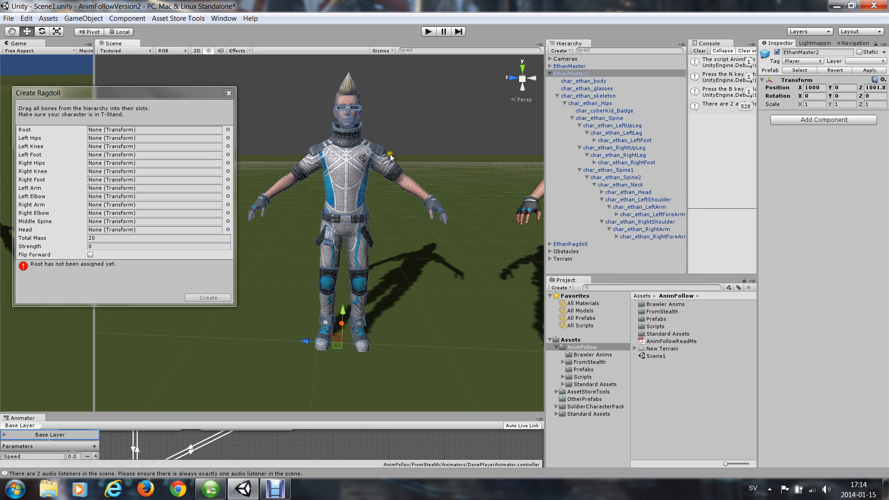
mouse_move(196, 159)
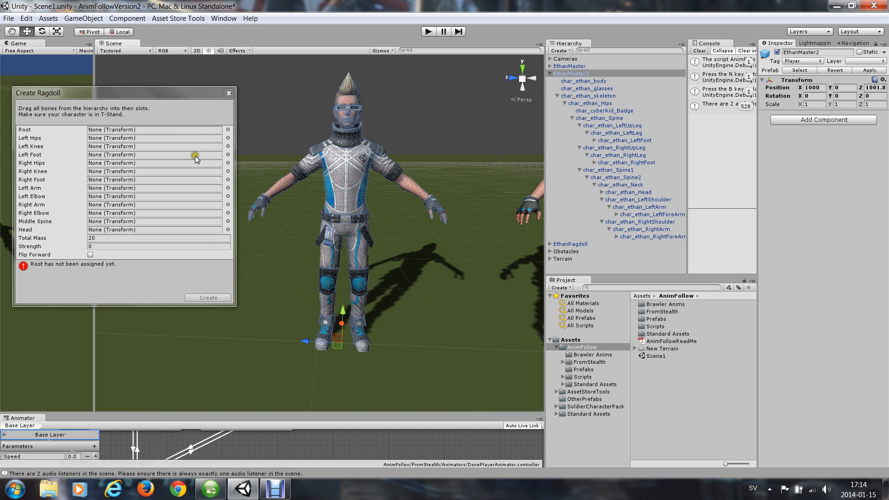
mouse_move(47, 130)
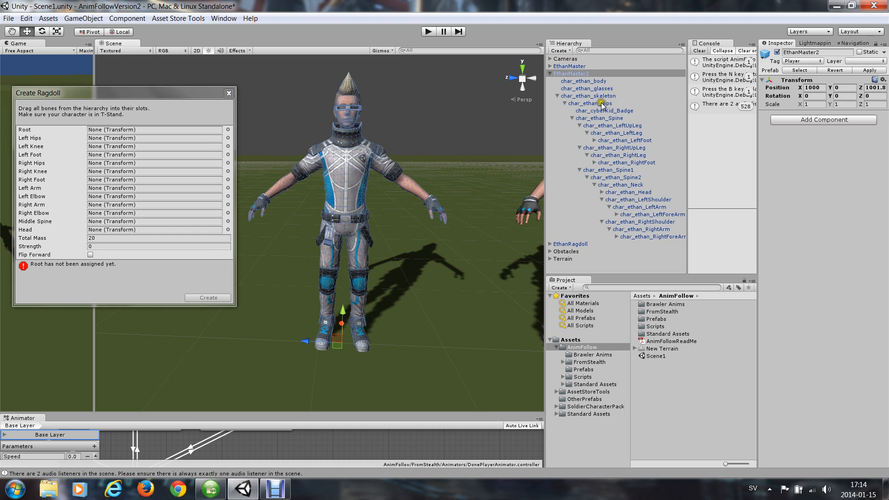
Assign the hips as ragdoll root, then the left foot and right upper leg to their slots.
drag(589, 103, 154, 130)
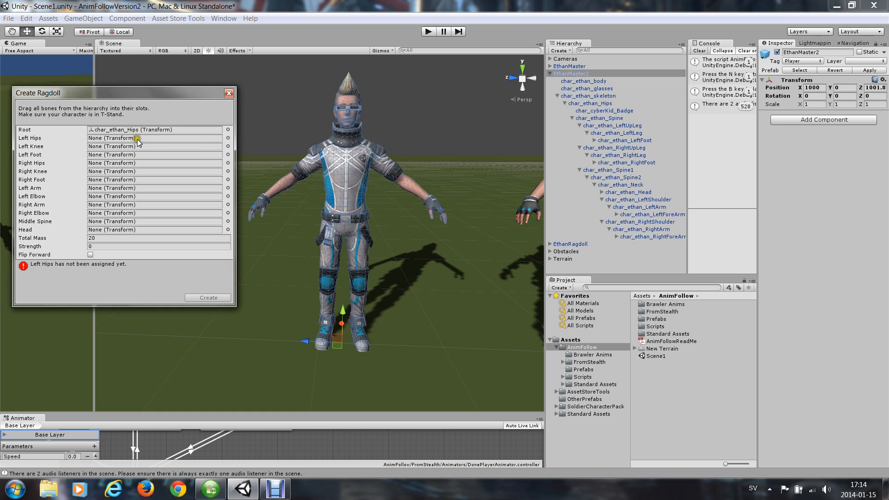
mouse_move(624, 131)
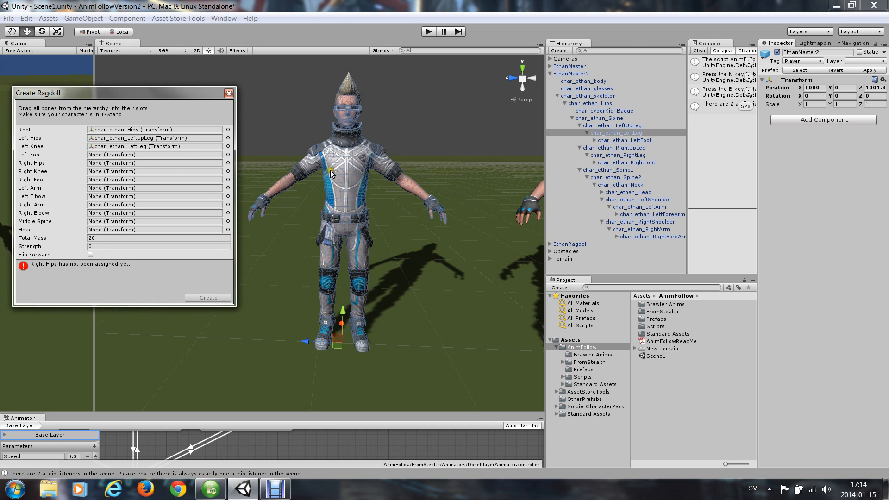
click(624, 140)
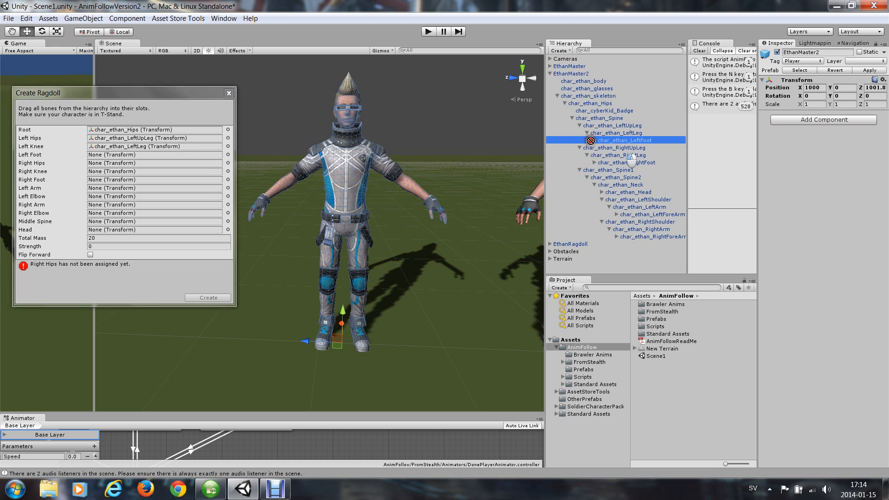
drag(624, 140, 154, 155)
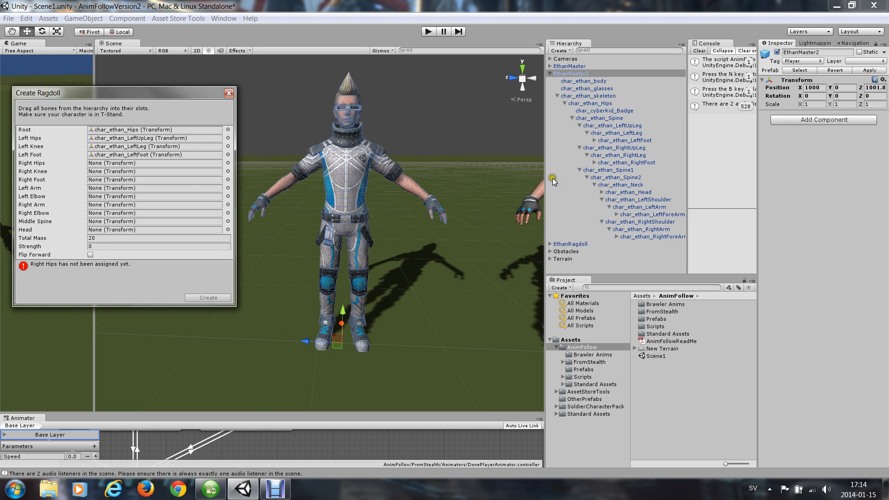
click(624, 148)
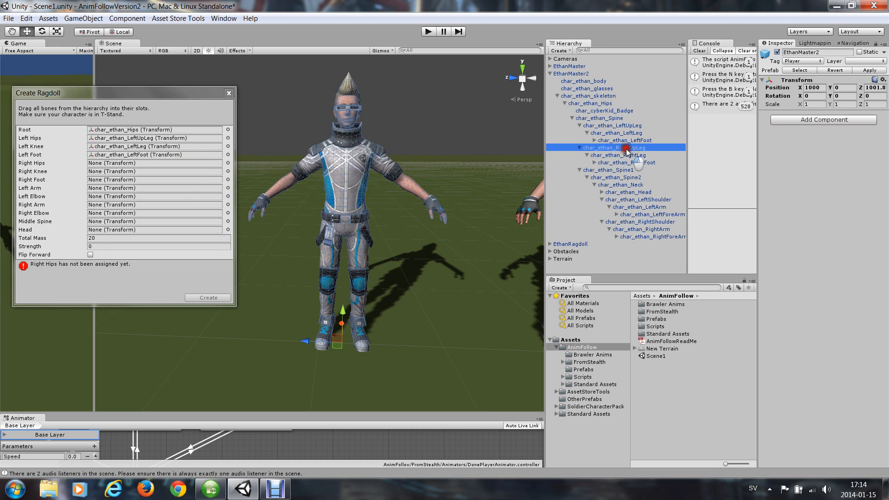
drag(615, 147, 154, 163)
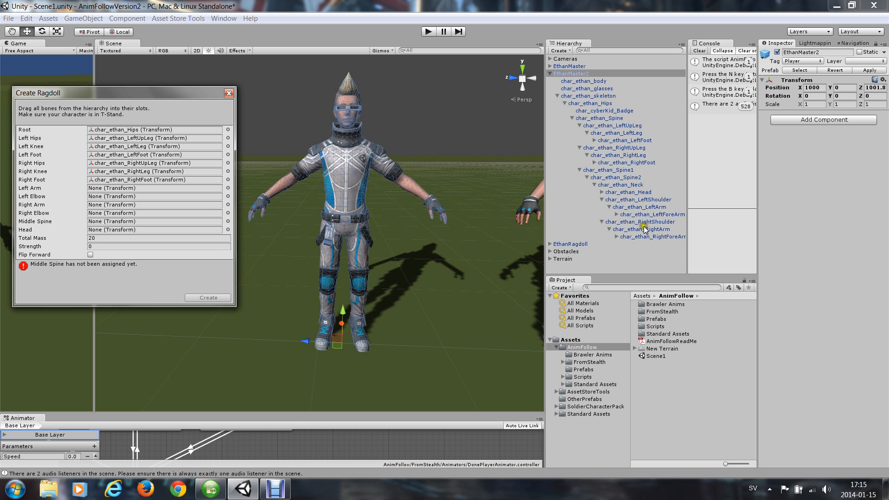
mouse_move(651, 239)
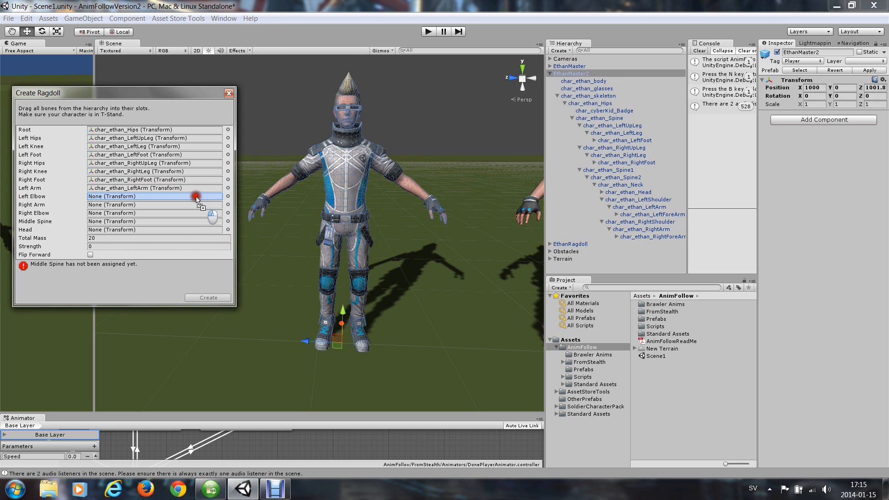
Assign the left forearm and right arm bones to the elbow slots and set Total Mass to 80.
drag(652, 237, 156, 197)
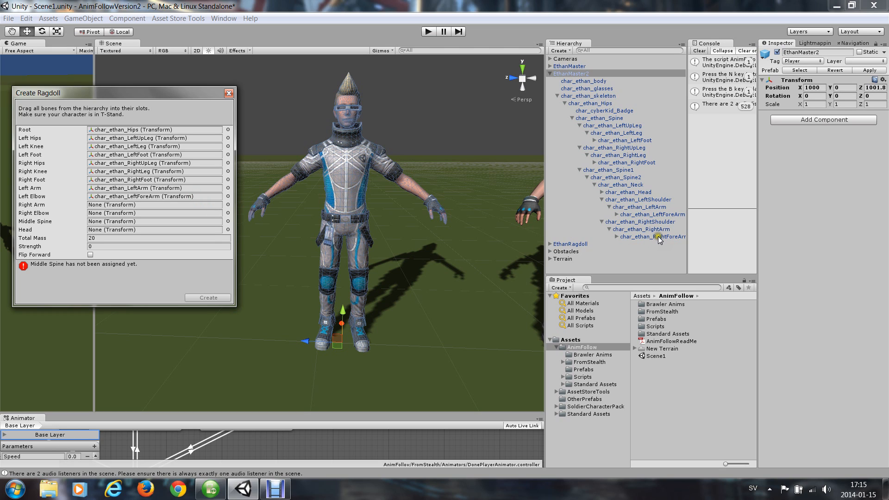
drag(652, 236, 153, 204)
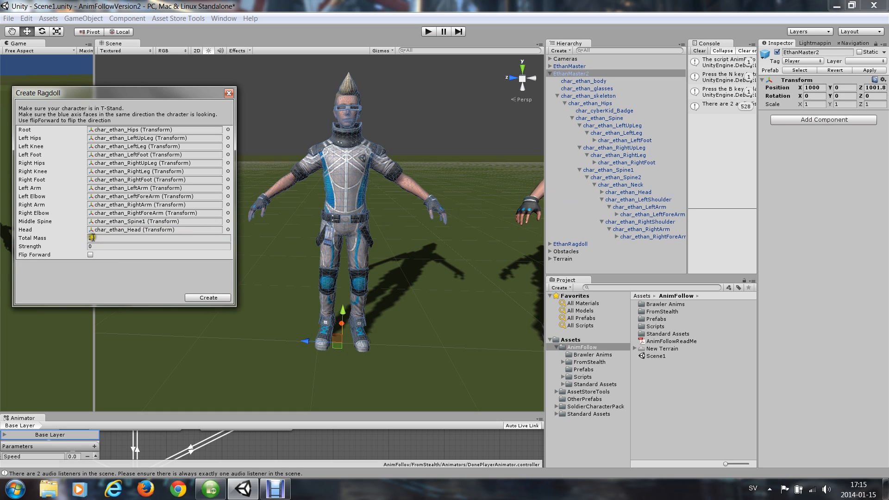
click(159, 237)
text(80)
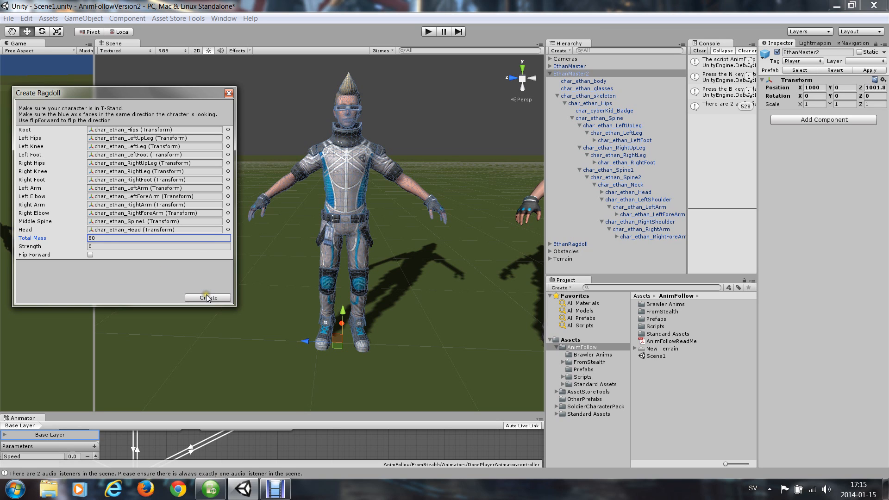
Create the ragdoll so colliders are generated around EthanMaster2's limbs, torso and head.
click(207, 298)
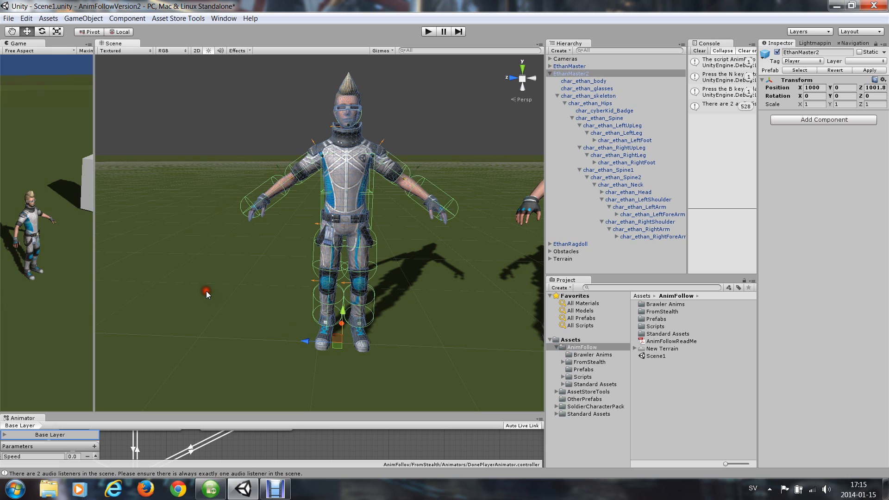
mouse_move(207, 294)
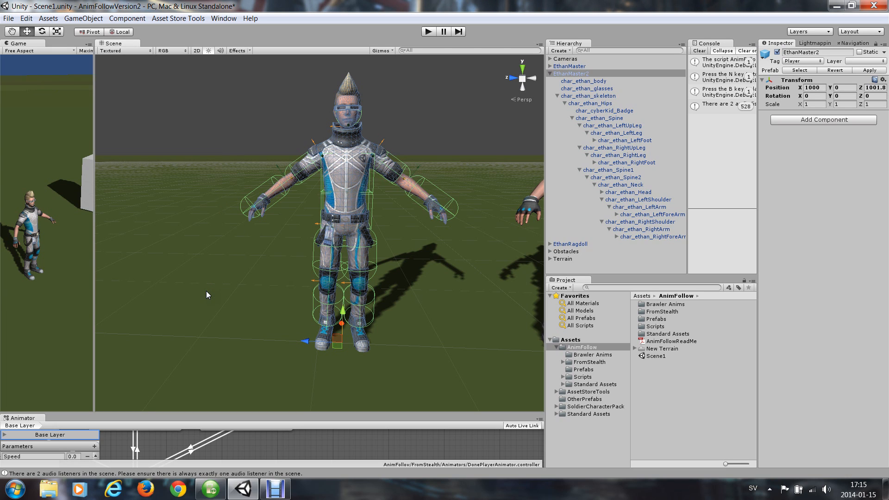
mouse_move(363, 231)
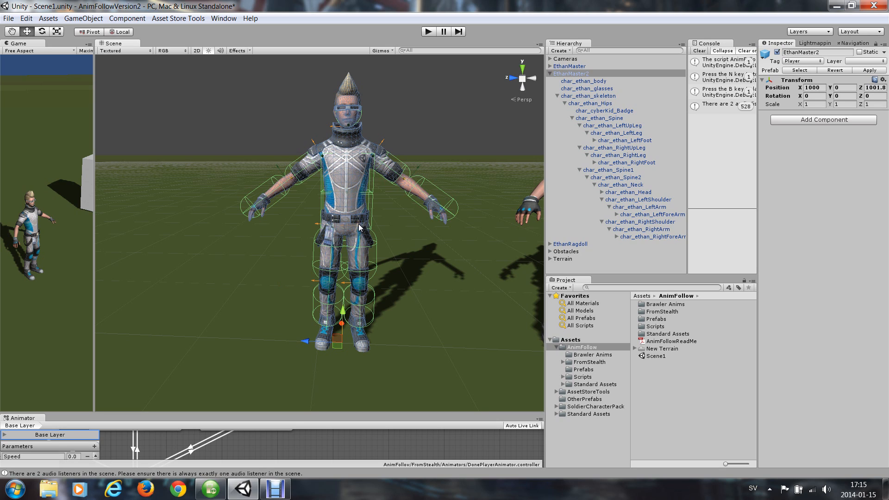
mouse_move(276, 210)
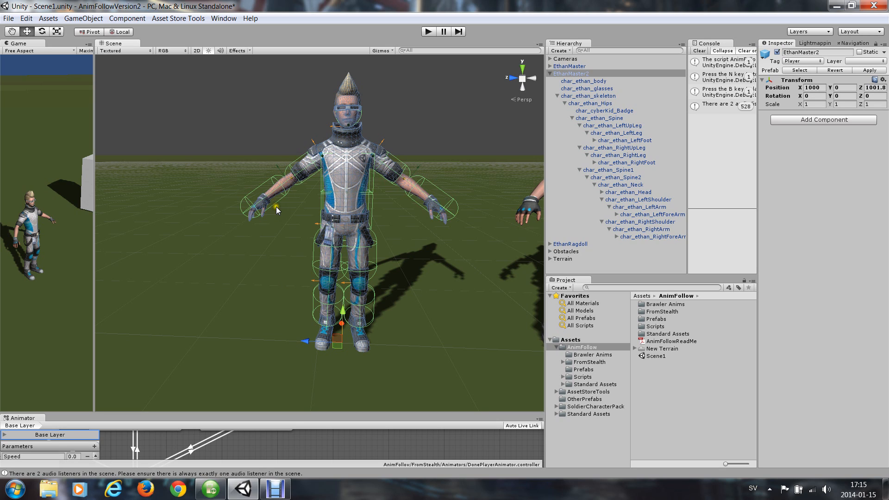
mouse_move(363, 266)
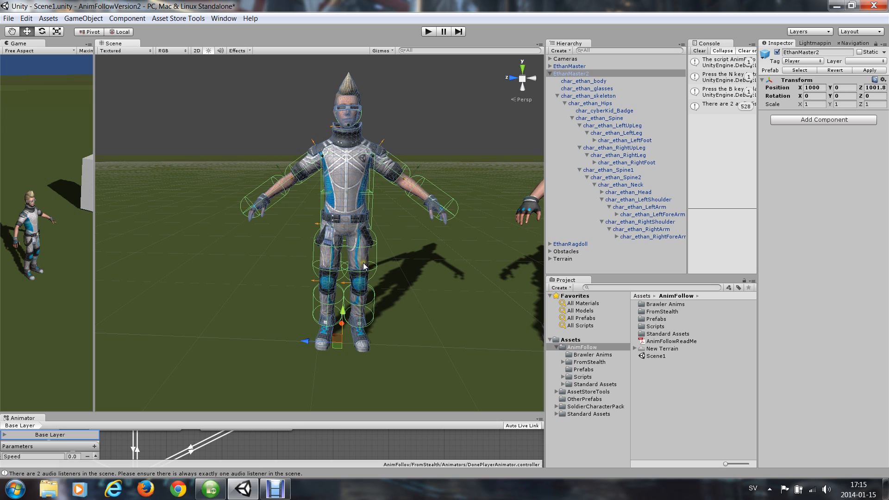
mouse_move(525, 208)
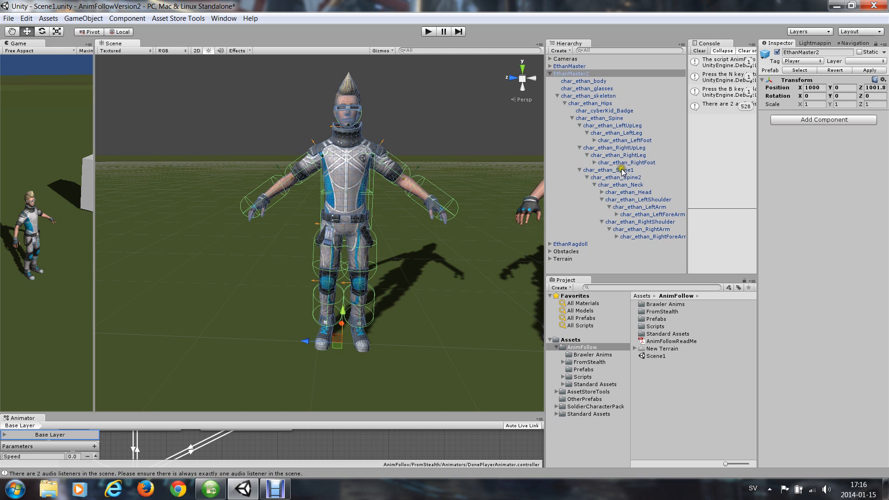
Set the hips Box Collider Size Z to 0.28 after checking Spine1's physics components.
click(608, 169)
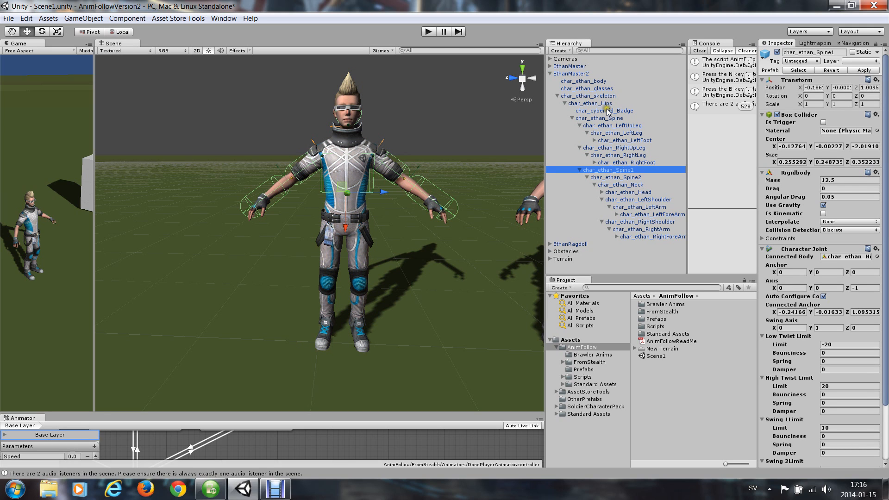
click(590, 103)
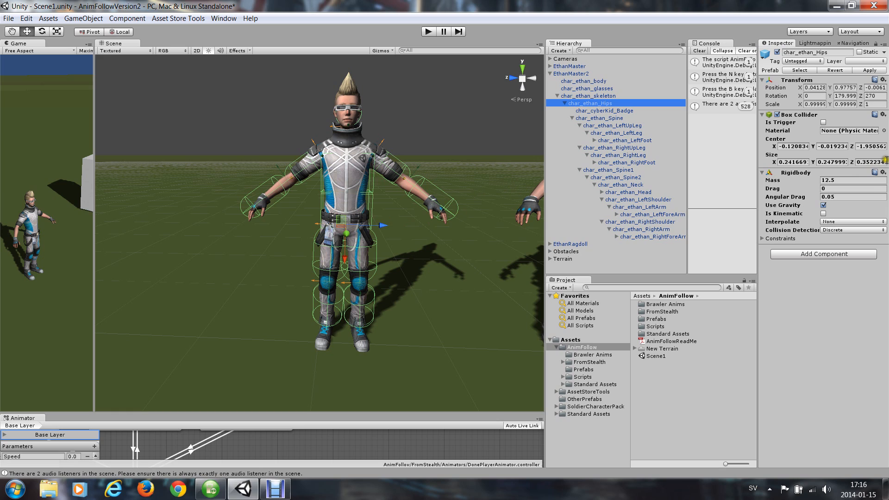
click(868, 162)
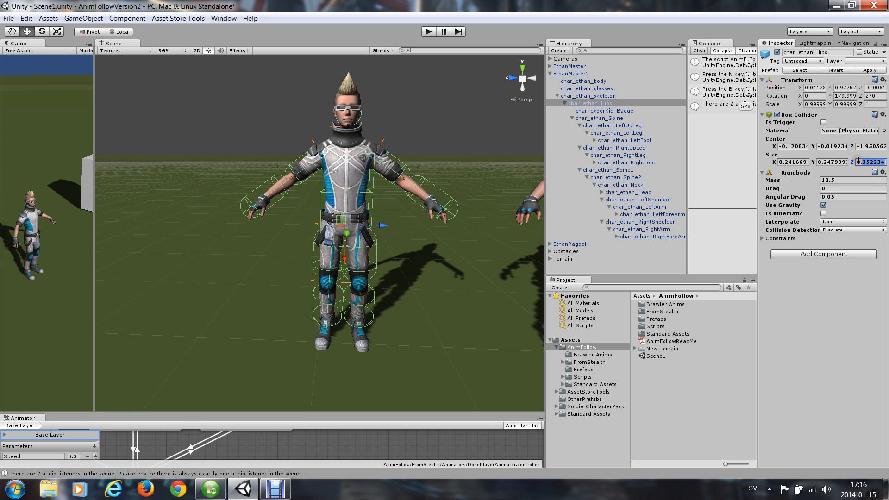
text(0.28)
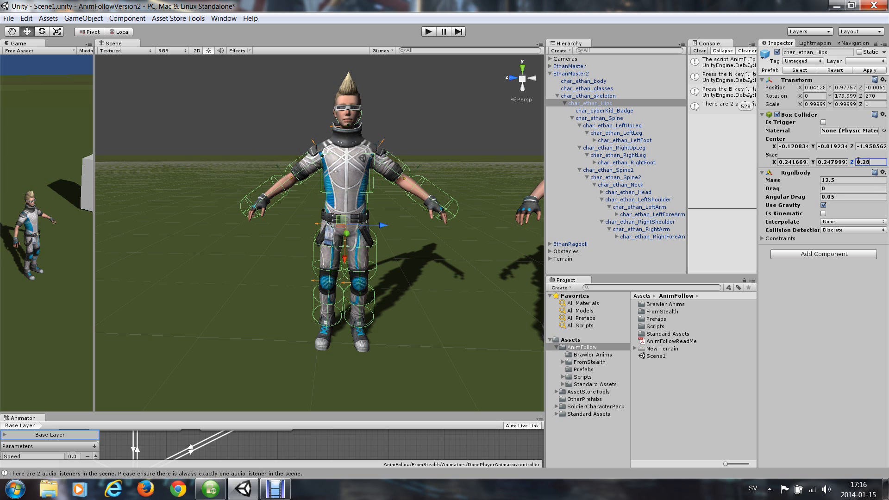
text(0.26)
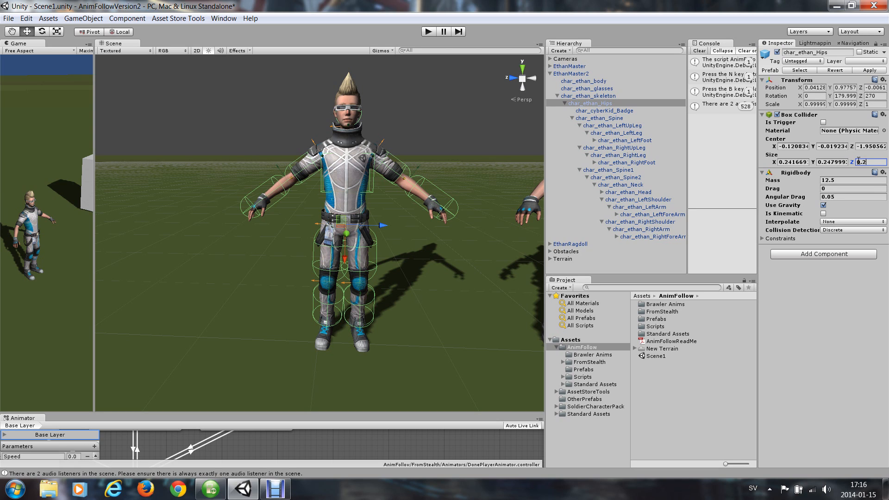
text(0.28)
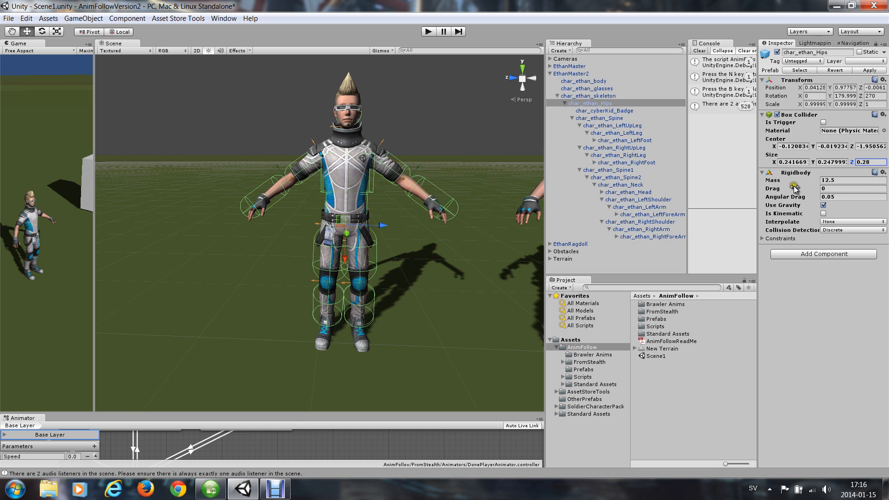
click(608, 170)
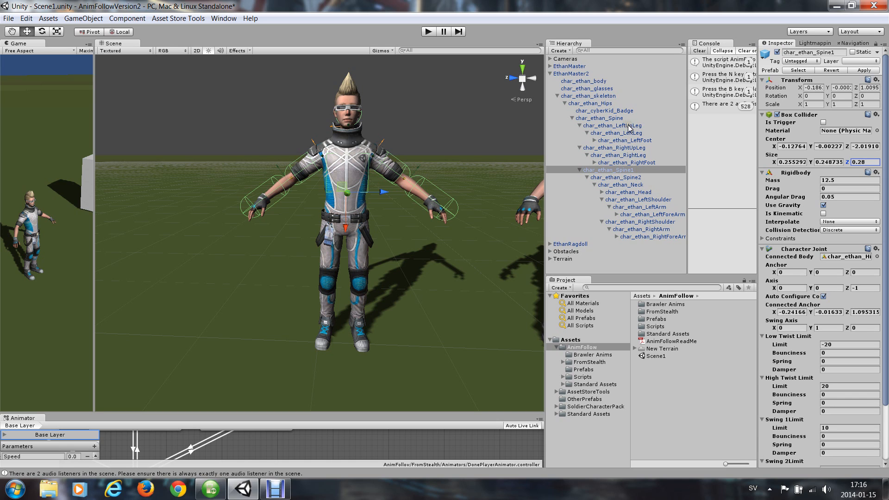
Set the left upper leg capsule radius to 0.08 and left lower leg to 0.06.
click(613, 125)
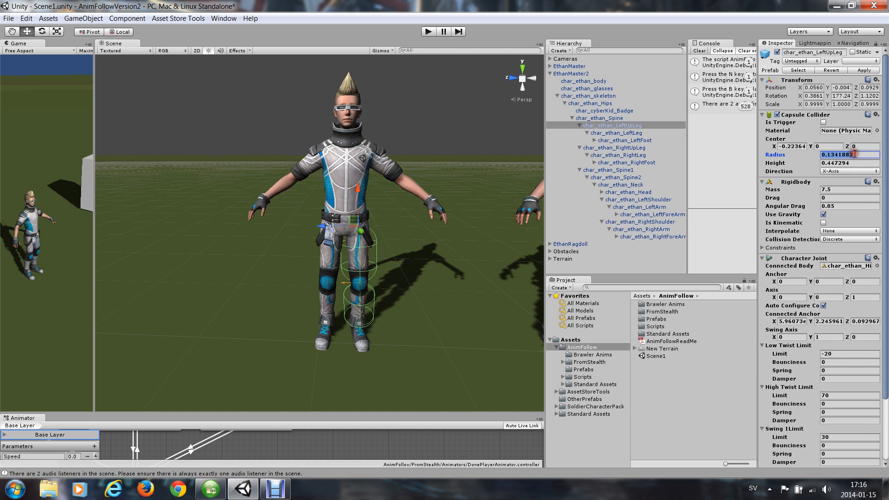
text(.089)
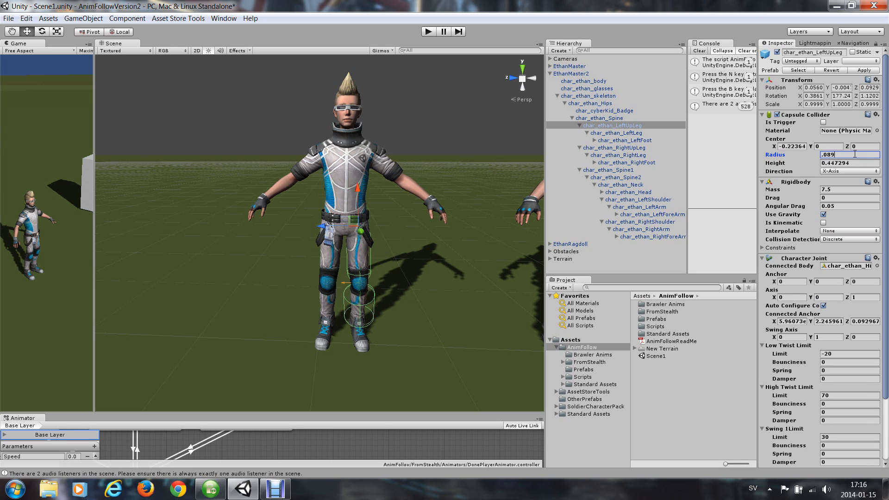
text(0.08)
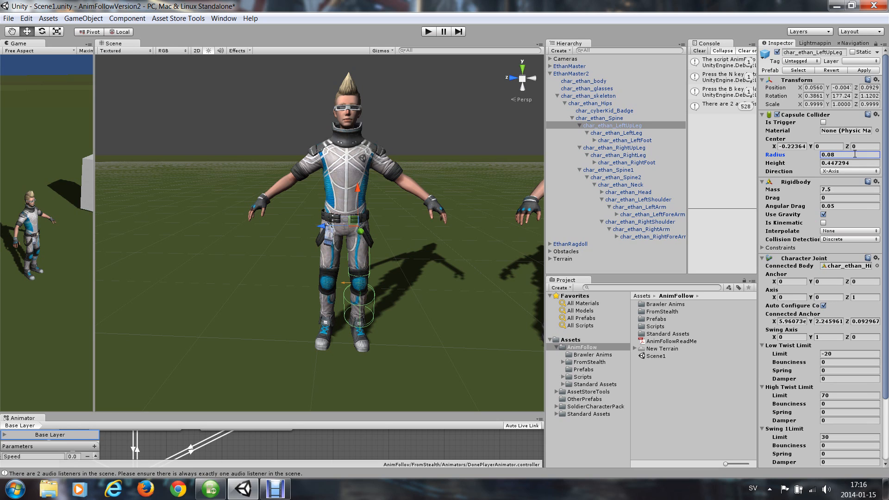
click(616, 133)
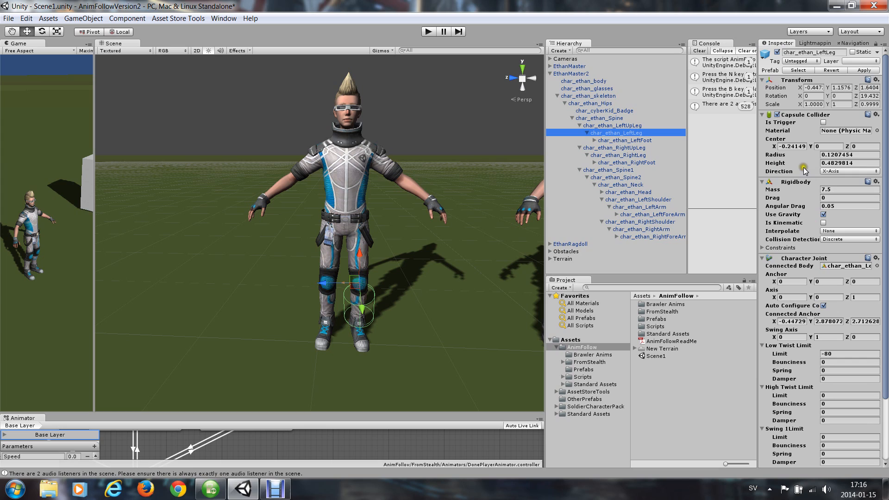
click(845, 154)
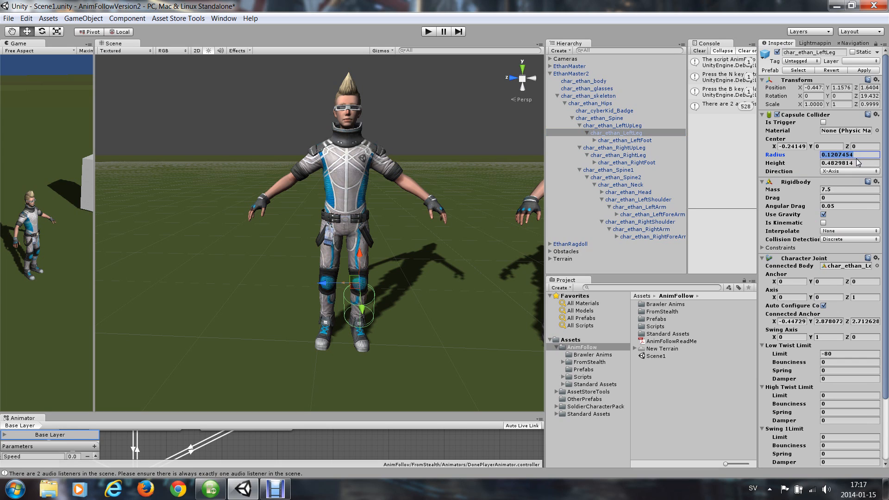
text(.06)
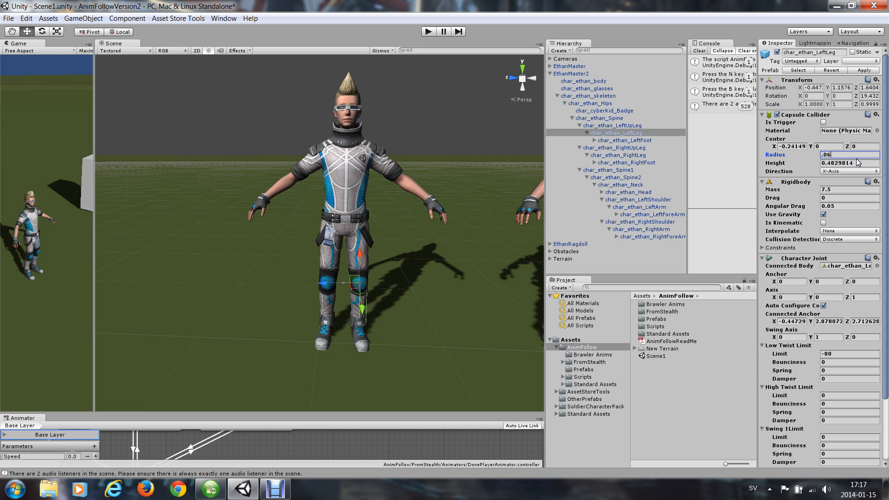
text(0.06)
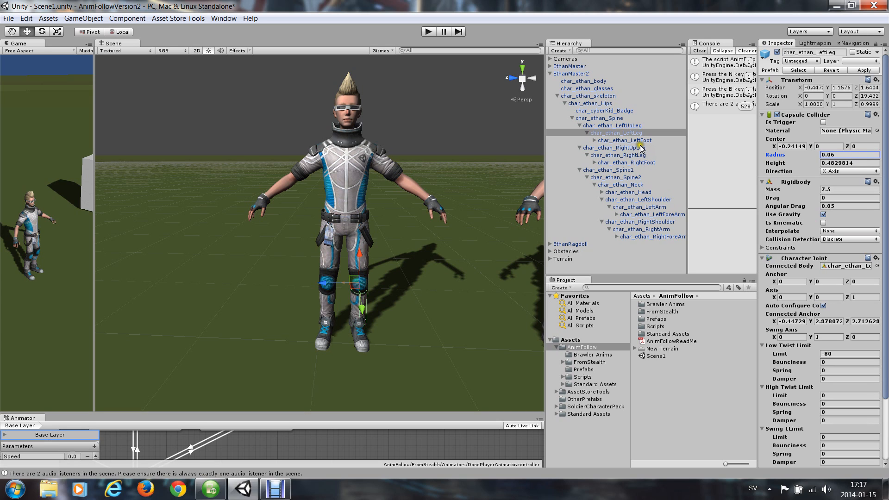
Set the right upper leg capsule radius to 0.08 and right lower leg to 0.06.
click(612, 148)
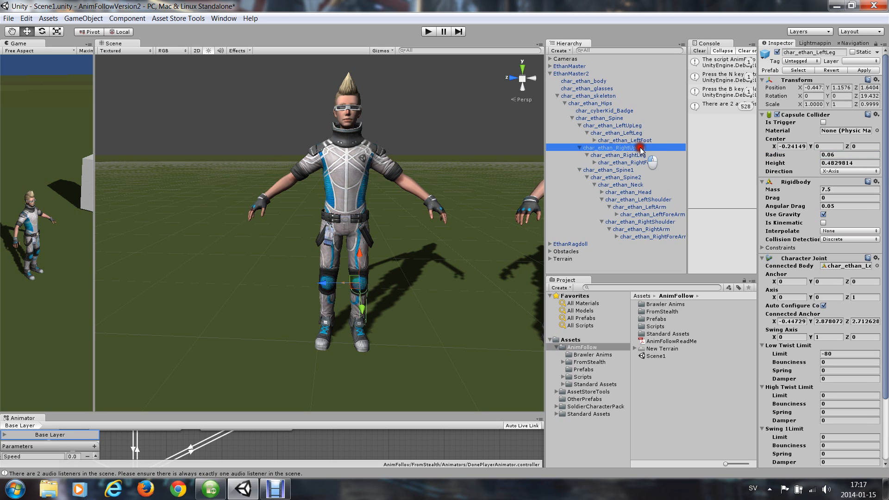
click(614, 147)
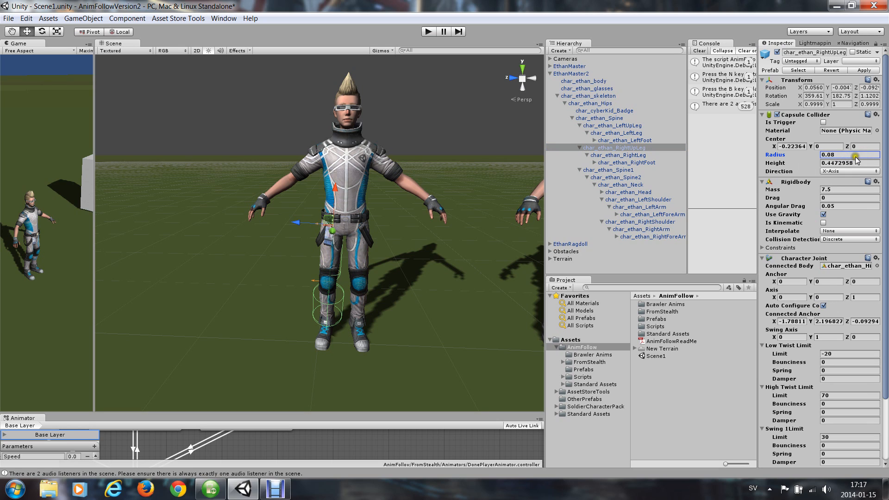
click(618, 155)
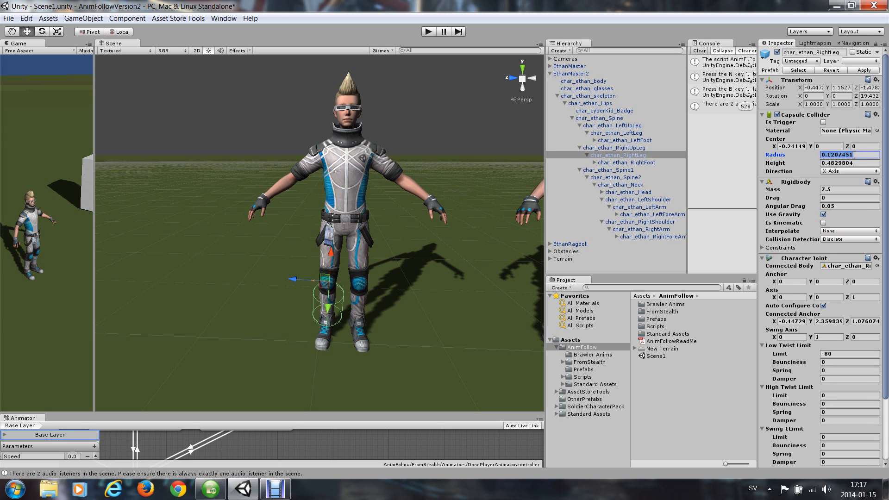
text(0.06)
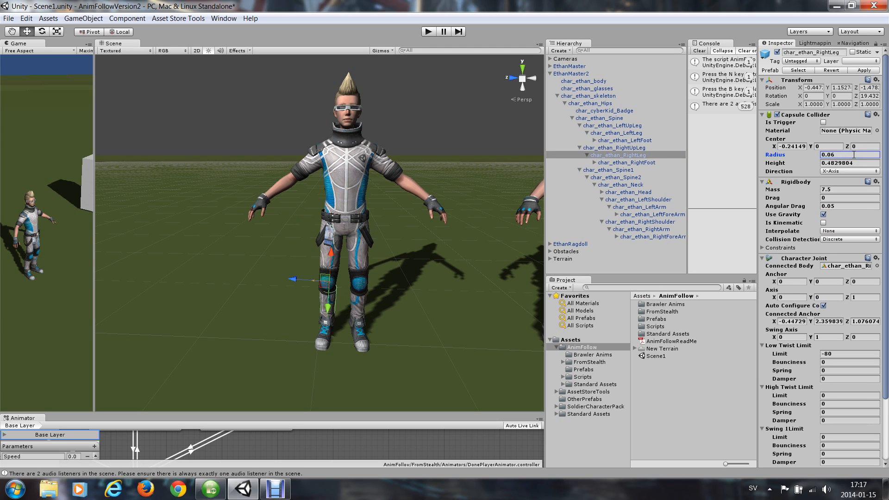
mouse_move(659, 222)
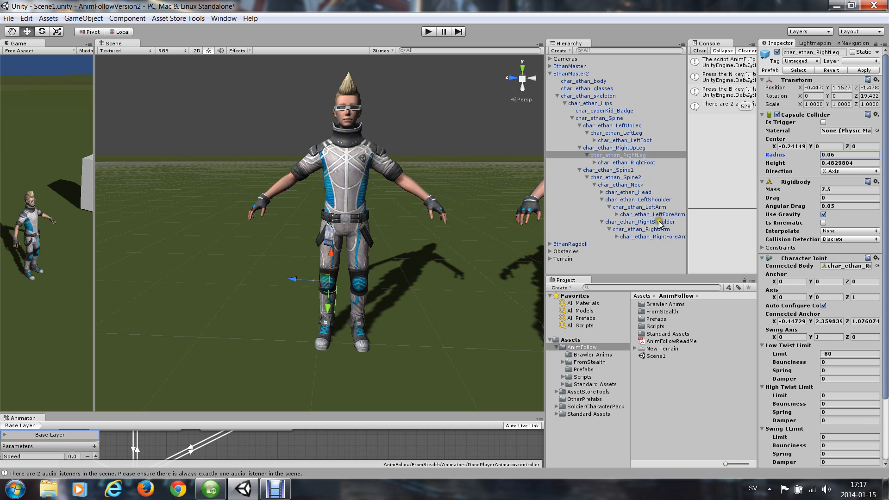
Reduce the left upper-arm radius to 0.05; left forearm radius 0.04, centre X -0.14, height 0.28.
click(638, 207)
text(.)
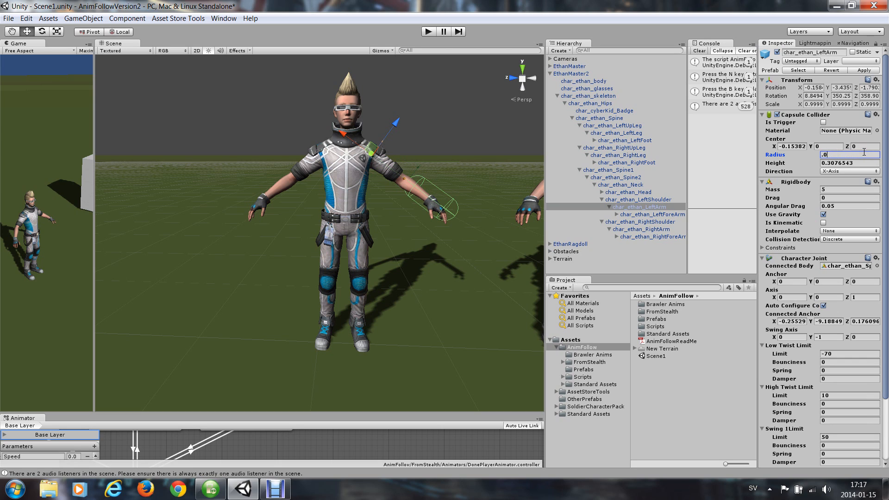
text(05)
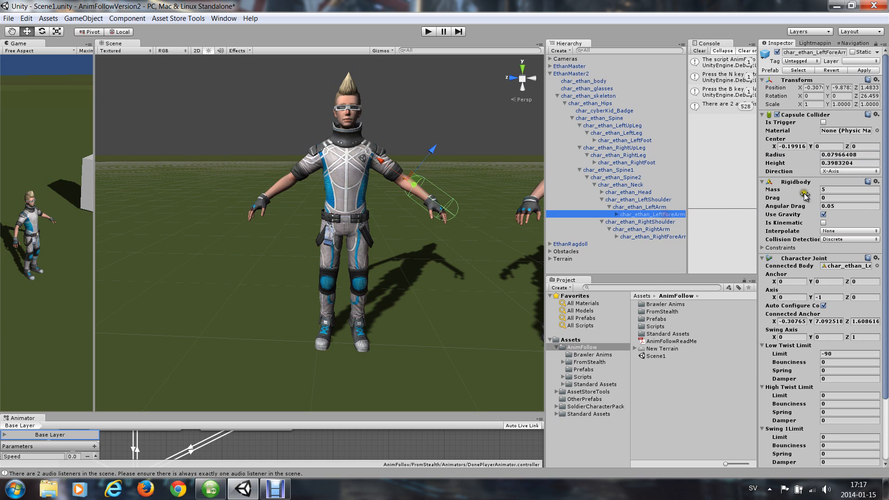
click(848, 154)
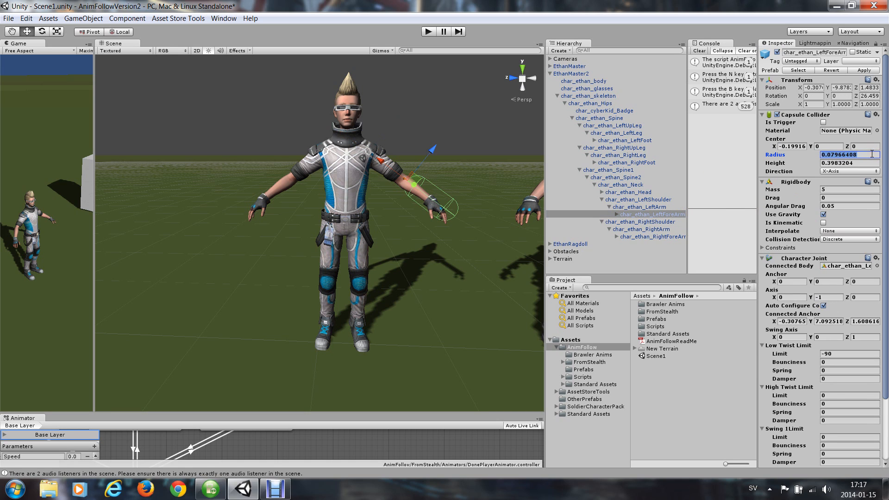
text(0.04)
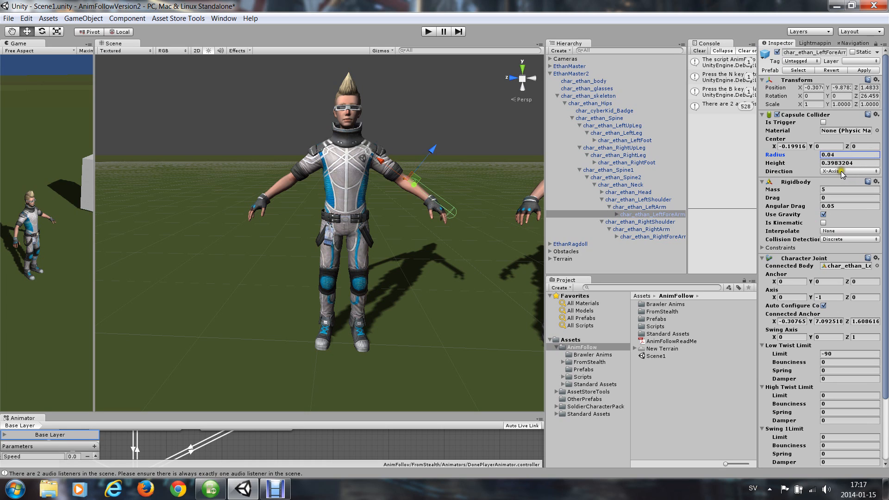
mouse_move(449, 185)
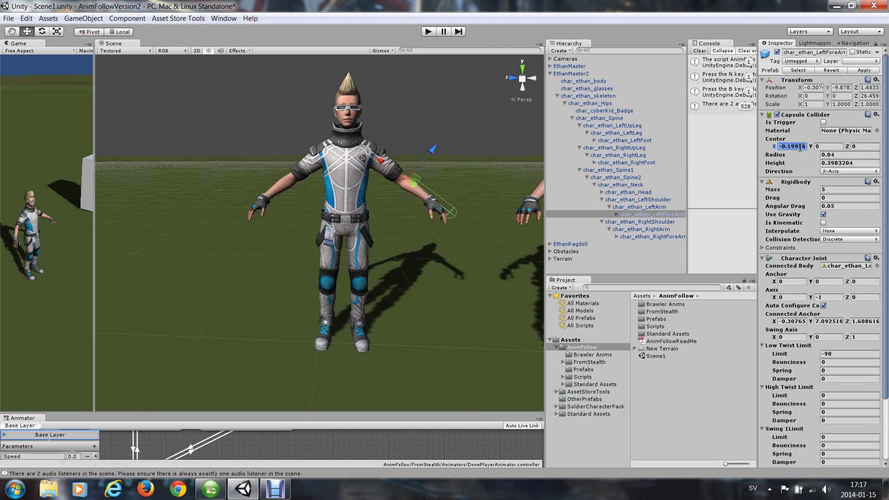
text(-0.14)
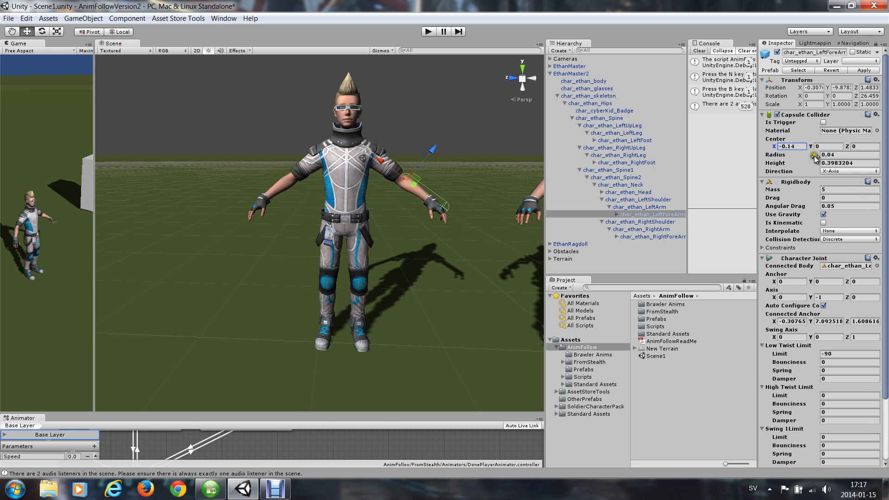
click(848, 163)
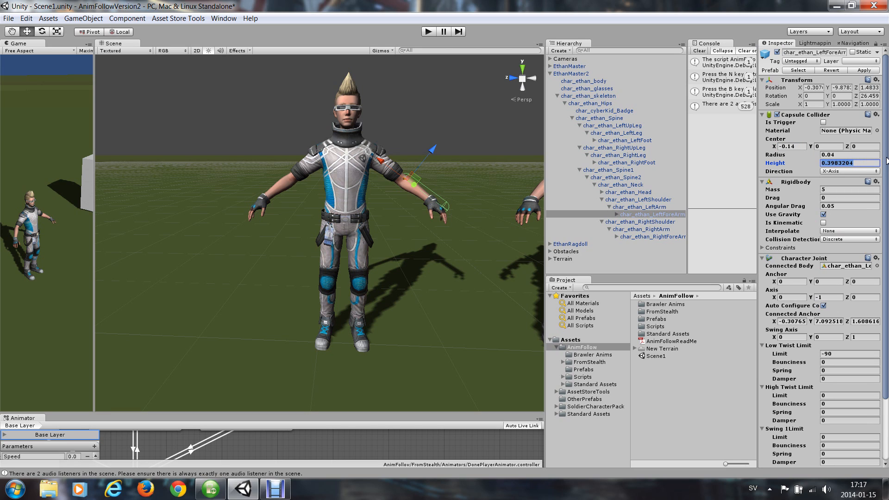
text(.28)
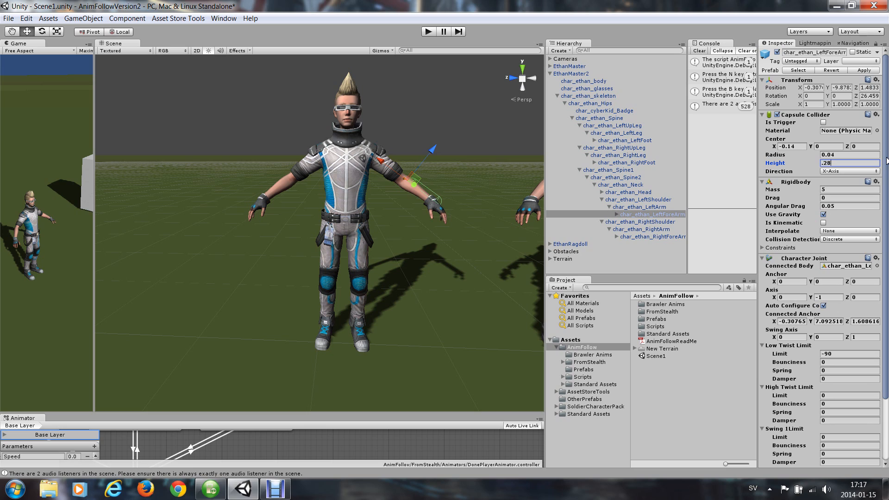
text(0.28)
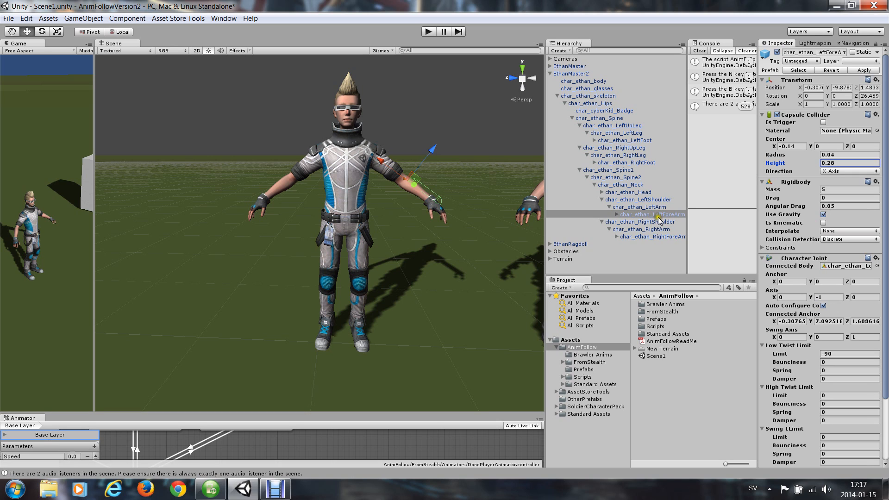
Set right upper-arm radius 0.06; right forearm radius 0.04, centre X -0.14, height 0.28.
click(641, 230)
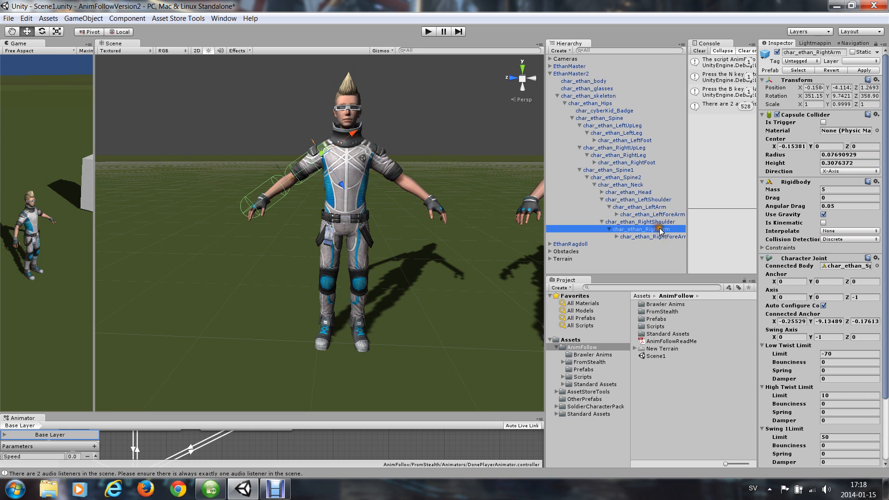
click(845, 154)
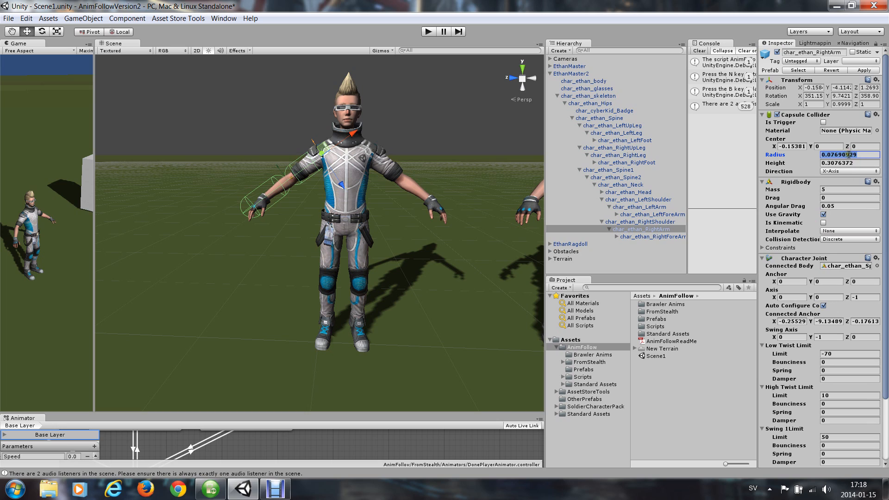
text(.06)
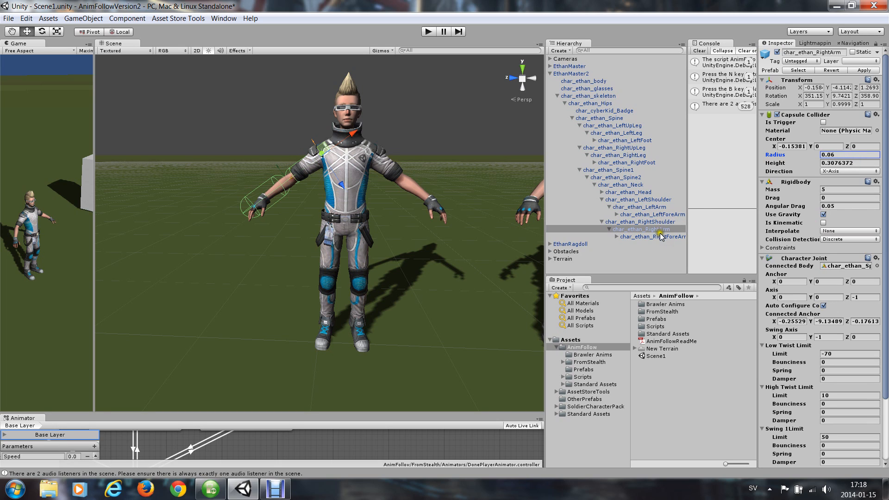
click(652, 237)
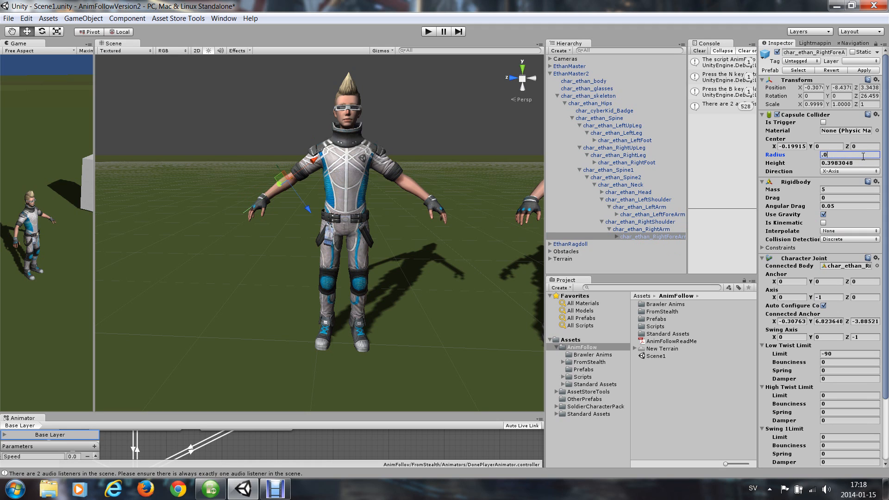
text(0.04)
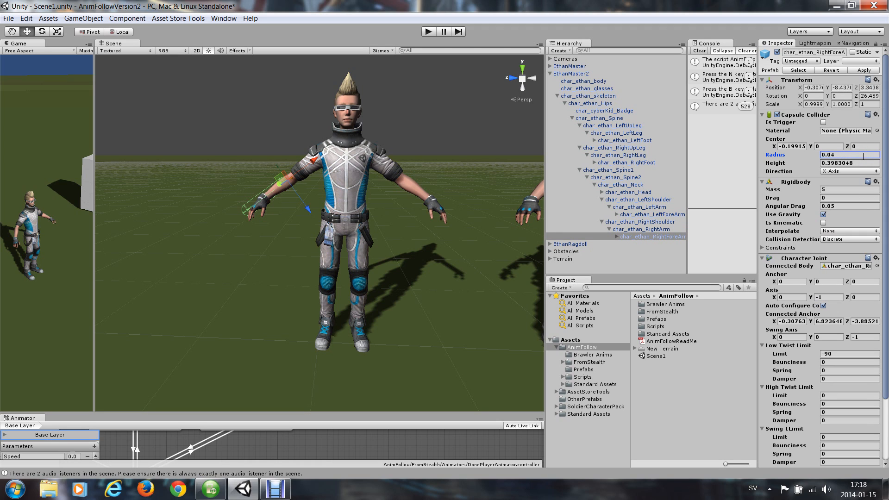
click(792, 146)
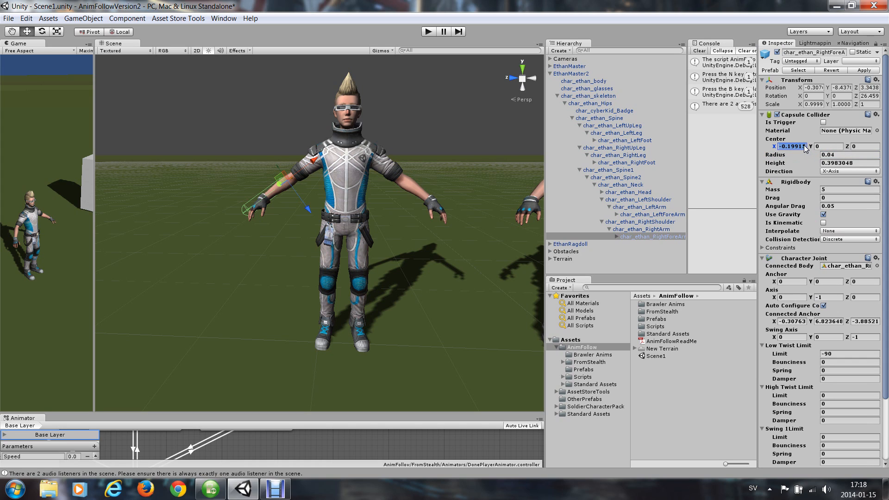
text(-0.14)
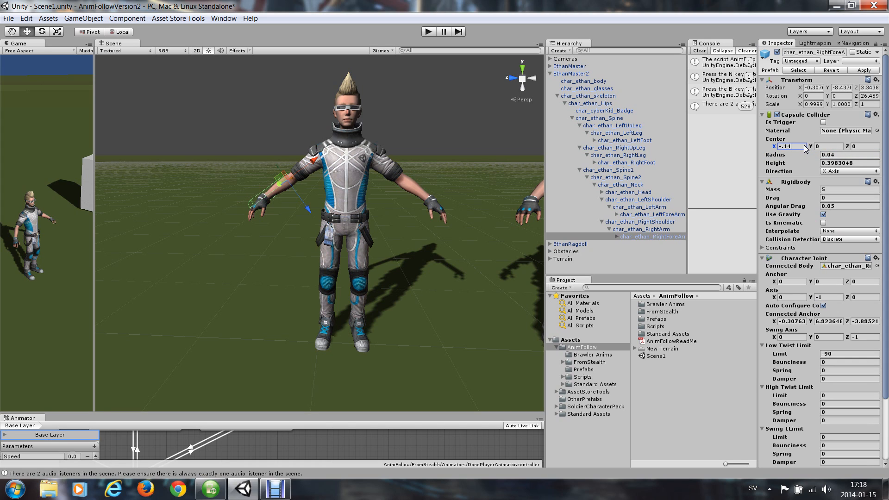
click(848, 163)
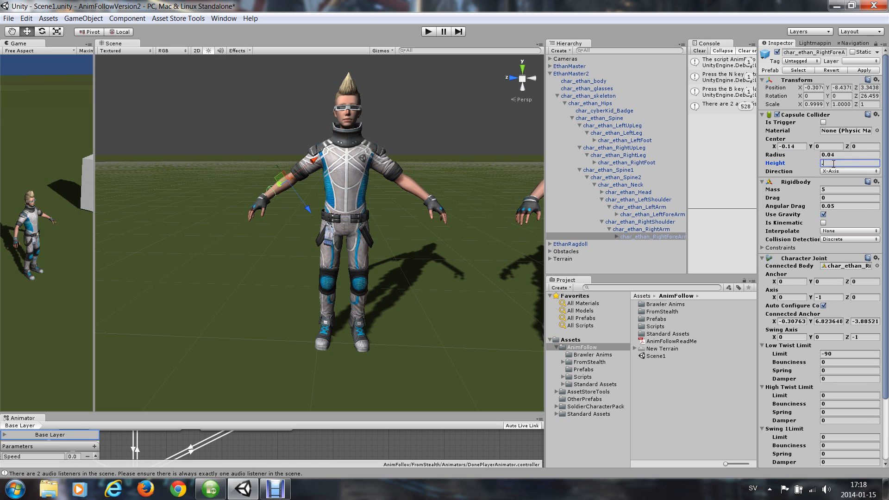
text(0.28)
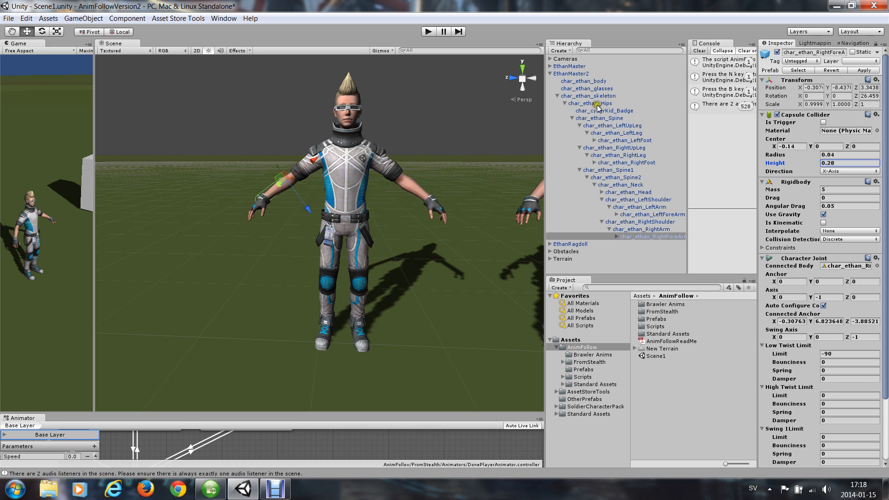
Give the right lower leg's capsule collider centre X -0.26 and height 0.52.
click(590, 103)
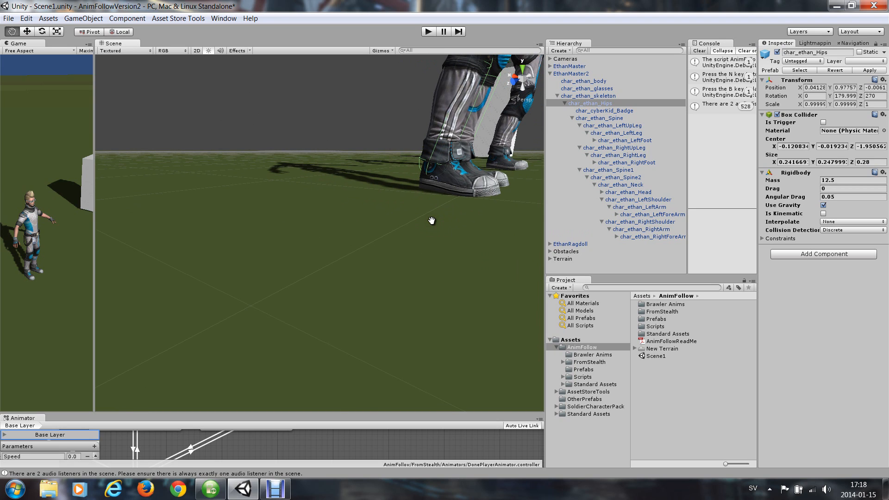
mouse_move(425, 187)
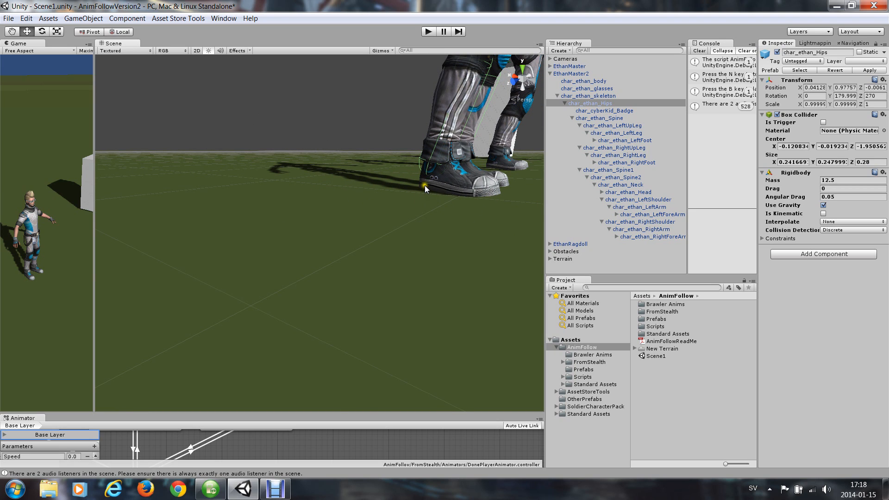
mouse_move(656, 227)
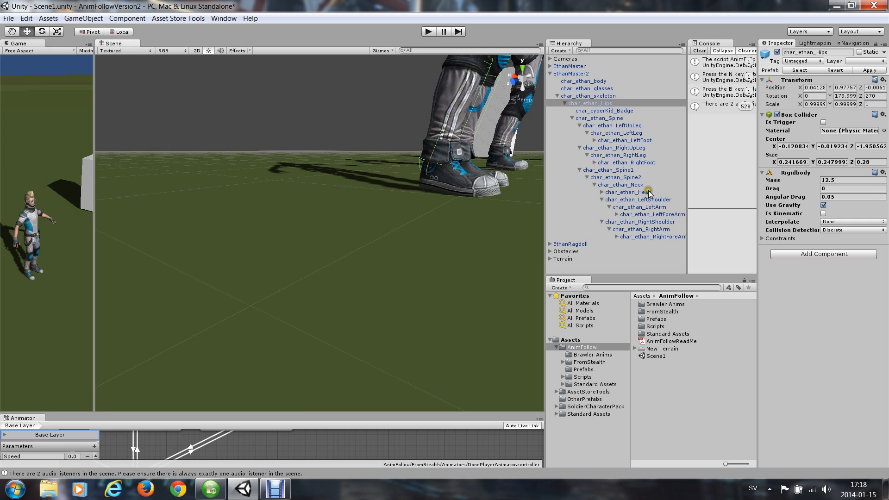
click(612, 133)
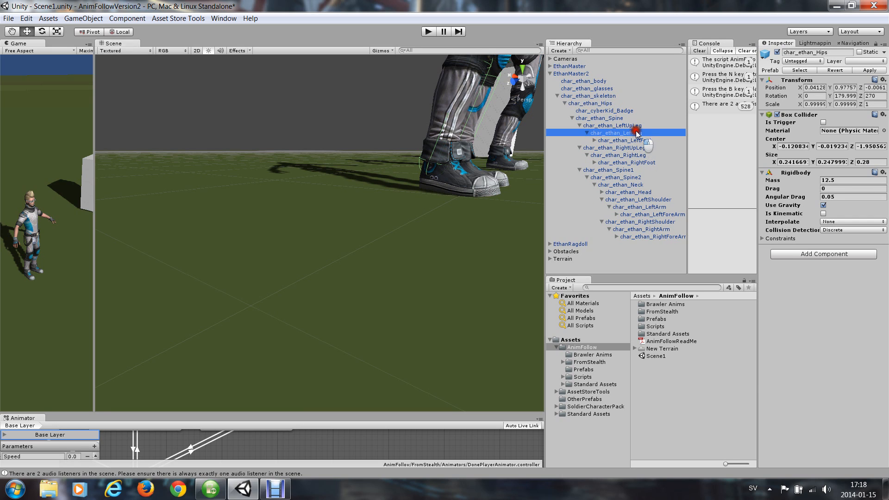
click(617, 133)
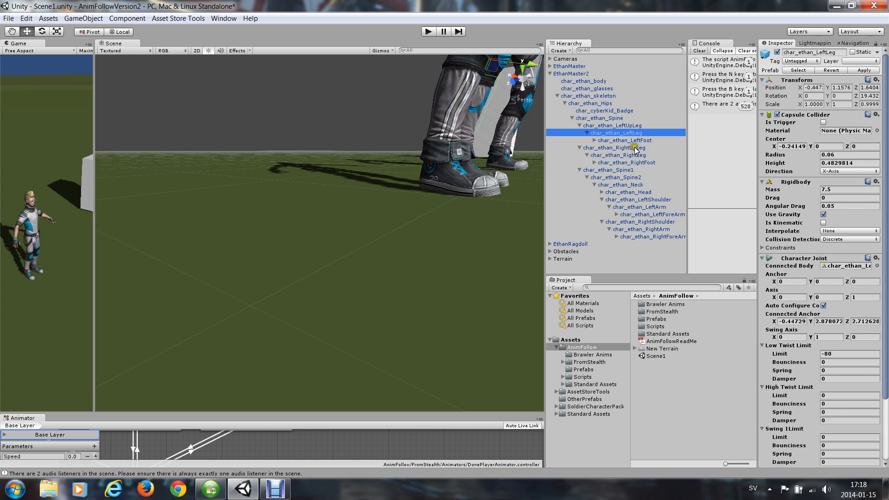
click(617, 154)
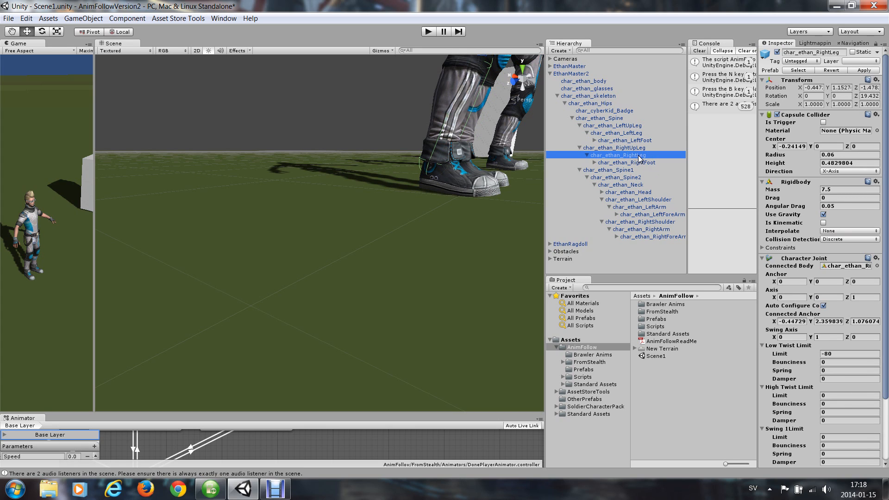
mouse_move(802, 155)
text(-)
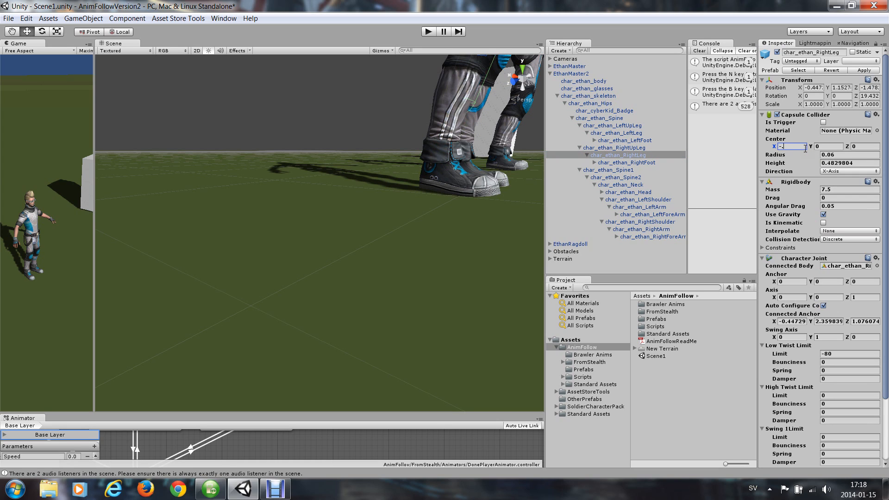
text(.26)
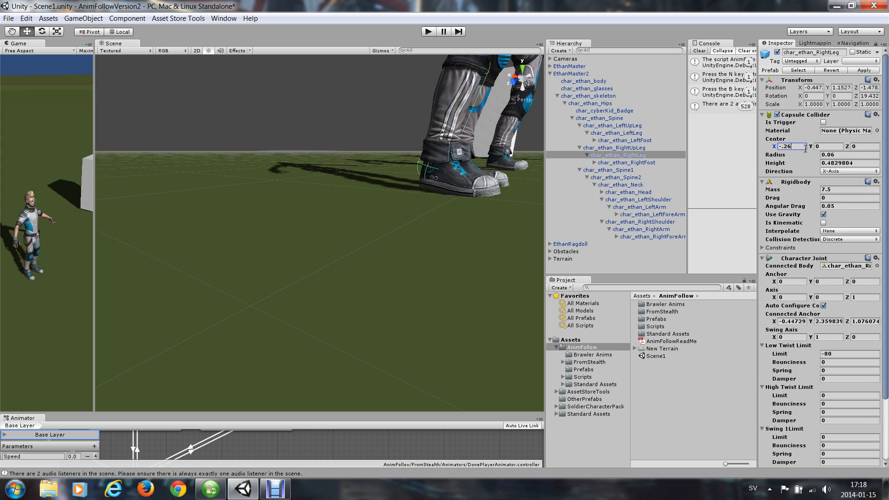
click(848, 162)
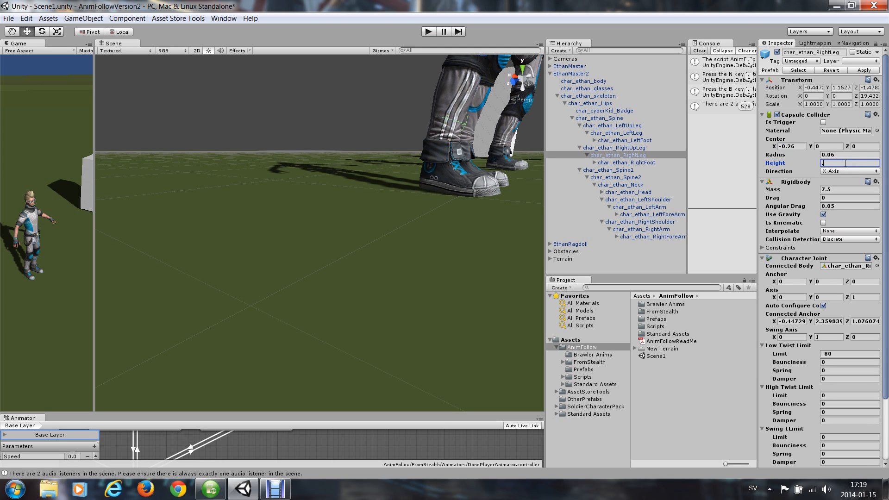
text(.52)
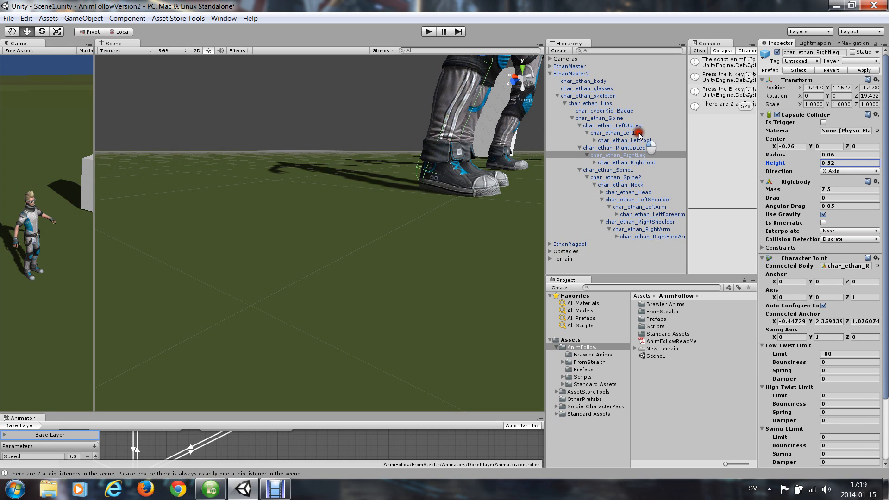
Give the left lower leg's capsule collider the same centre X -0.26 and height 0.52.
click(612, 133)
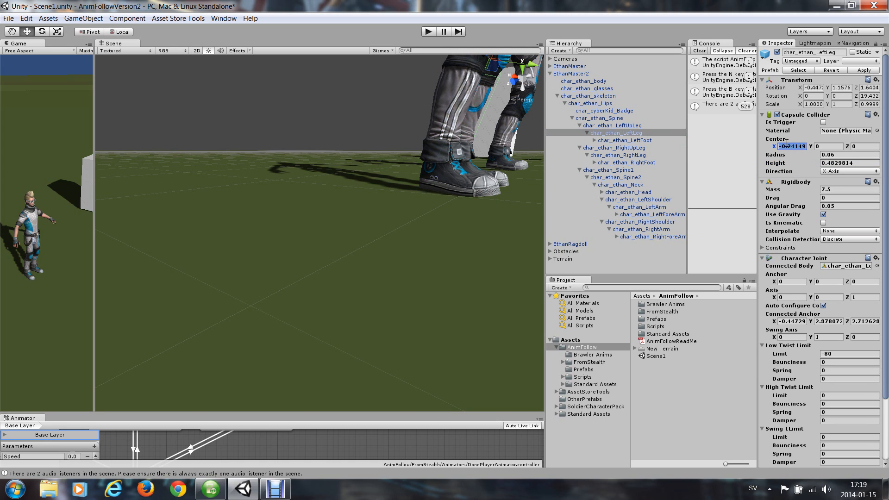
text(-.26)
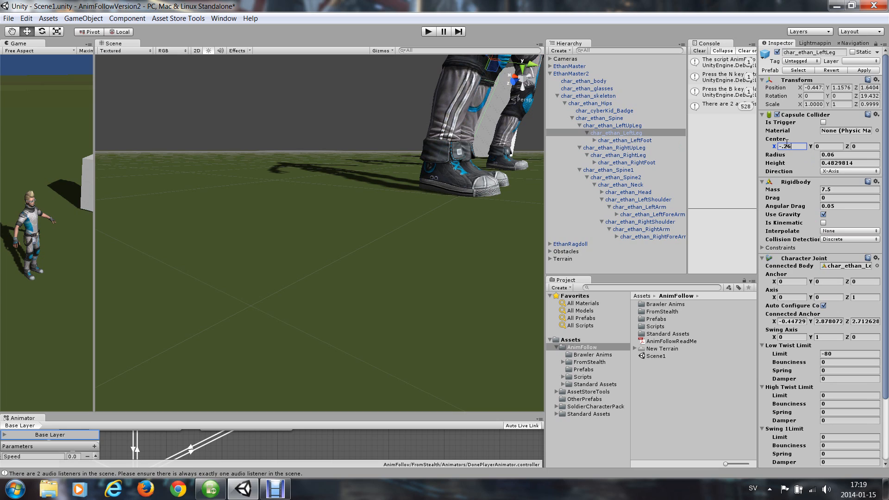
click(845, 163)
text(0.52)
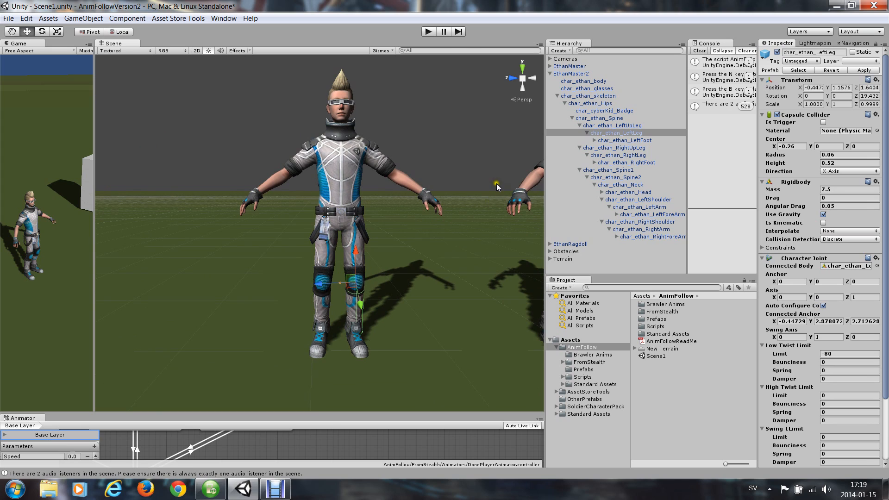
Match the right upper arm's collider radius to the left arm's 0.05, then reselect the hips.
click(589, 103)
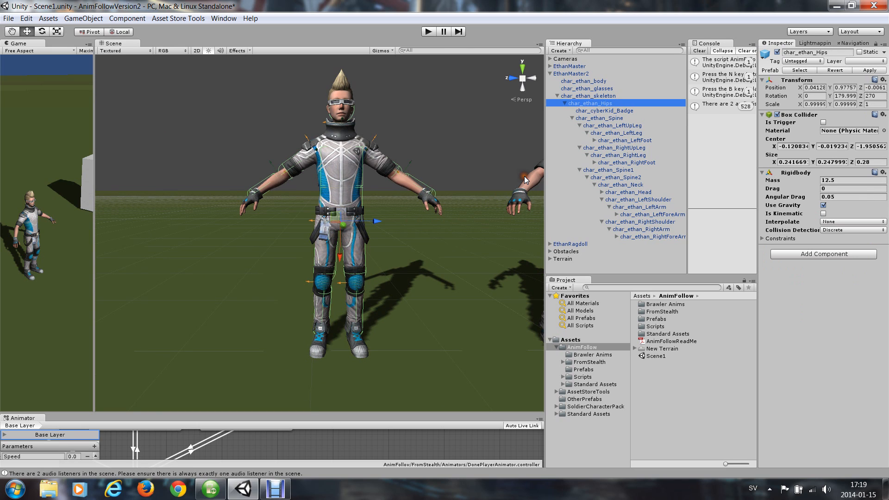
mouse_move(379, 181)
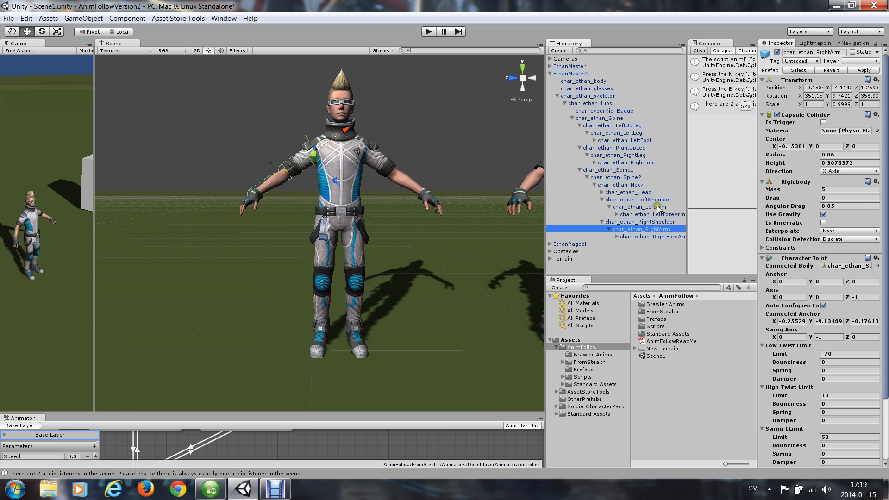
click(639, 206)
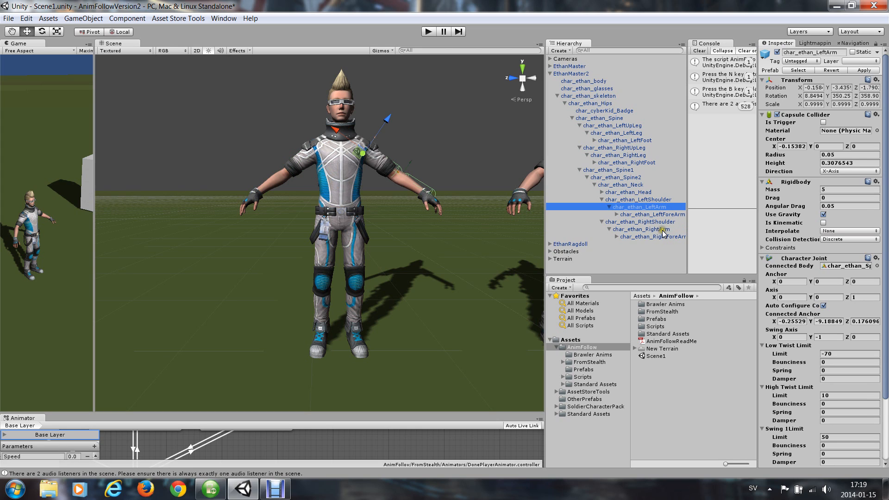
click(640, 230)
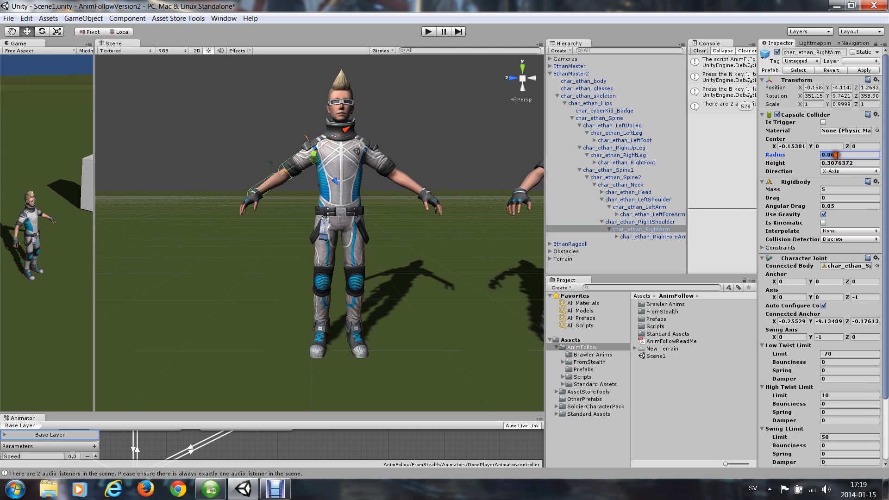
click(848, 154)
text(0.05)
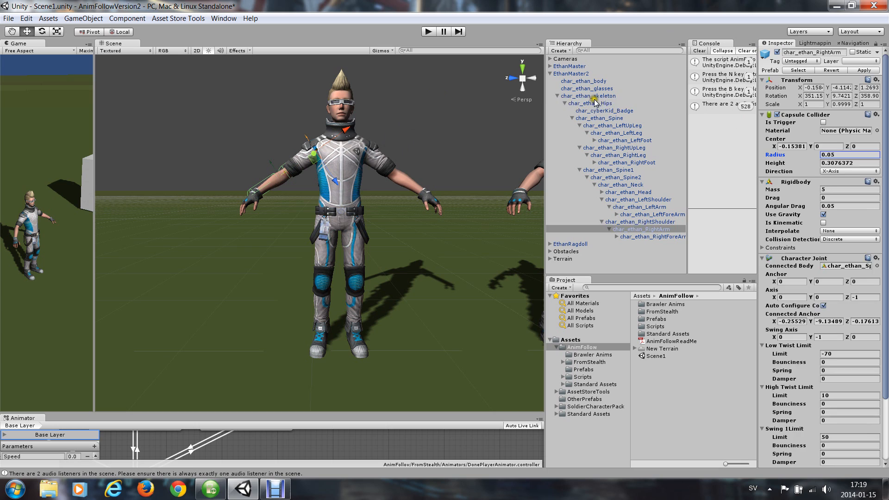
click(589, 103)
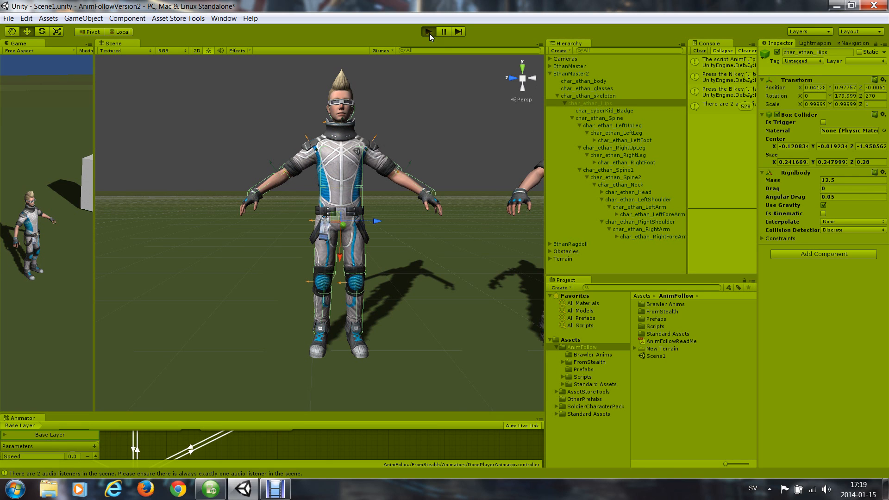
Run the scene in play mode to test the ragdoll, then stop the test.
click(427, 31)
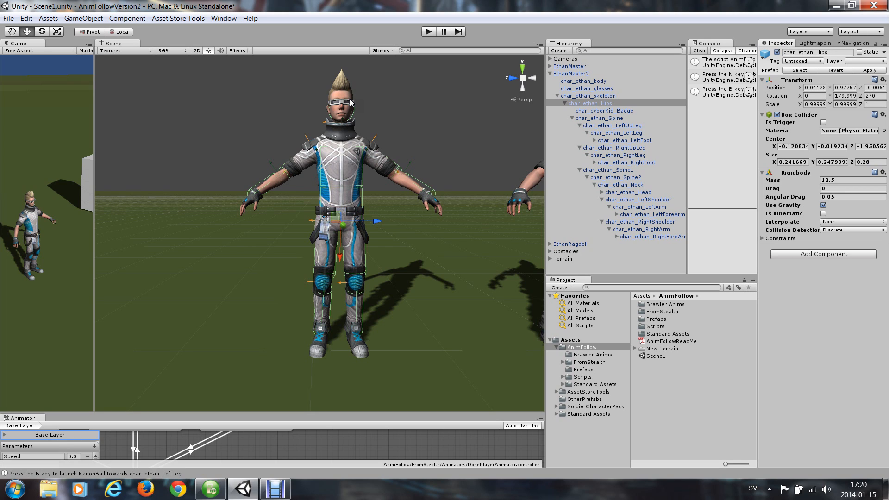
mouse_move(379, 143)
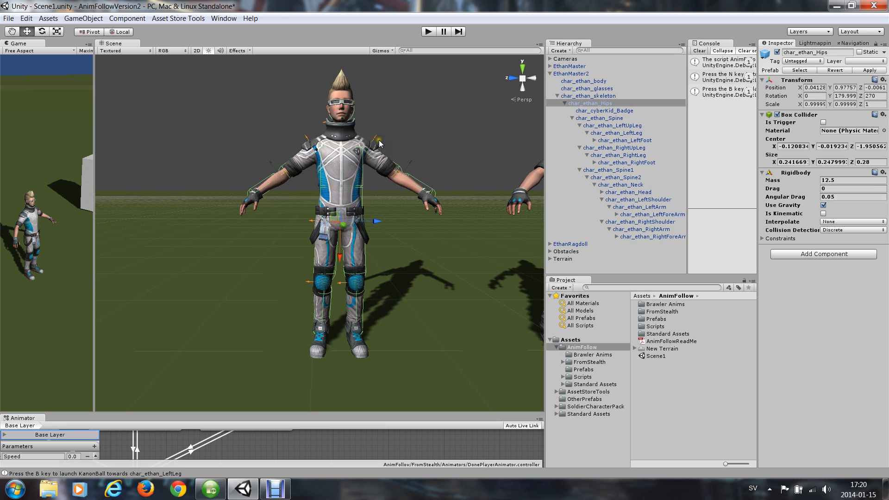
mouse_move(323, 144)
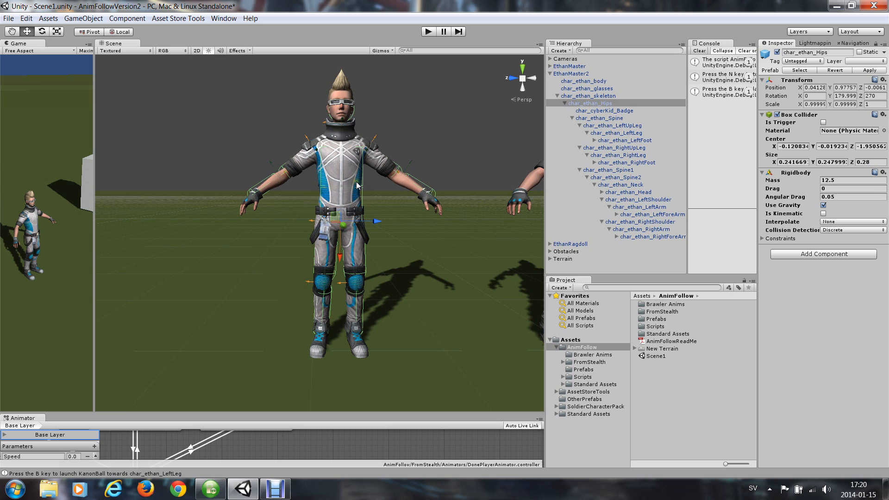
mouse_move(356, 180)
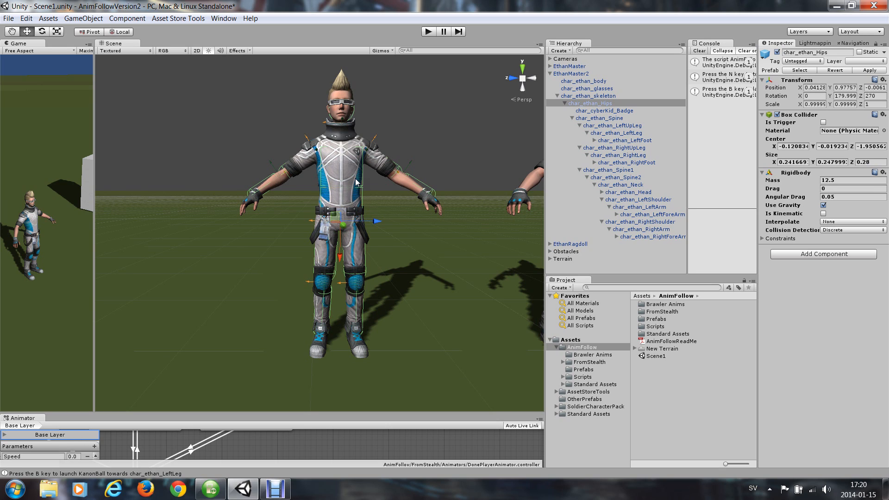
mouse_move(357, 182)
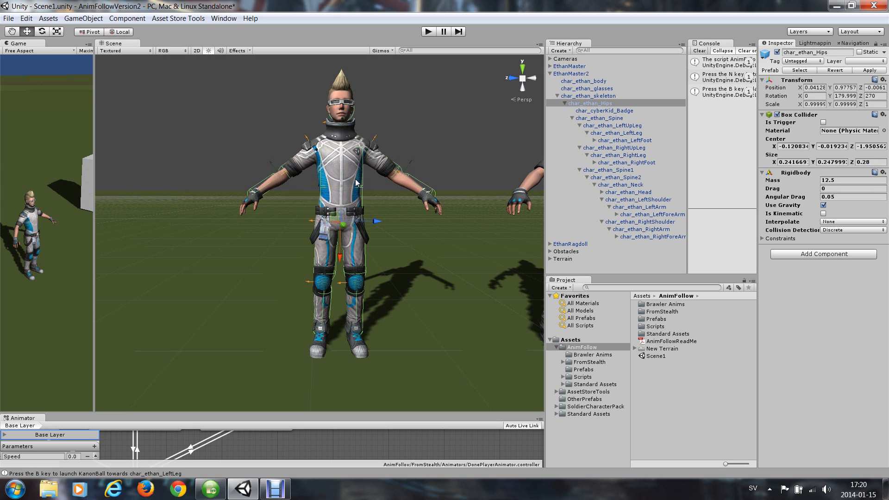
mouse_move(366, 262)
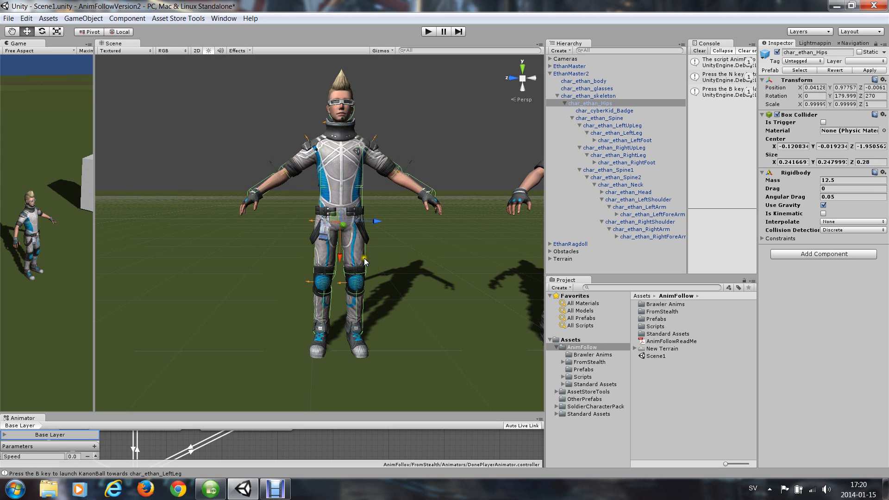
mouse_move(309, 222)
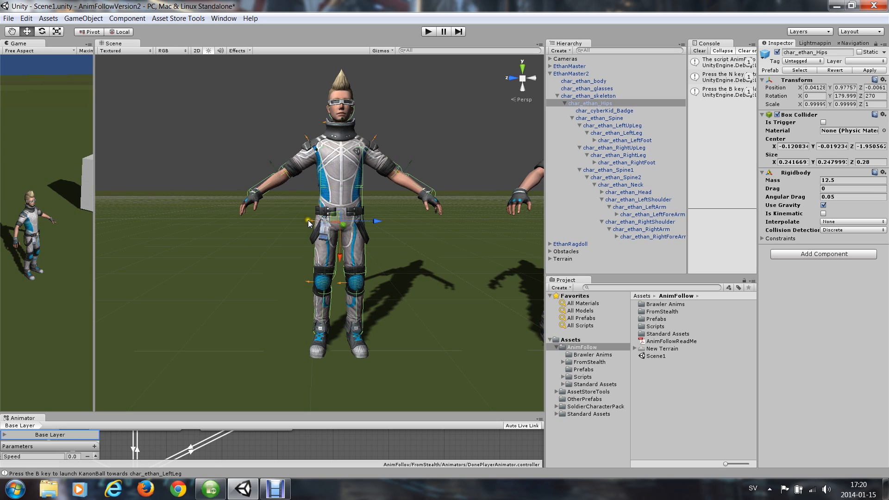
mouse_move(416, 184)
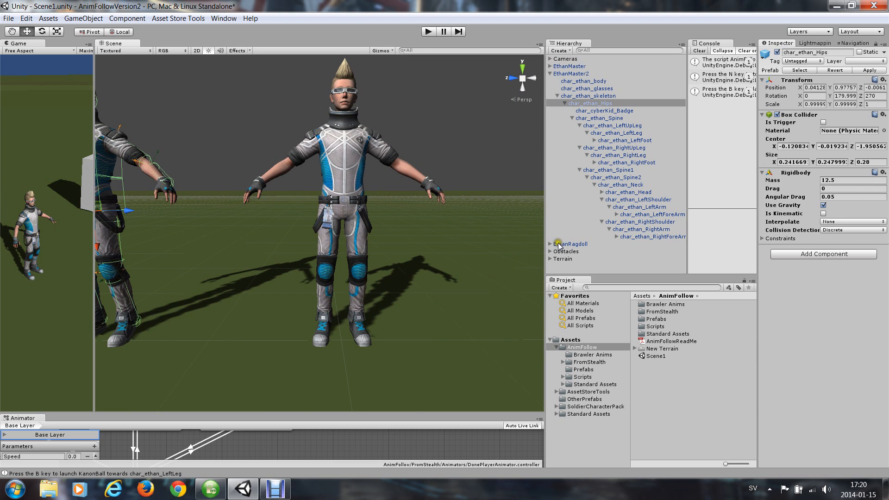
click(571, 244)
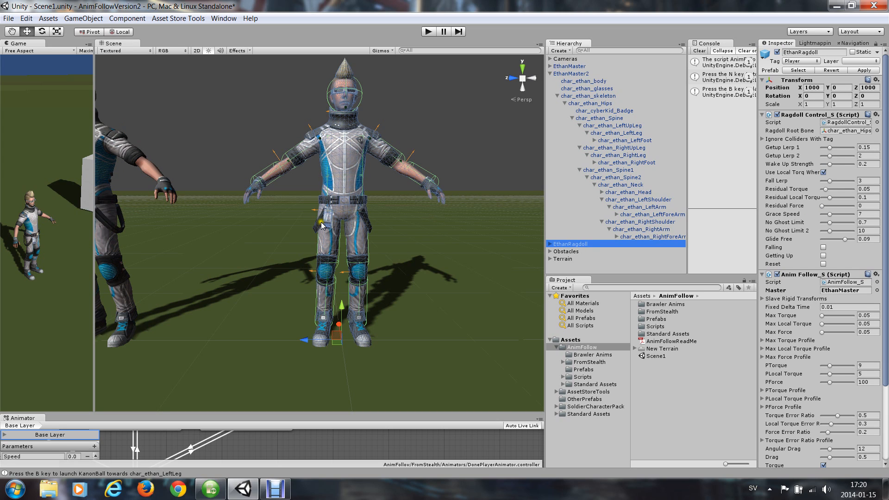
mouse_move(338, 117)
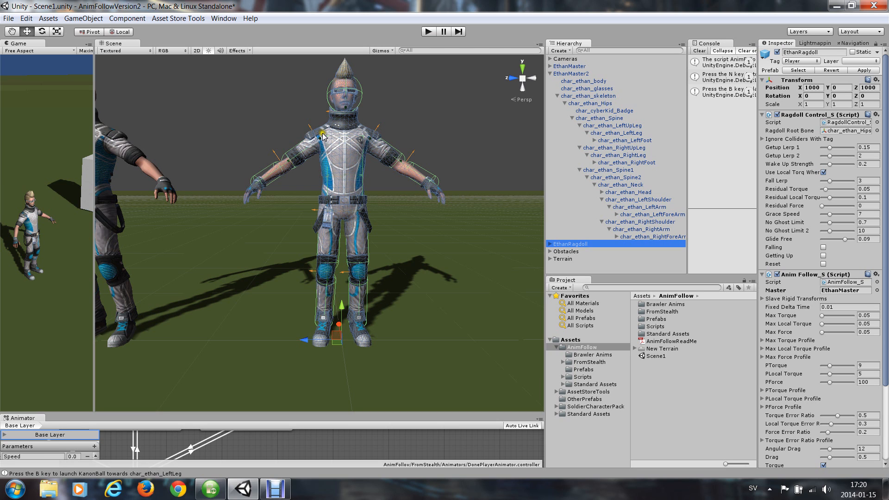
mouse_move(414, 154)
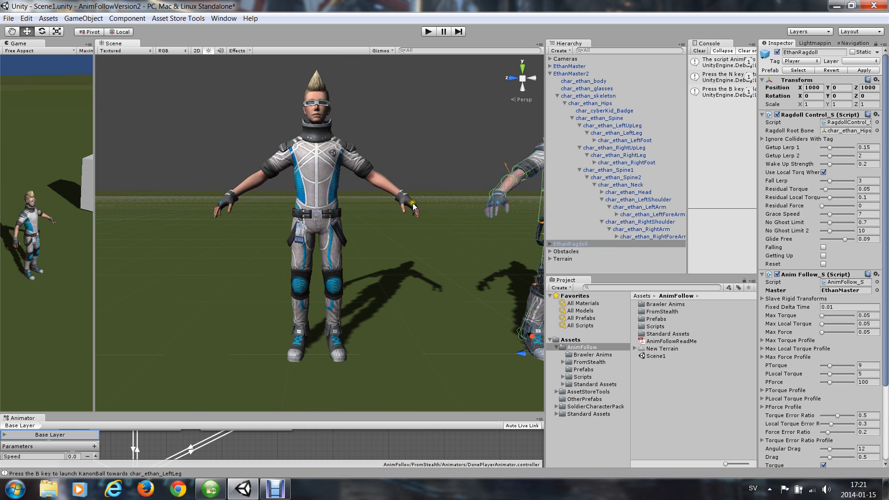
click(592, 103)
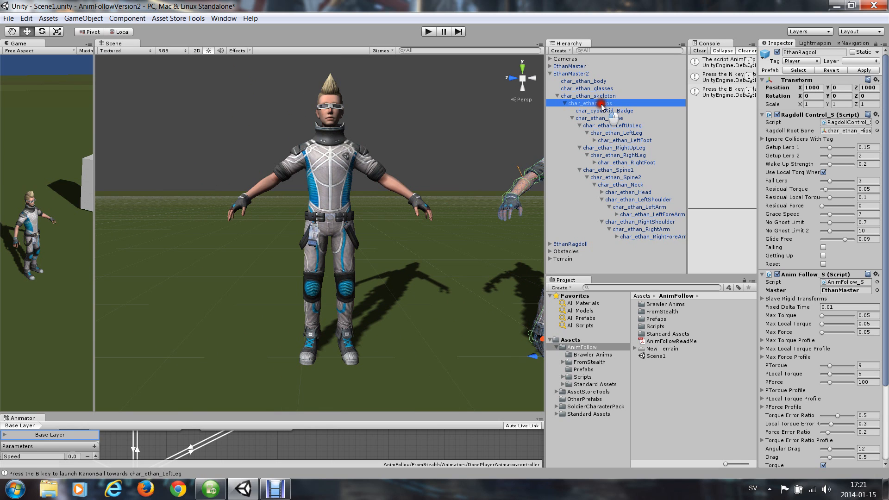
click(592, 103)
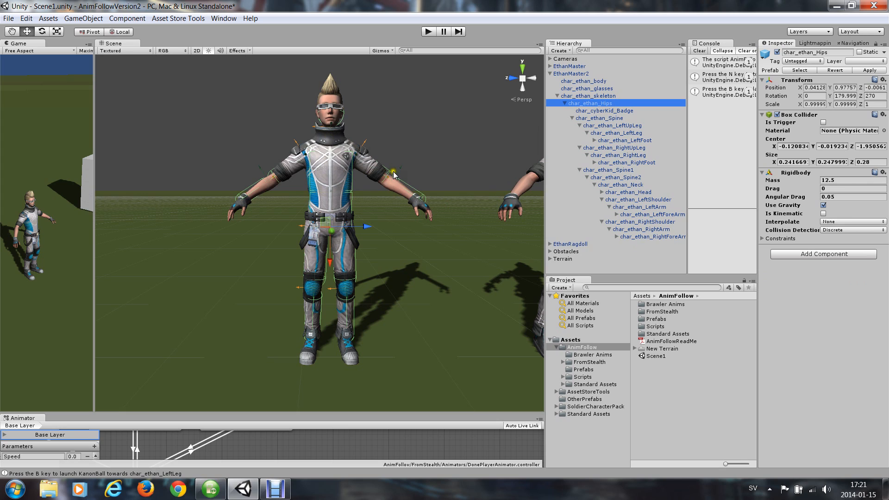
mouse_move(258, 187)
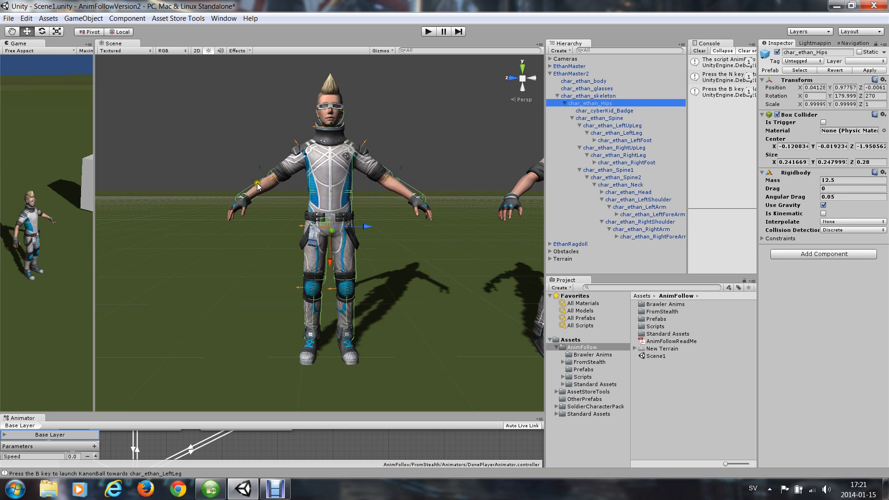
mouse_move(395, 182)
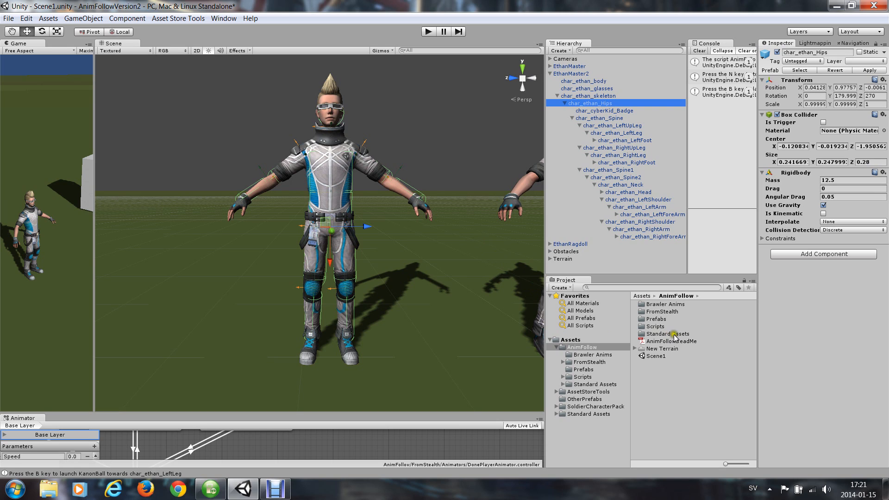
mouse_move(679, 344)
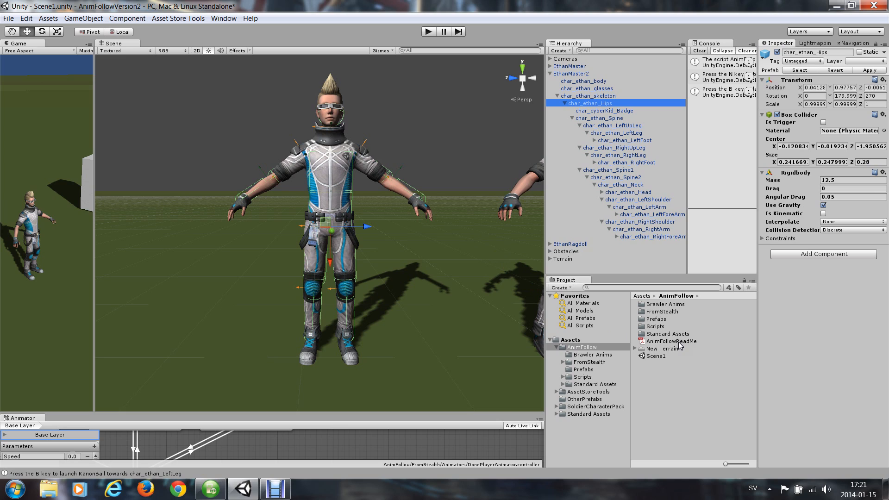
mouse_move(645, 329)
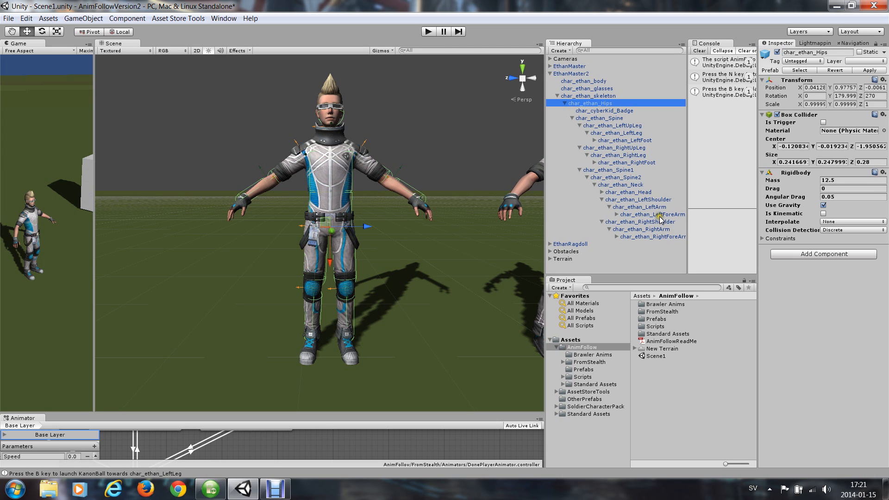
Set the left forearm character joint's axis to (0, 0, 1) and swing axis to (0, -1, 0).
click(652, 214)
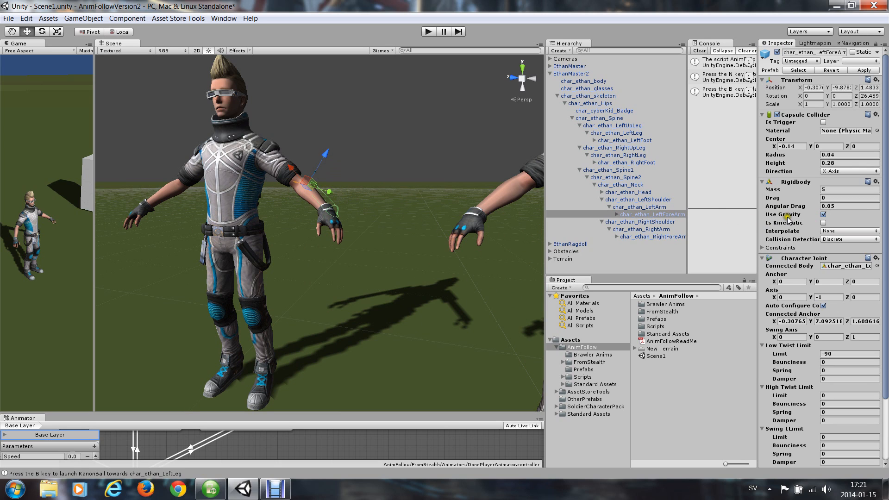
scroll(down, 3)
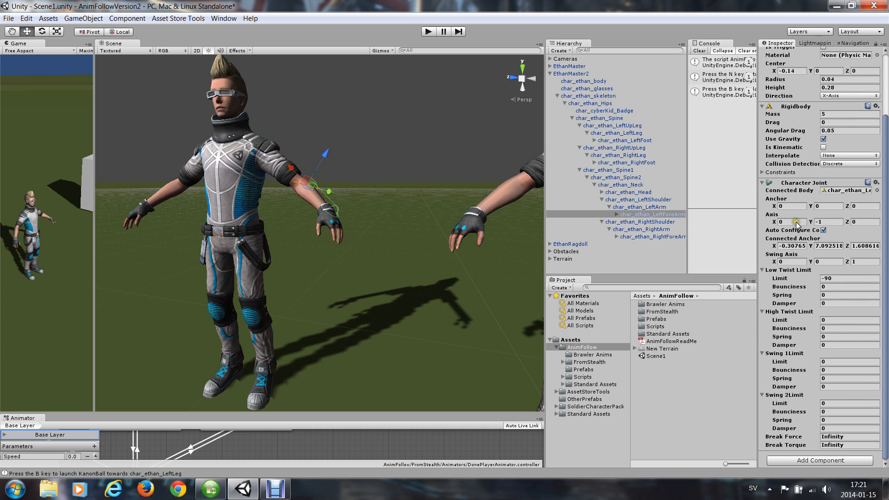
mouse_move(826, 220)
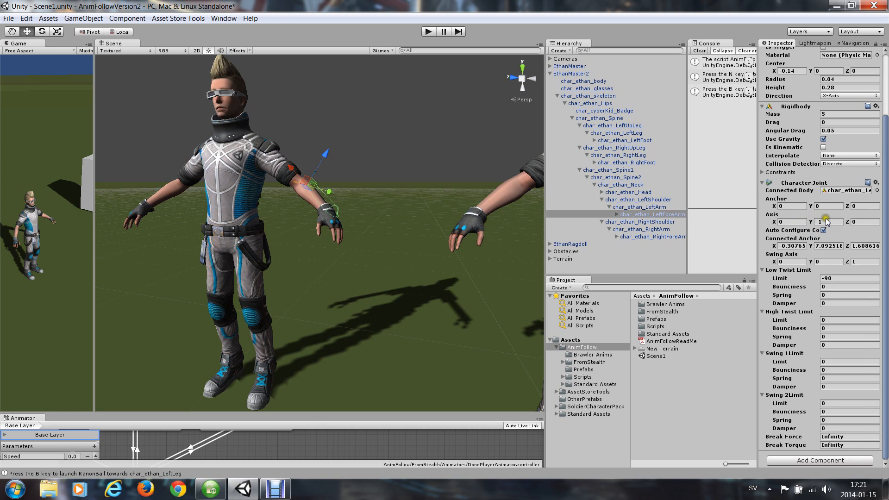
click(863, 222)
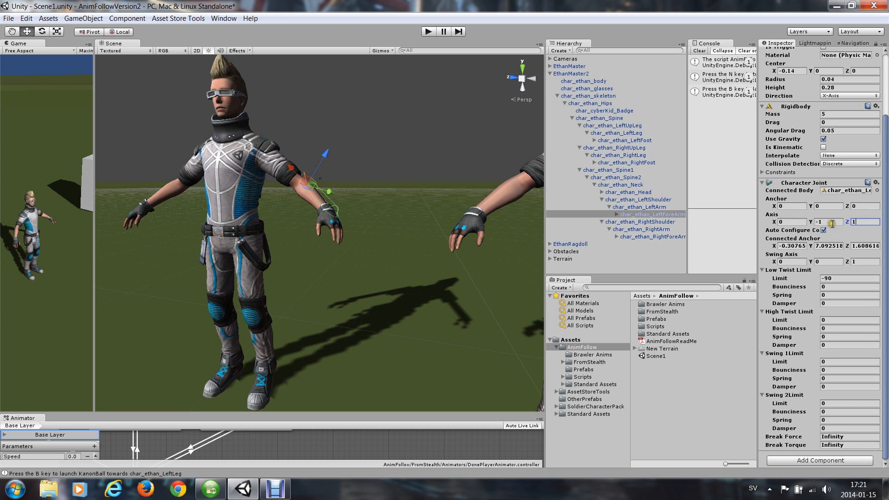
click(831, 221)
text(0)
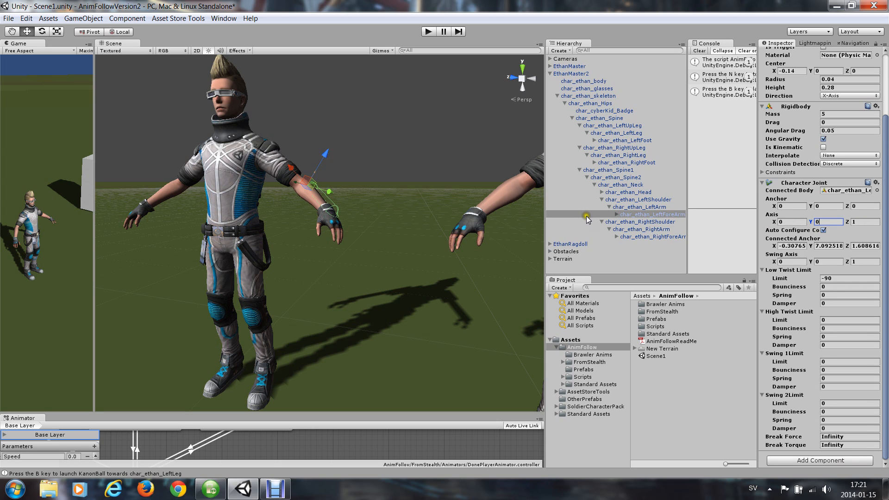
mouse_move(304, 184)
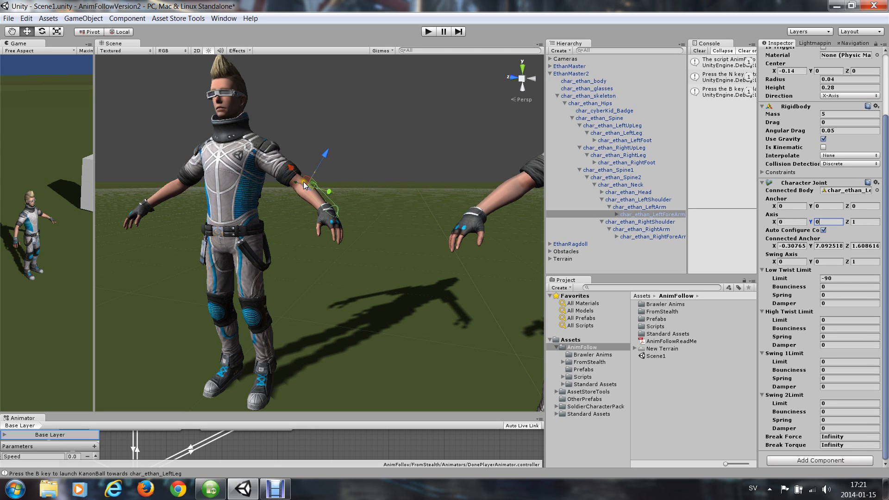
mouse_move(318, 200)
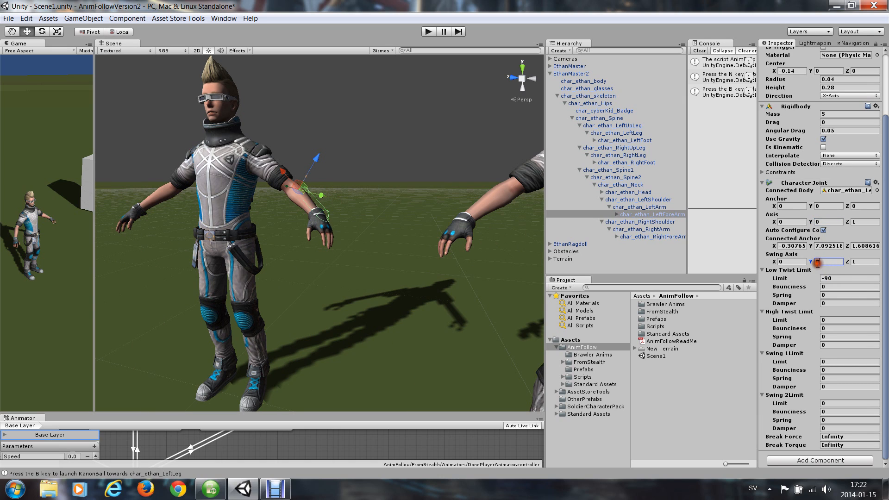
click(827, 261)
text(-1)
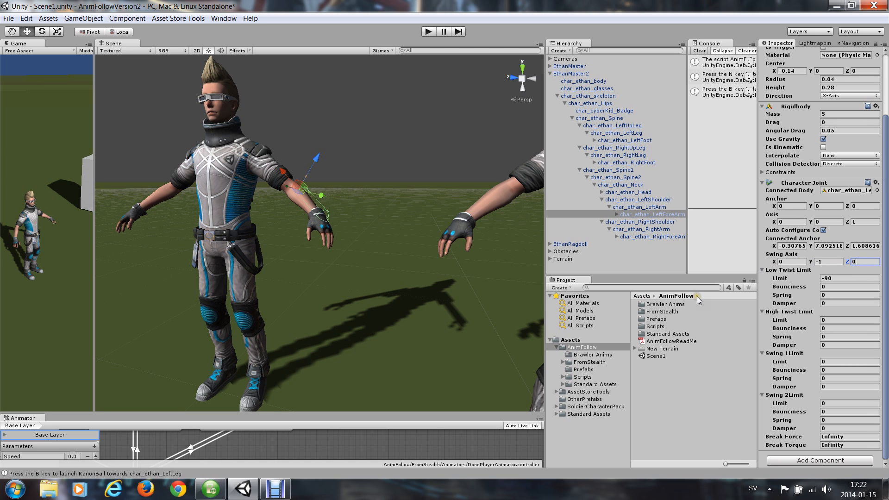
mouse_move(291, 230)
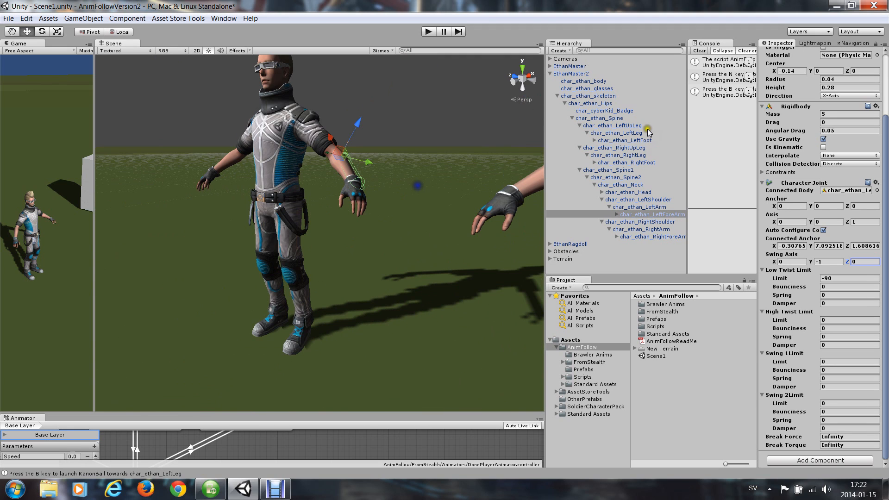
click(590, 104)
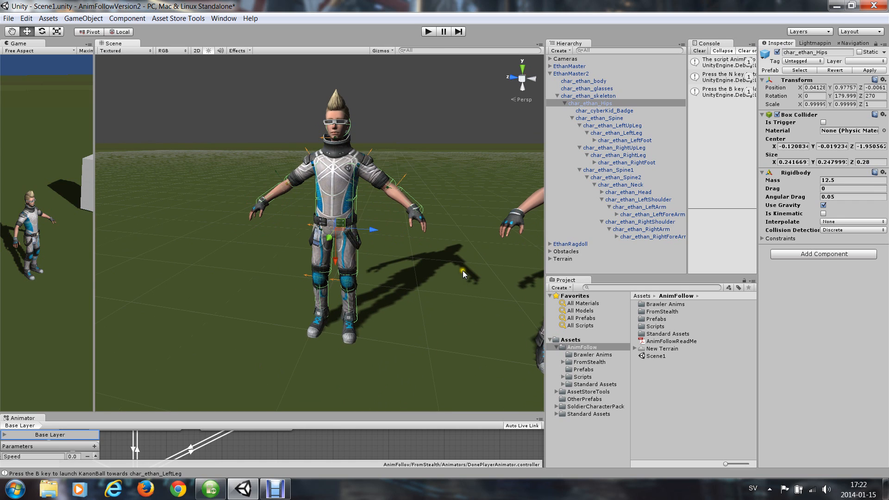
mouse_move(443, 273)
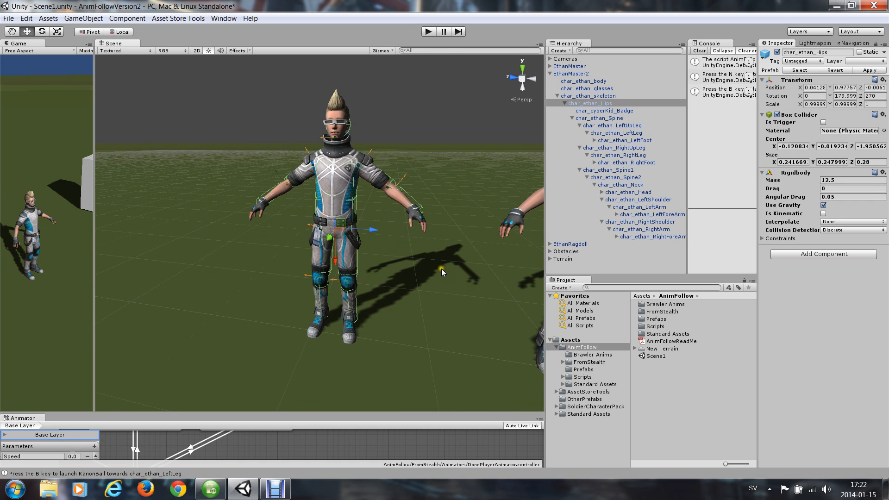
mouse_move(298, 213)
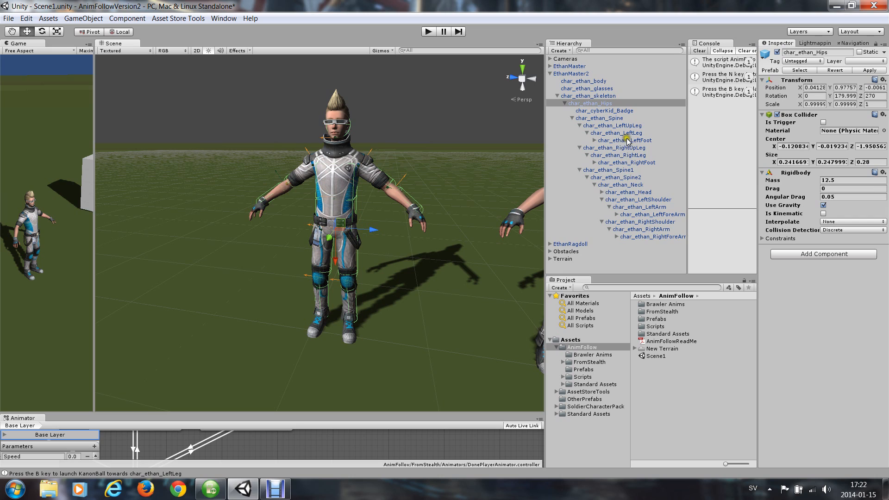
Set the right forearm character joint's axis to (0, 0, -1) and swing axis to (0, -1, 0).
click(641, 230)
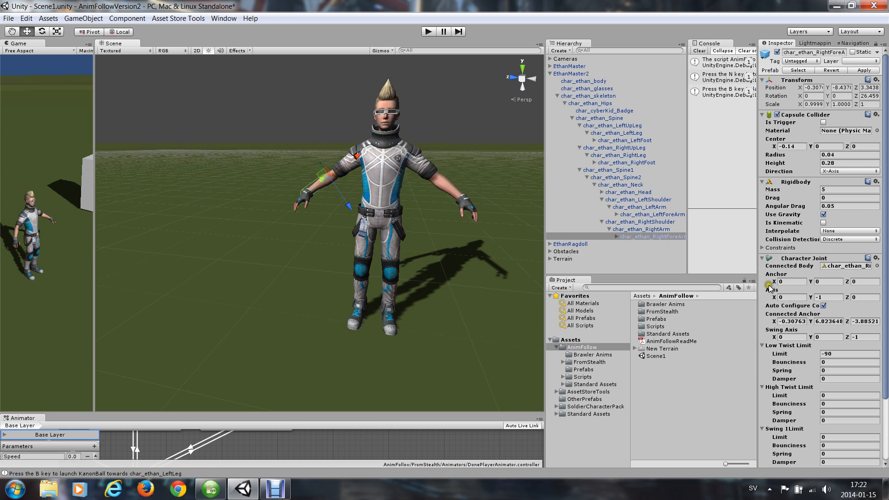
mouse_move(803, 276)
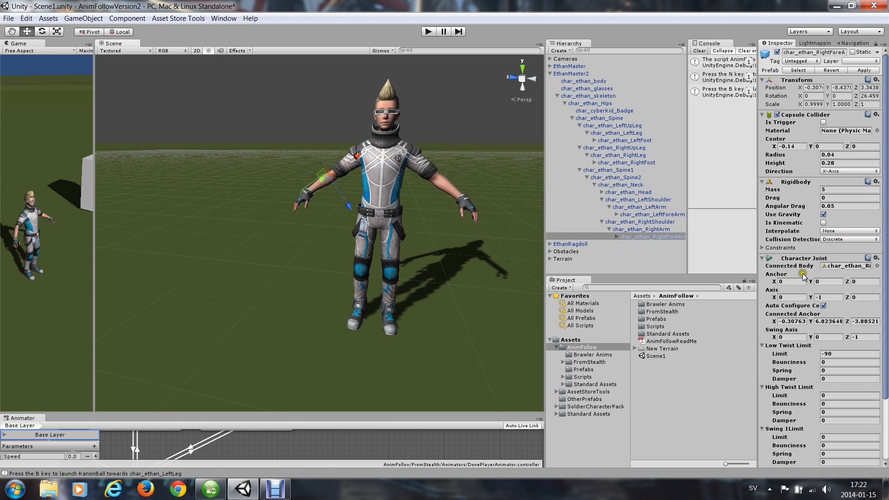
click(862, 297)
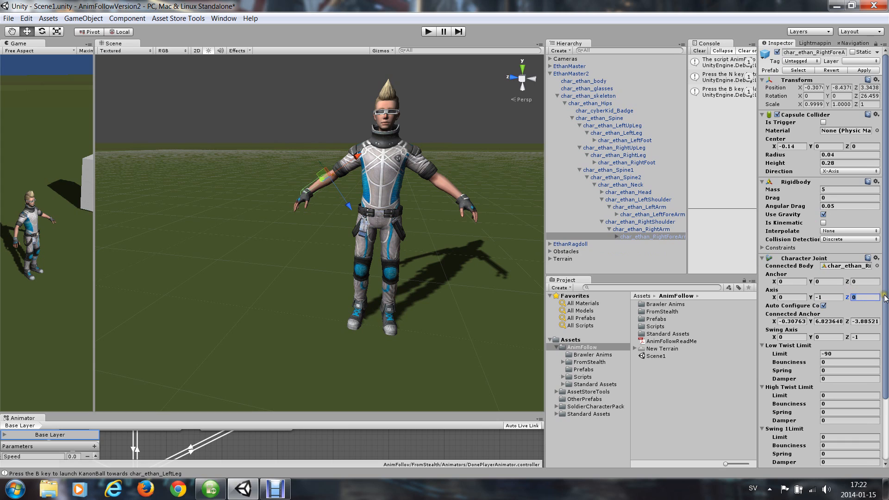
text(-1)
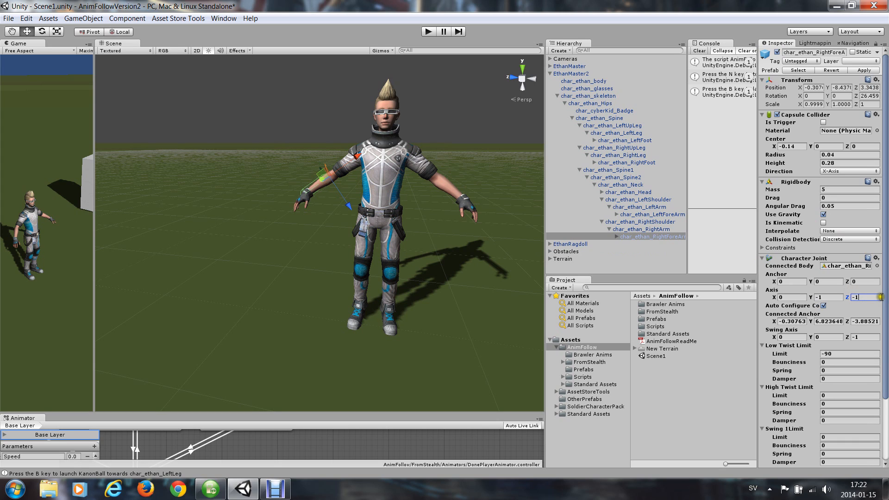
click(826, 298)
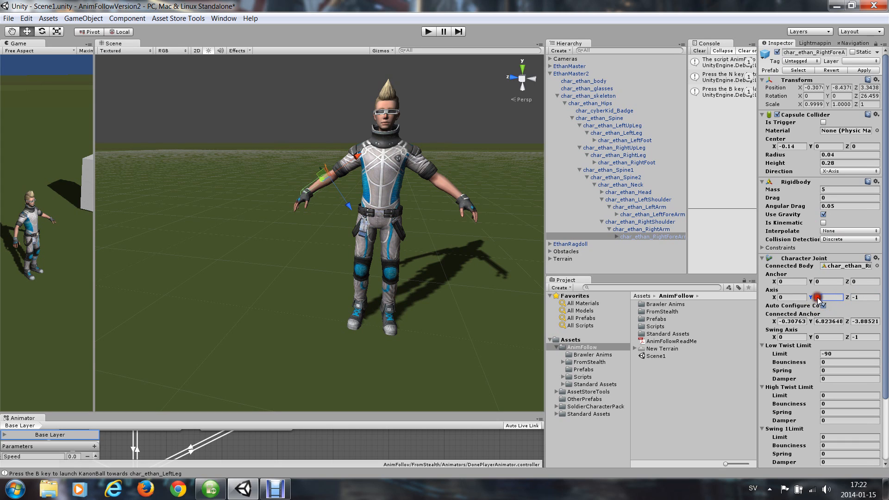
click(828, 297)
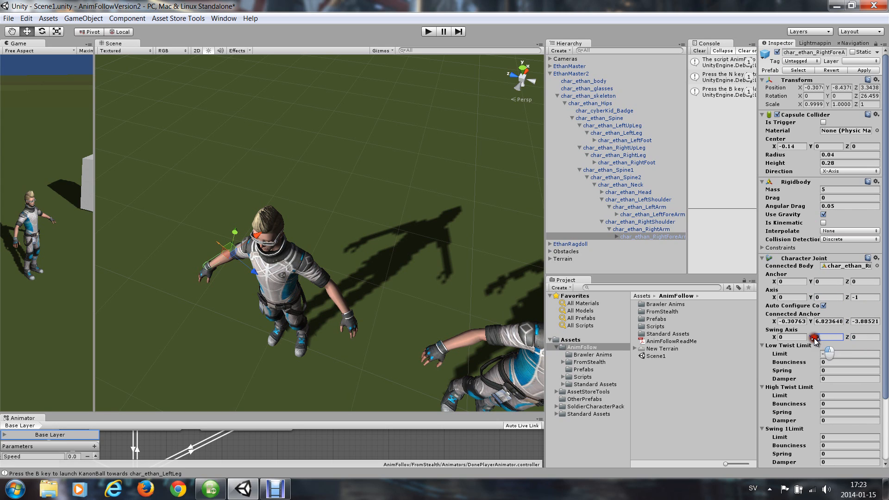
text(-1)
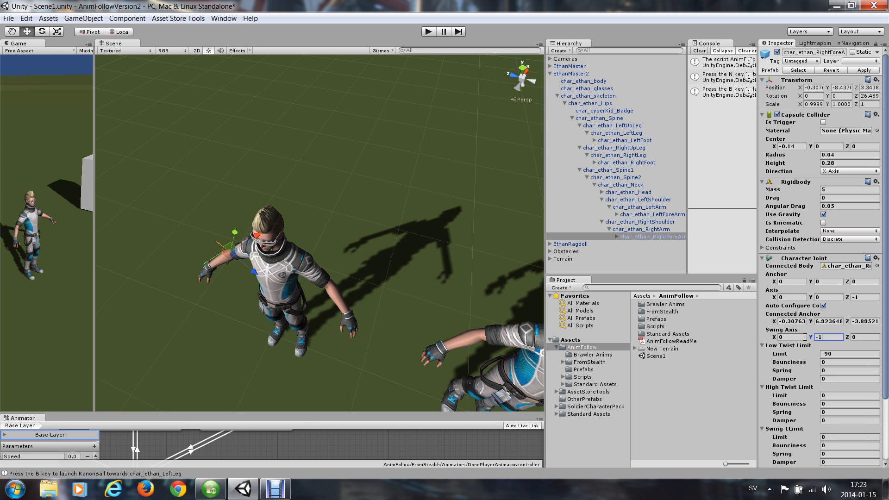
mouse_move(309, 324)
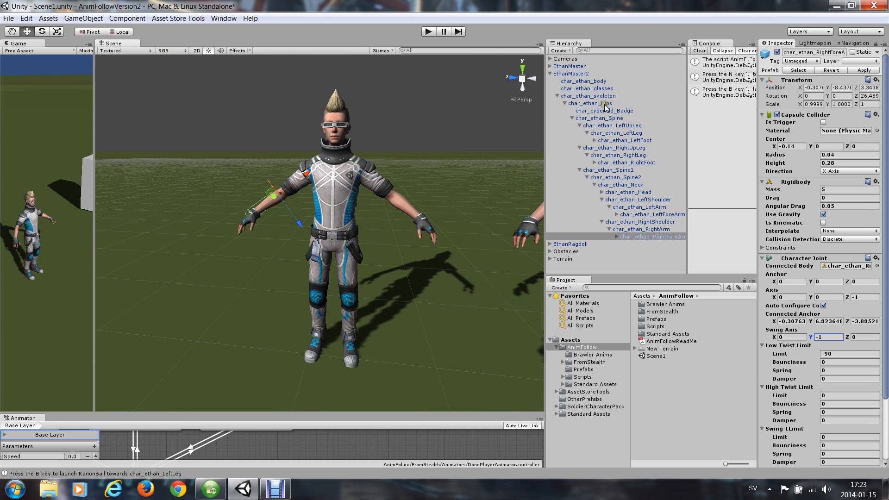
Reselect the hips bone and open the AnimFollowReadMe PDF from the Project panel.
click(590, 103)
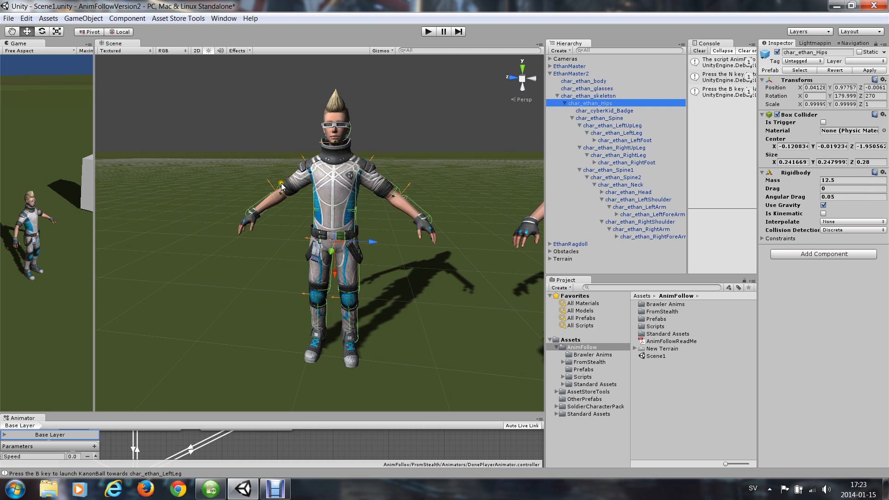
mouse_move(467, 270)
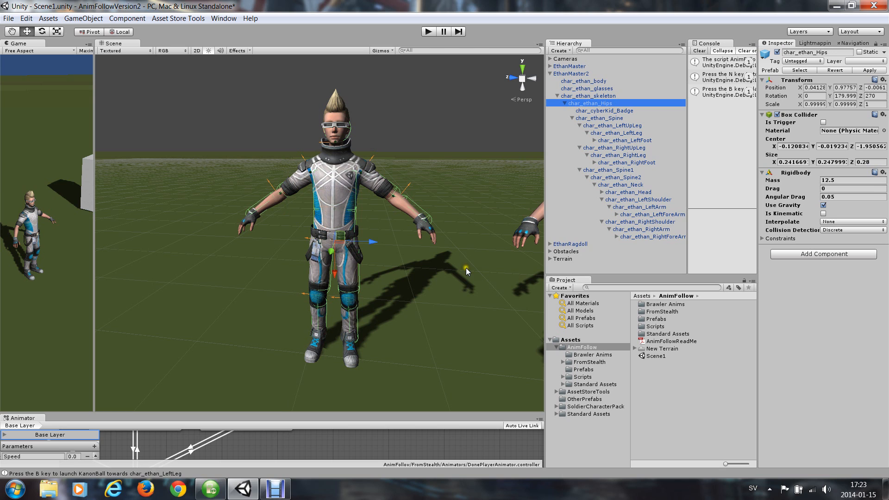
mouse_move(679, 342)
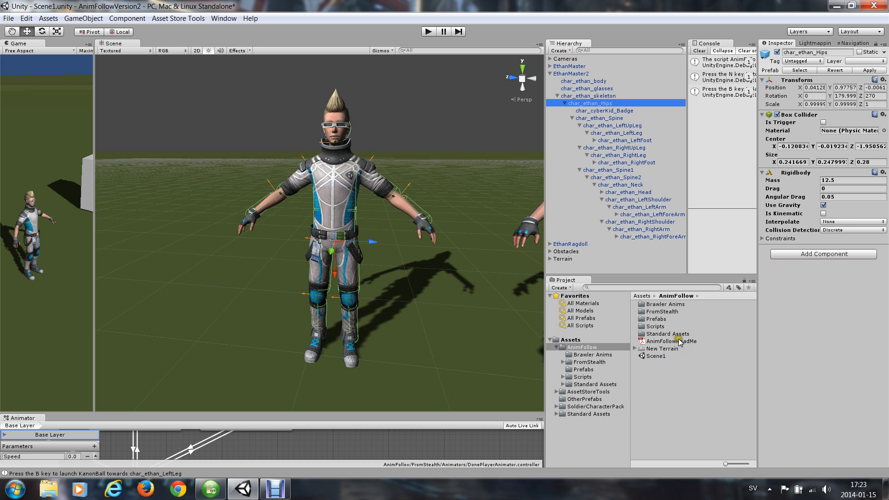
double_click(671, 341)
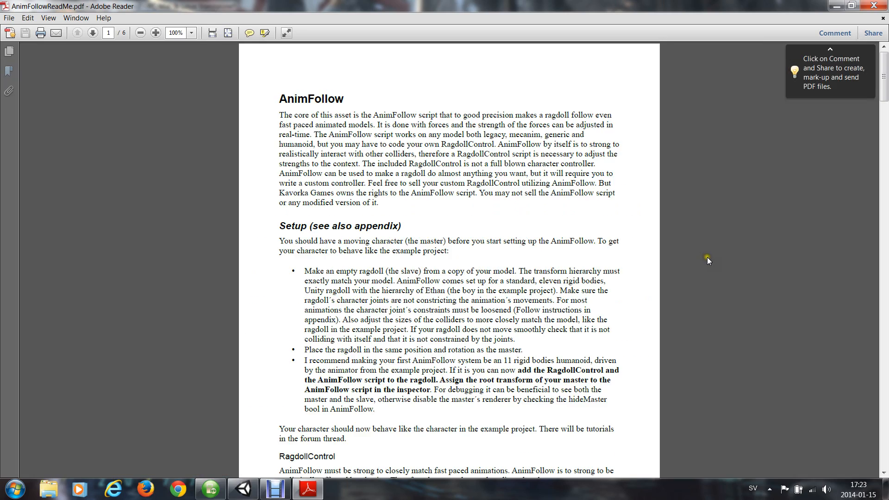
Scroll to the joint limits table, zoom in, and take the Reader window out of full screen.
scroll(down, 3)
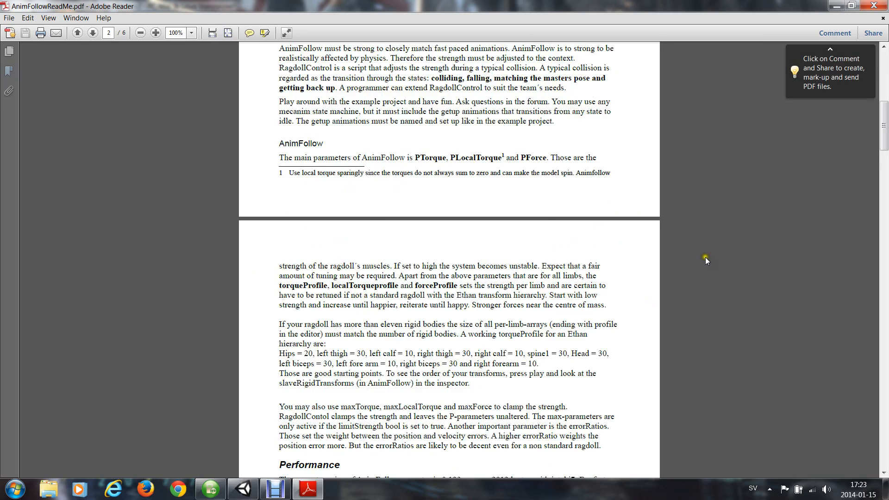
scroll(down, 3)
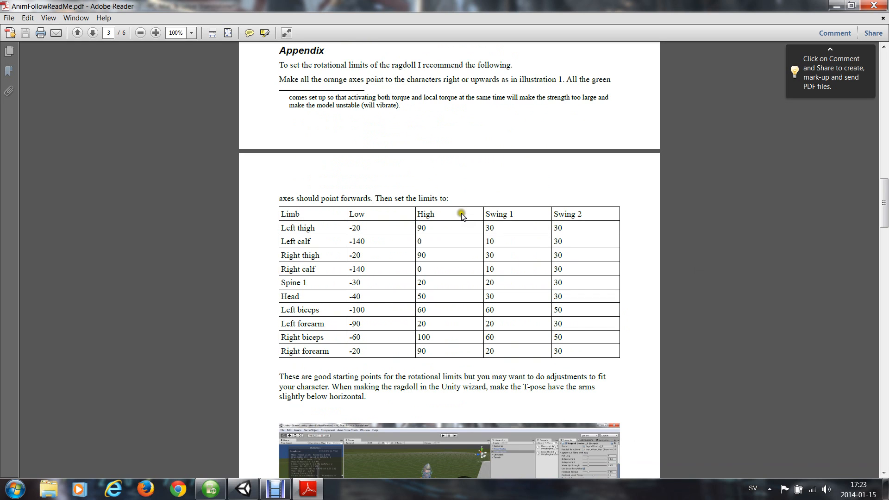
click(156, 32)
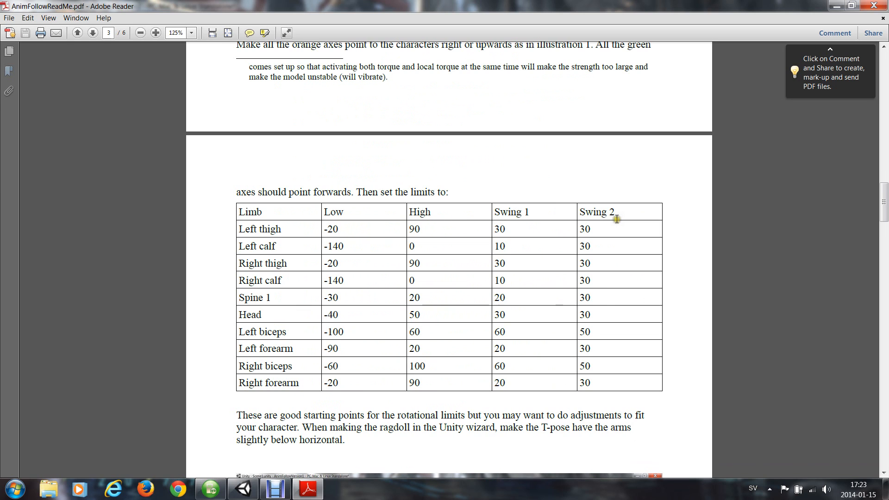
mouse_move(629, 252)
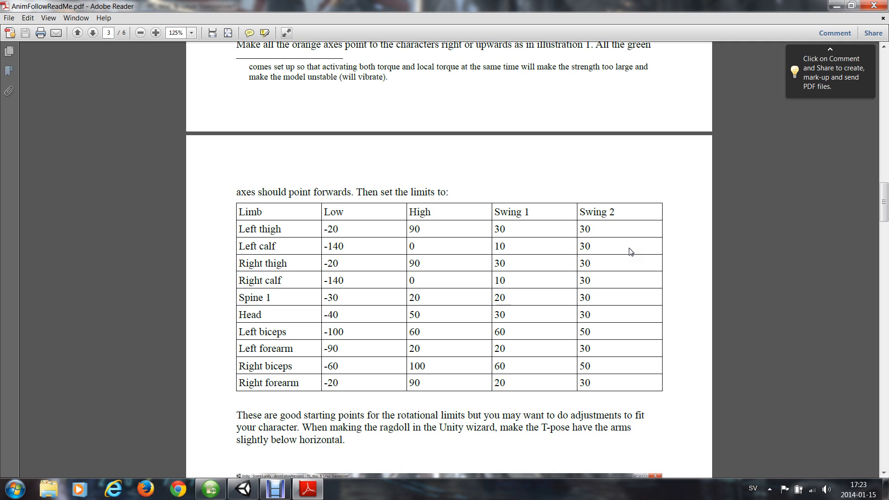
mouse_move(874, 6)
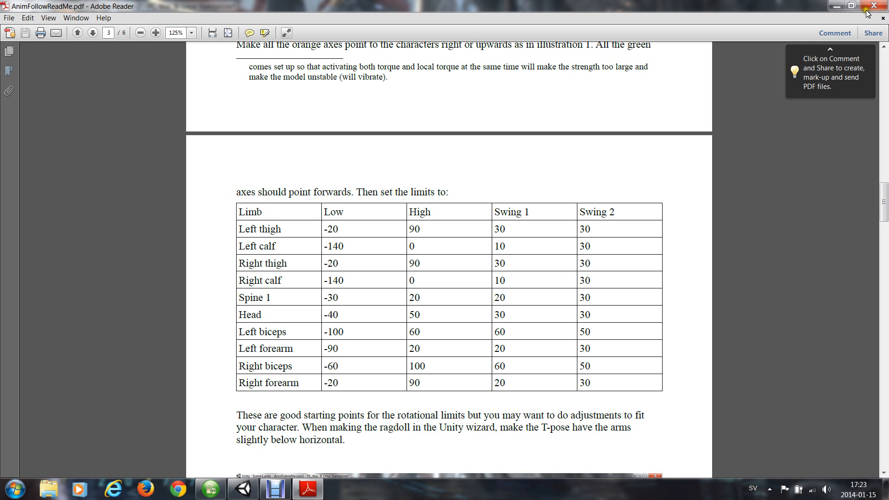
click(864, 6)
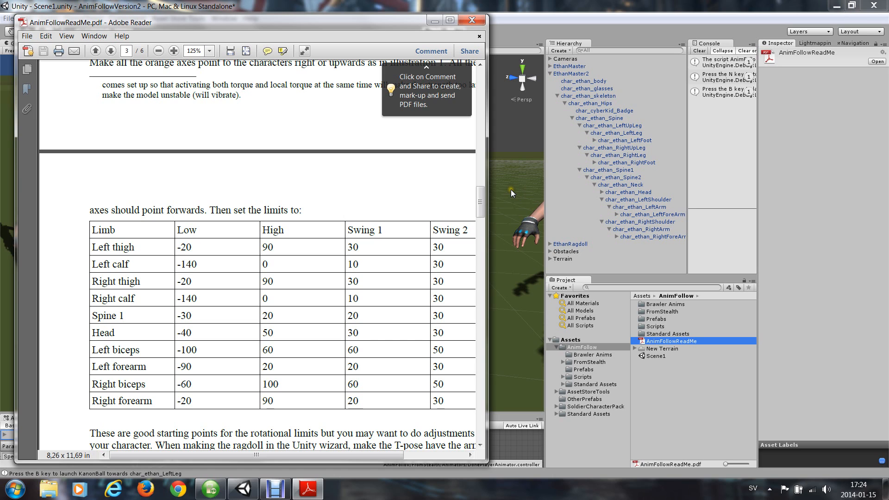
Arrange the Unity editor beside the readme so the limits table and hierarchy show together.
click(471, 20)
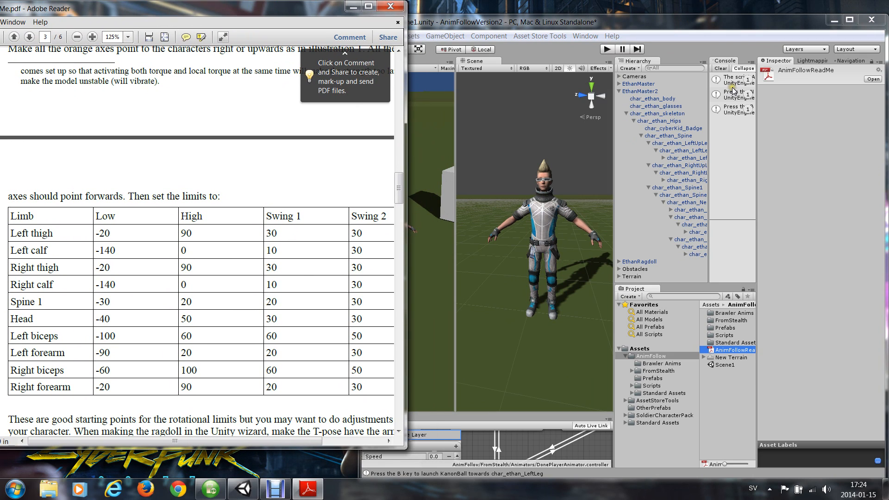
mouse_move(800, 24)
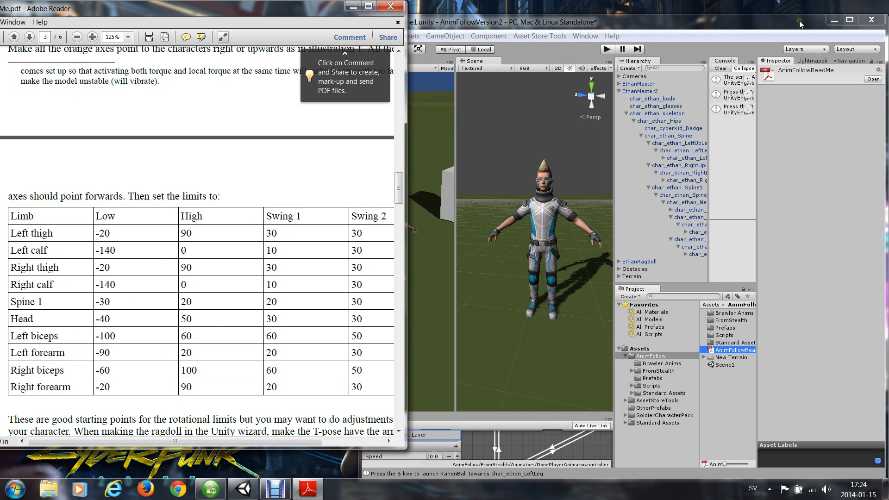
mouse_move(656, 139)
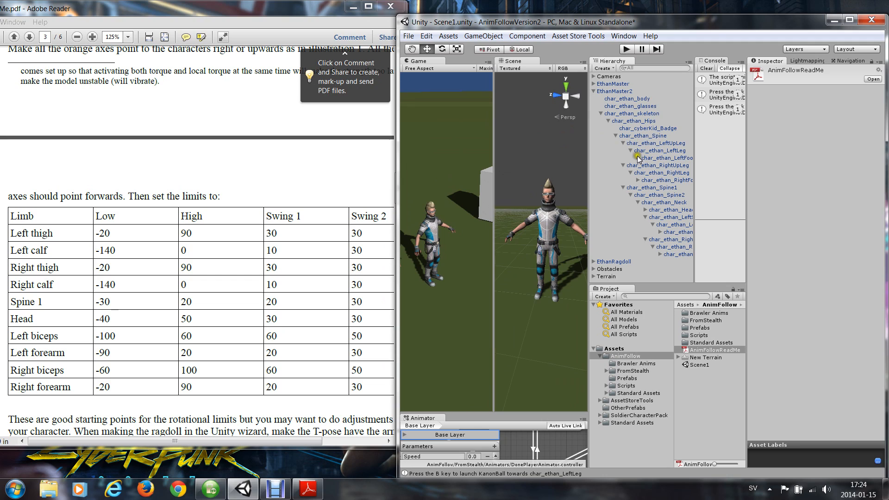
mouse_move(585, 180)
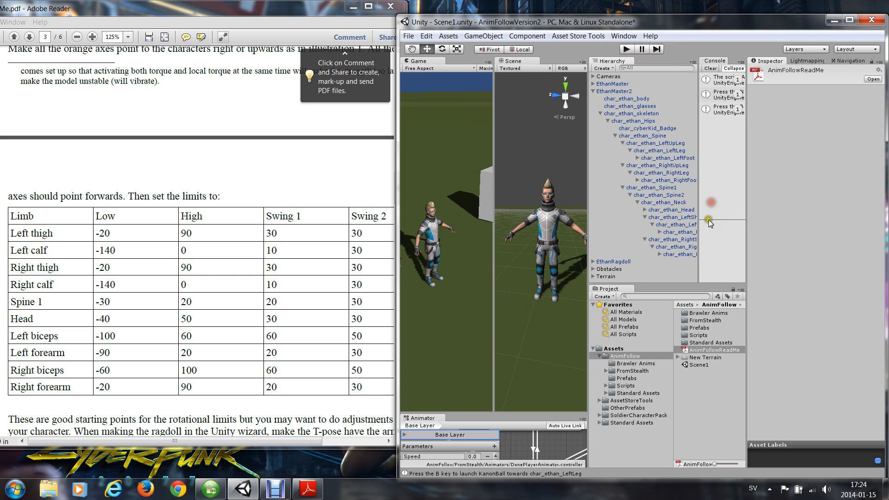
mouse_move(687, 253)
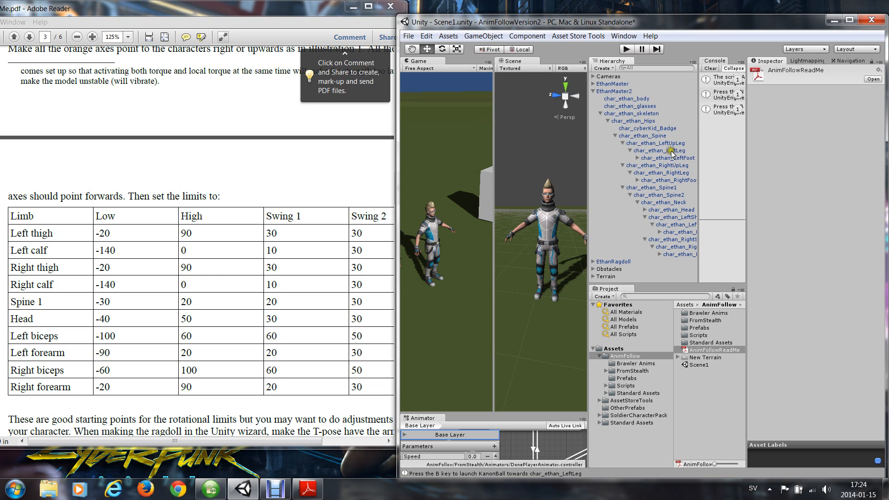
mouse_move(669, 153)
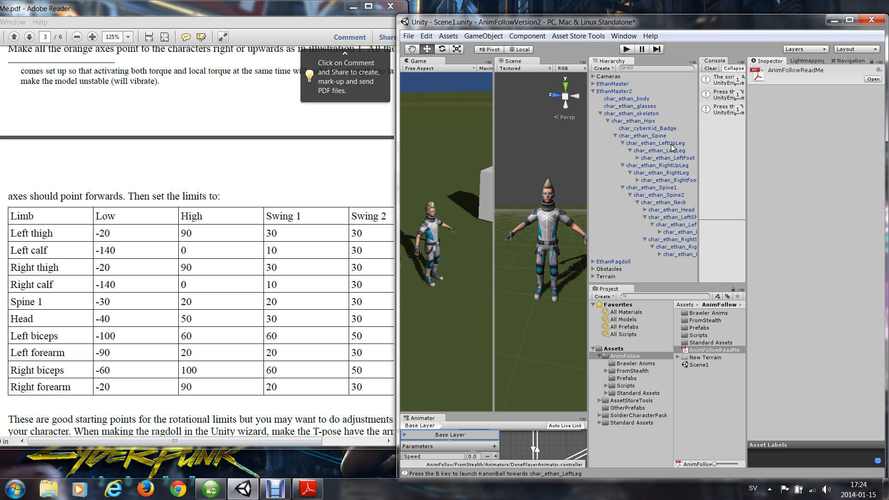
Give the left thigh joint a high twist limit of 90 and swing limit of 30.
click(657, 143)
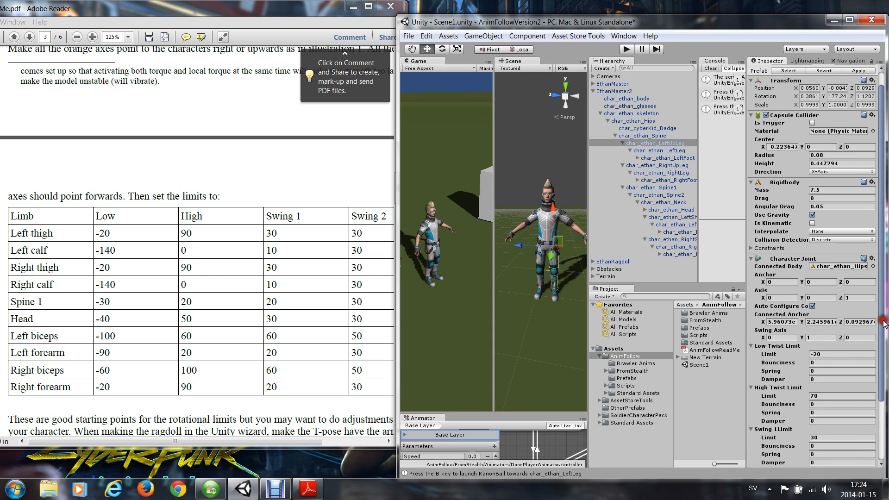
scroll(down, 3)
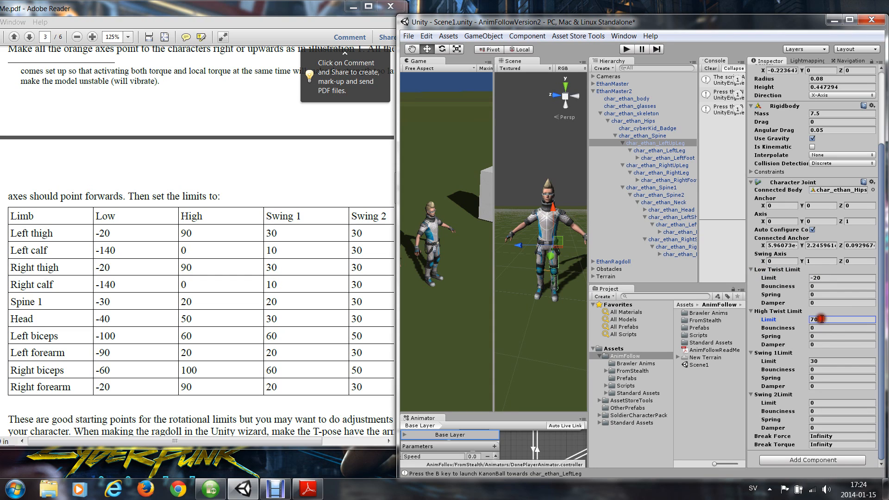
text(90)
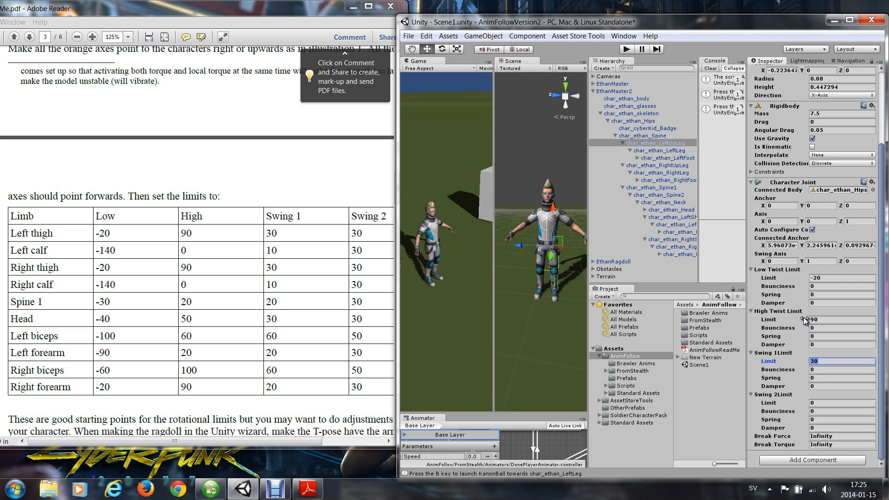
click(841, 403)
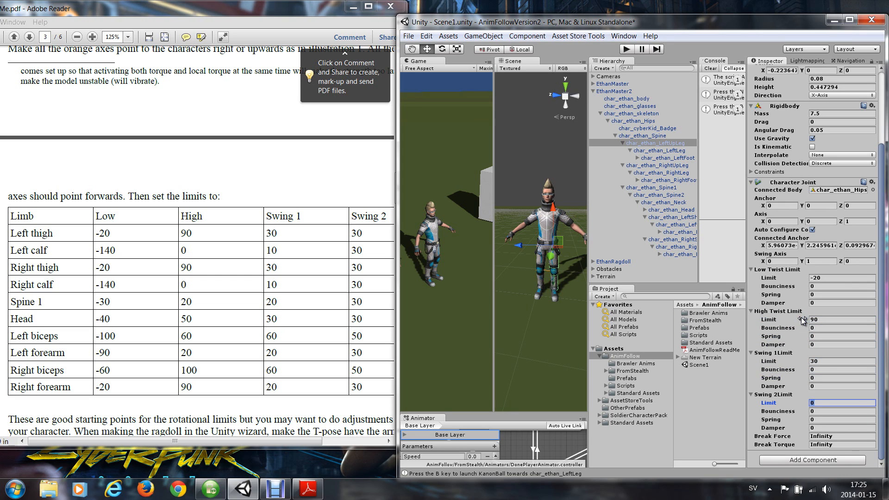
text(30)
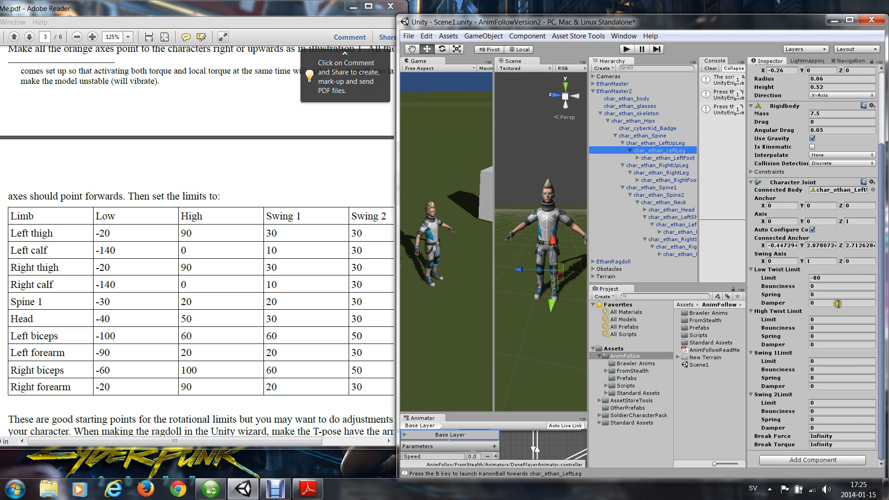
Give the left calf joint a low twist limit of -140 and swing limit of 10.
click(842, 277)
text(-)
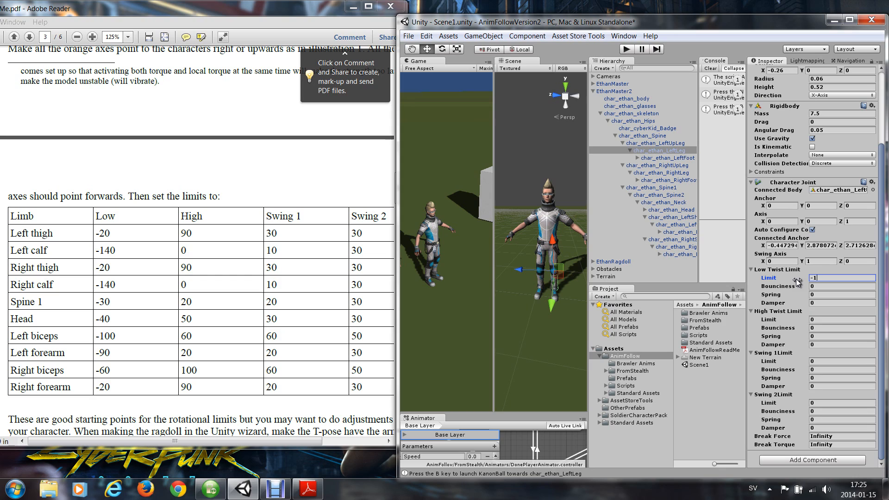
text(140)
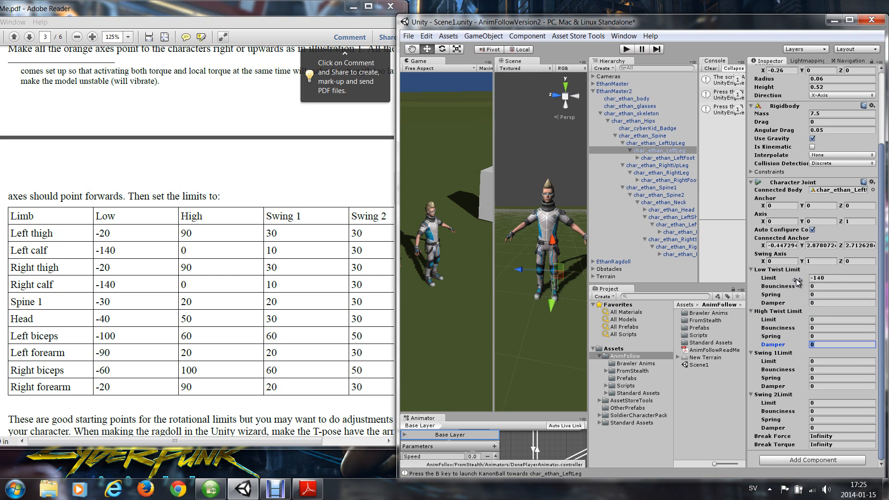
click(842, 361)
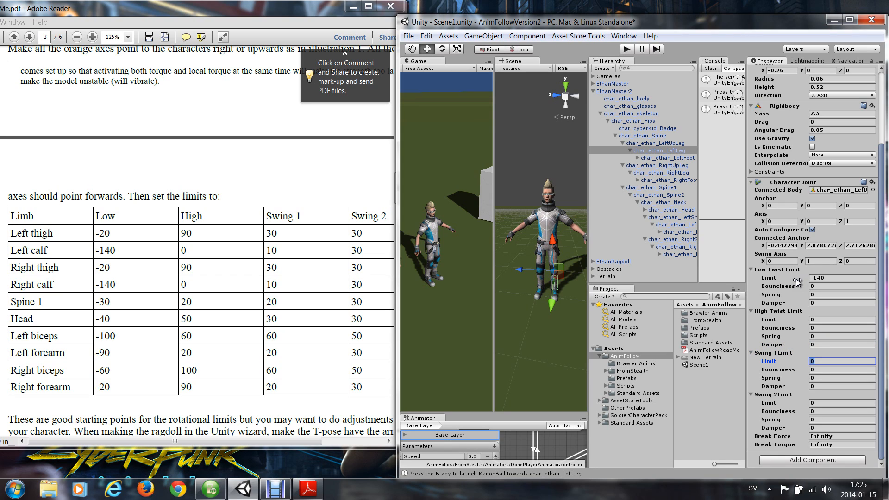
text(10)
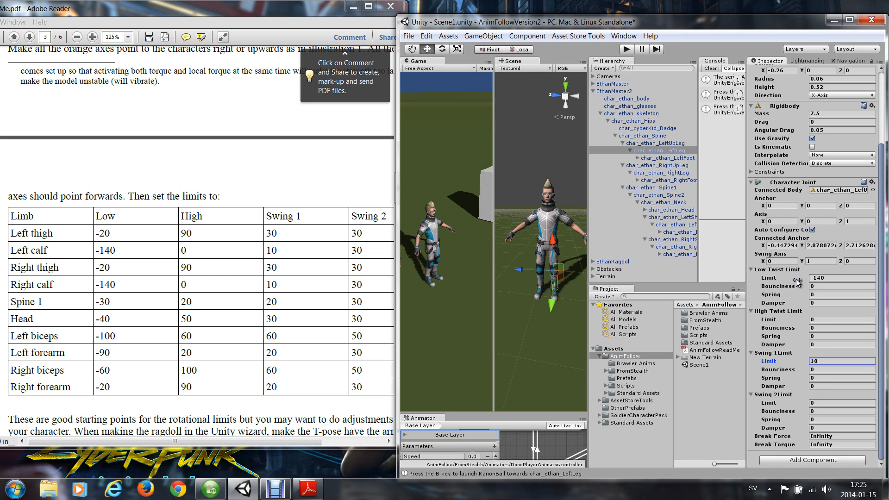
click(842, 403)
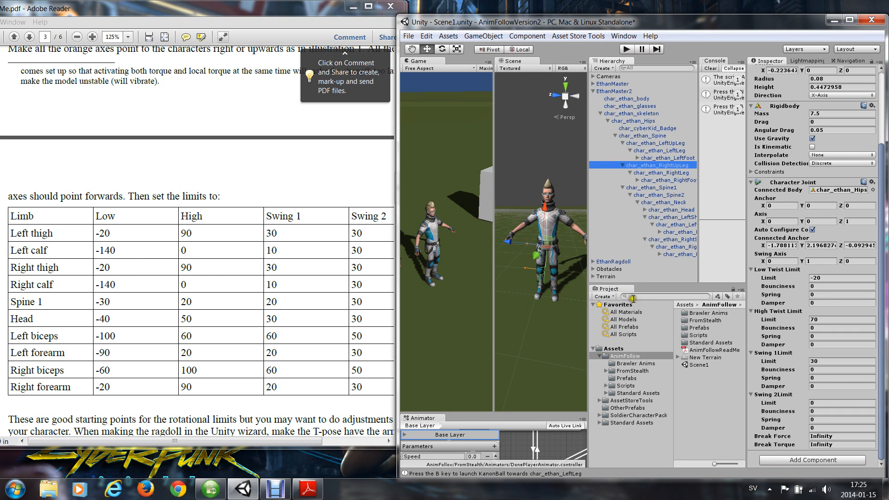
Give the right thigh joint the table's limits of -20, 90, 30 and 30, then select the right calf.
click(839, 317)
text(90)
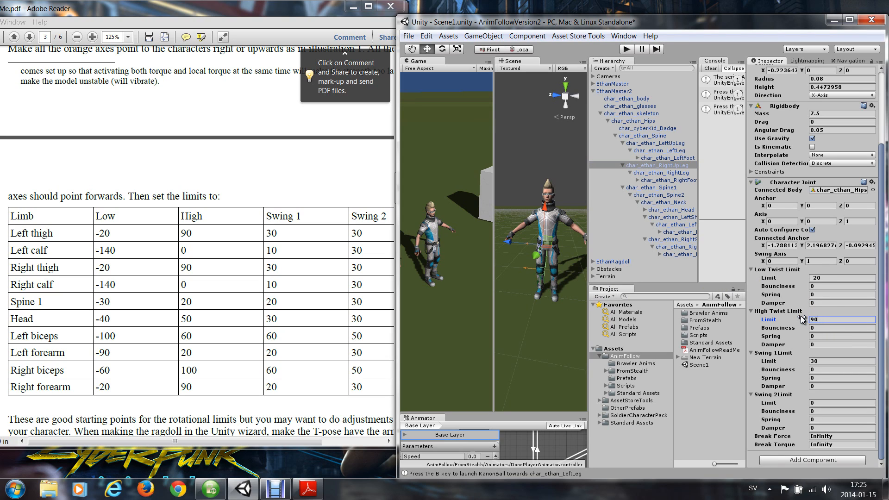
click(842, 369)
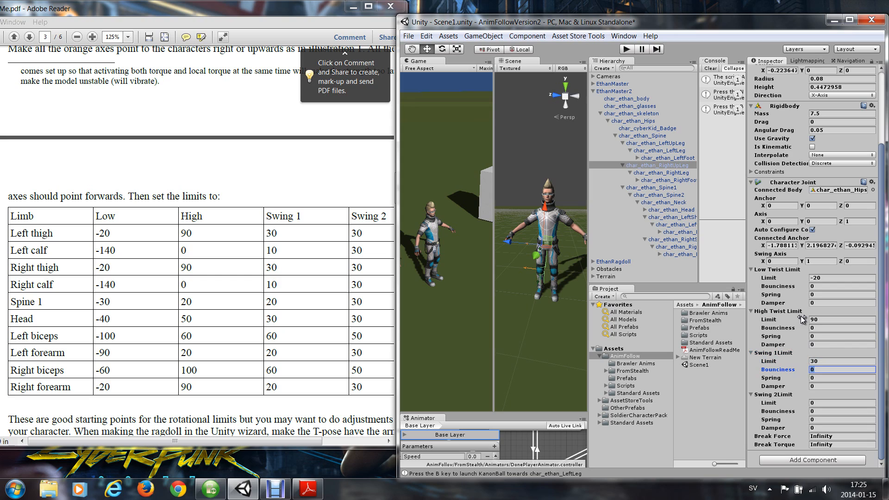
click(842, 386)
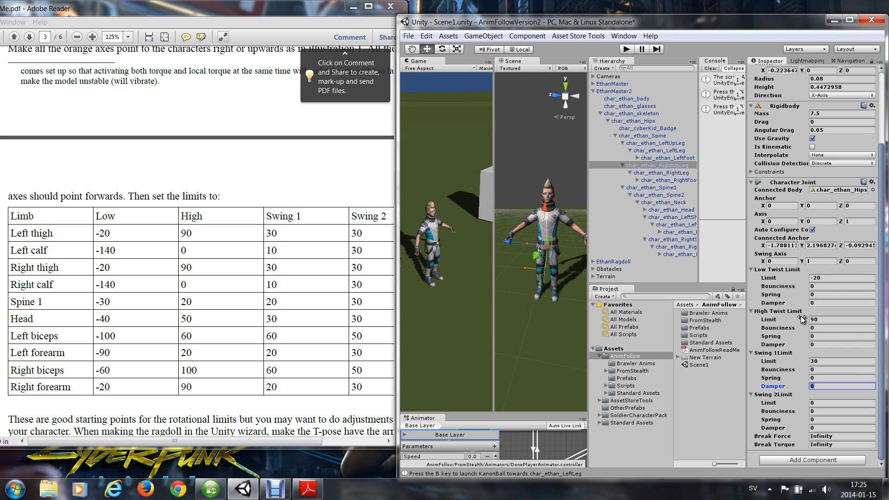
click(842, 402)
text(30)
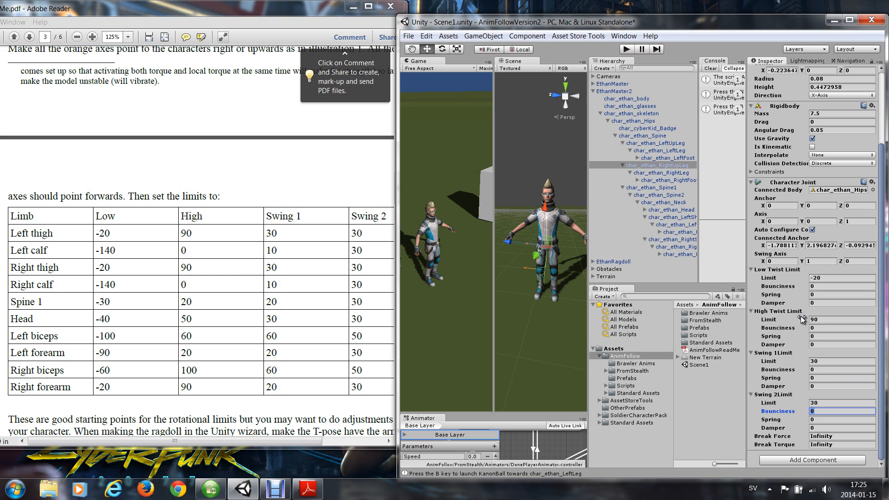
mouse_move(313, 248)
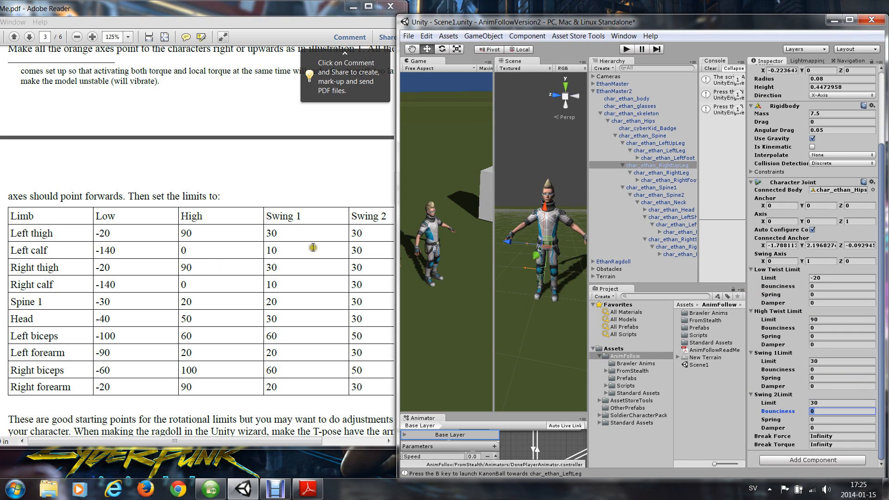
click(667, 172)
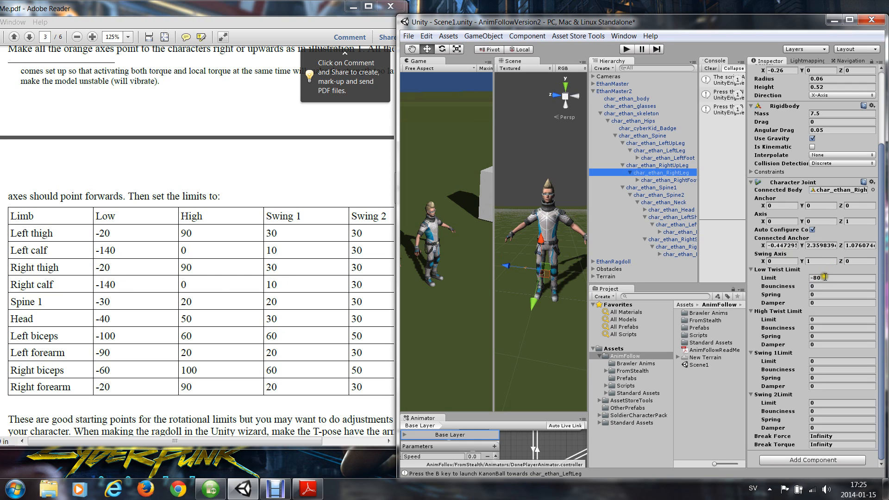
Enter the right calf joint's limits: low twist -140, high twist 0, swing 10 and 30.
text(-140)
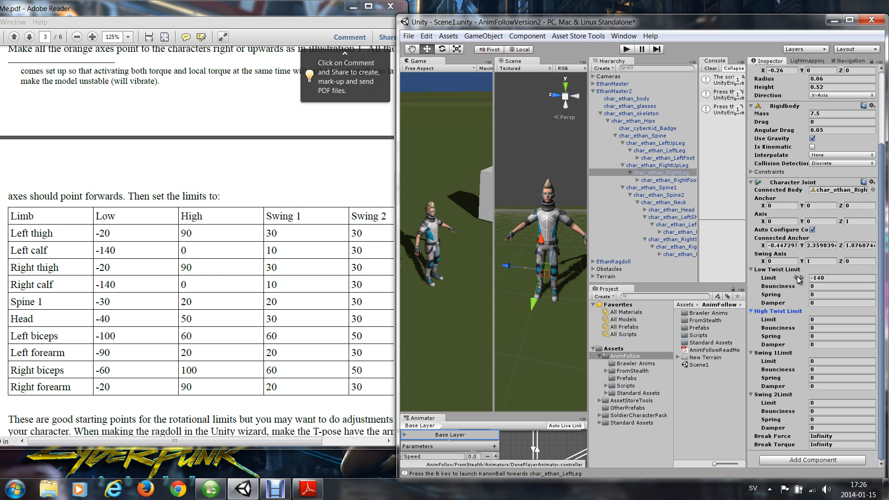
click(842, 336)
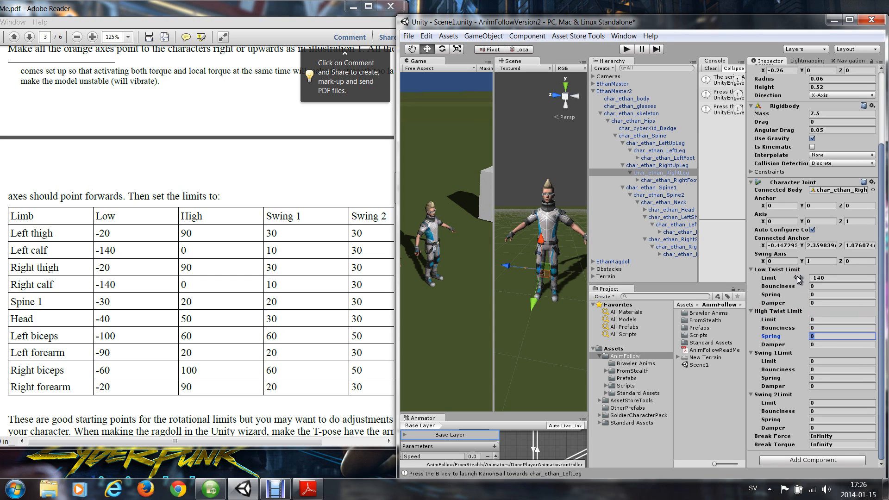
click(842, 362)
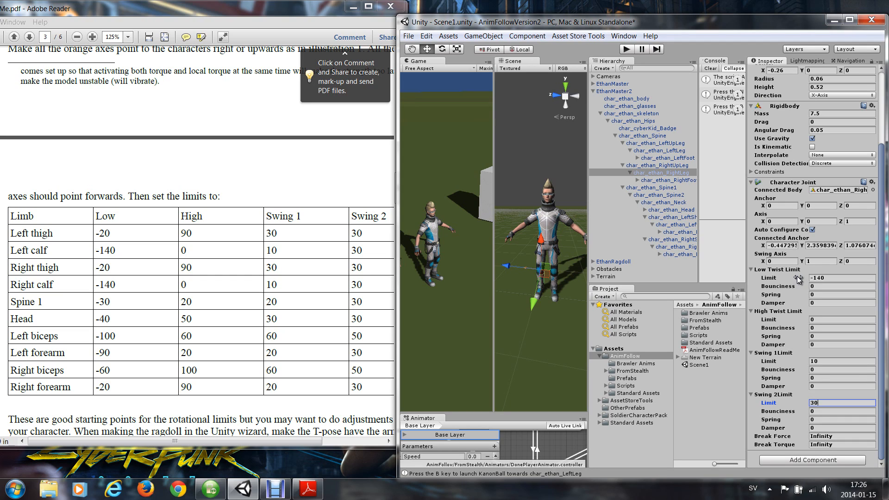
click(842, 411)
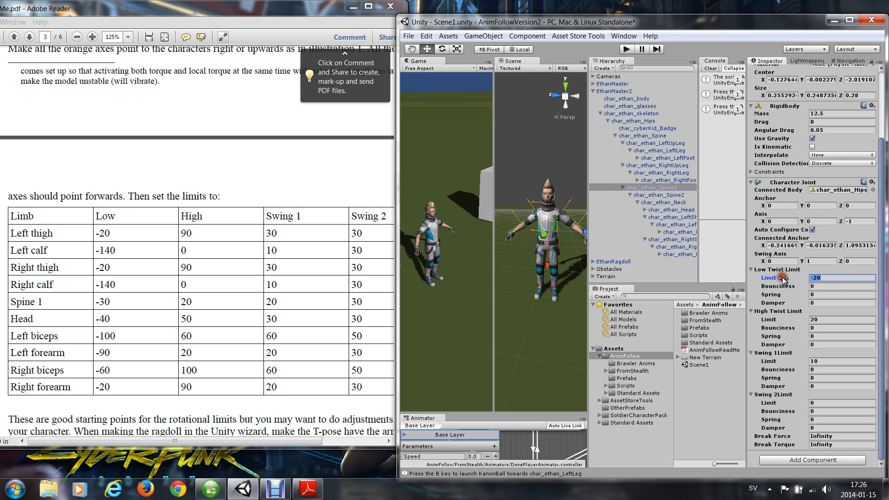
Finish Spine1's -30 low twist and 30 swing 2, then start the Head's twist limits.
text(-30)
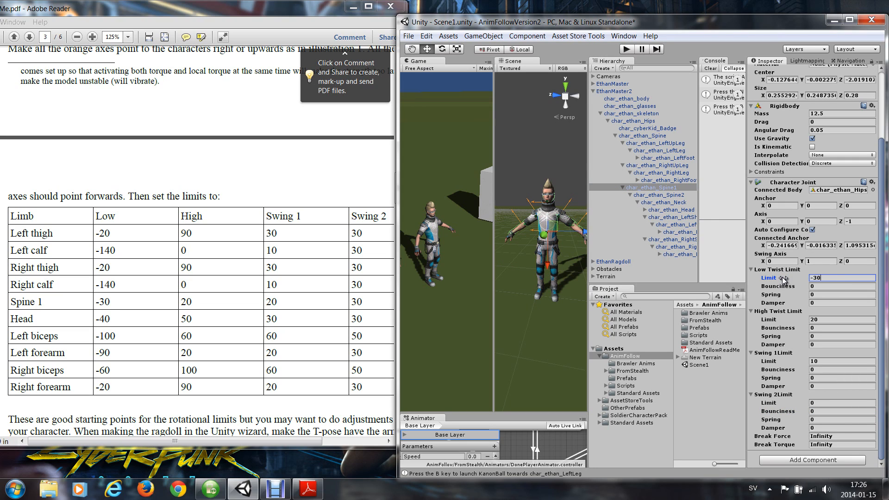
click(842, 328)
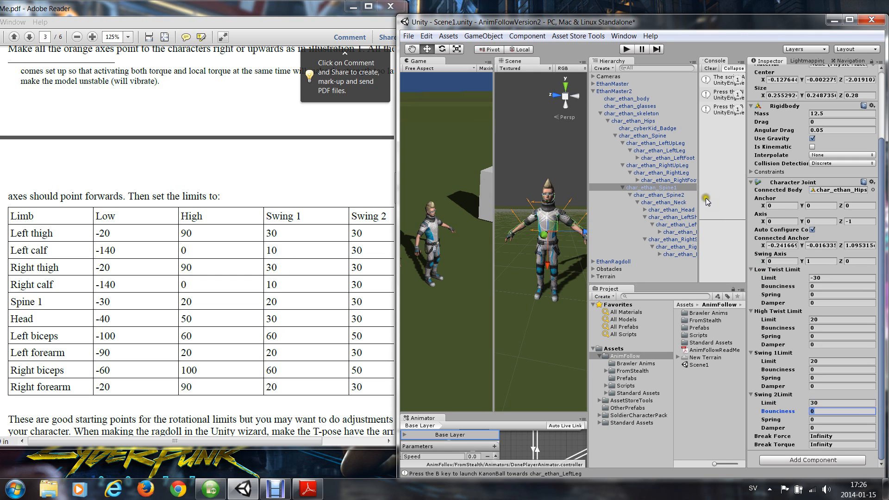
click(668, 210)
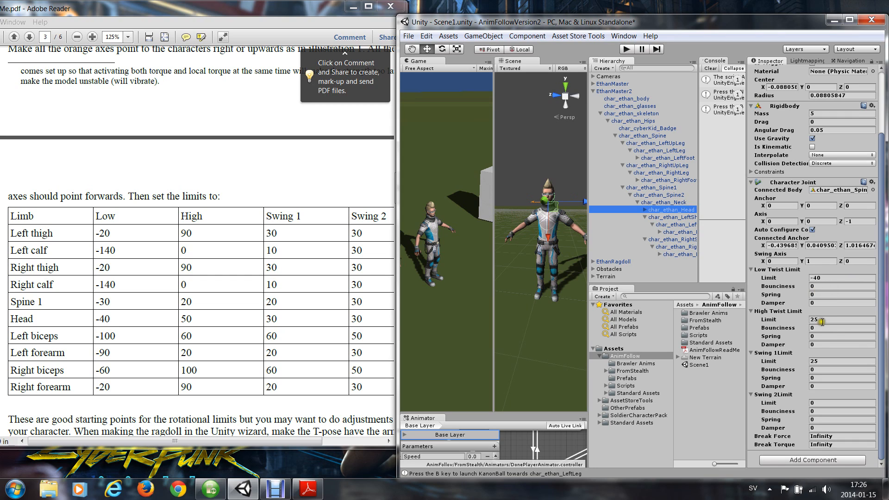
click(842, 328)
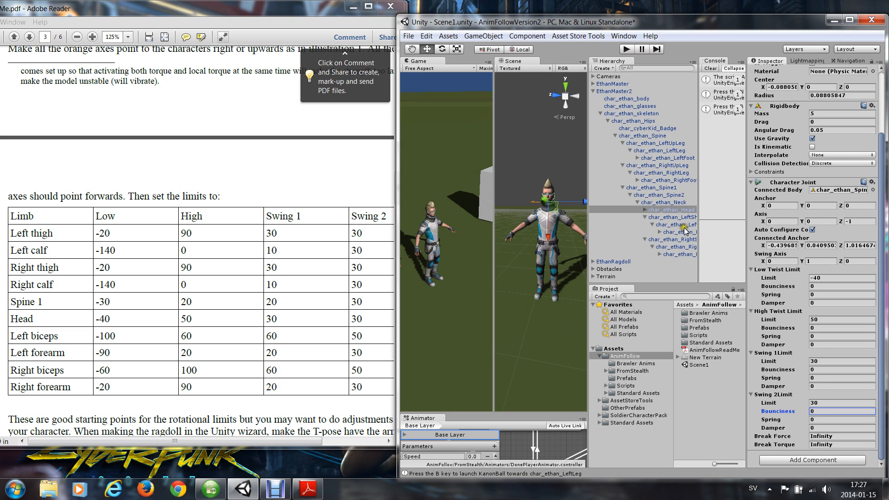
Give the left upper arm joint -100 low twist, 60 high twist, 60 swing 1 and 50 swing 2.
click(675, 224)
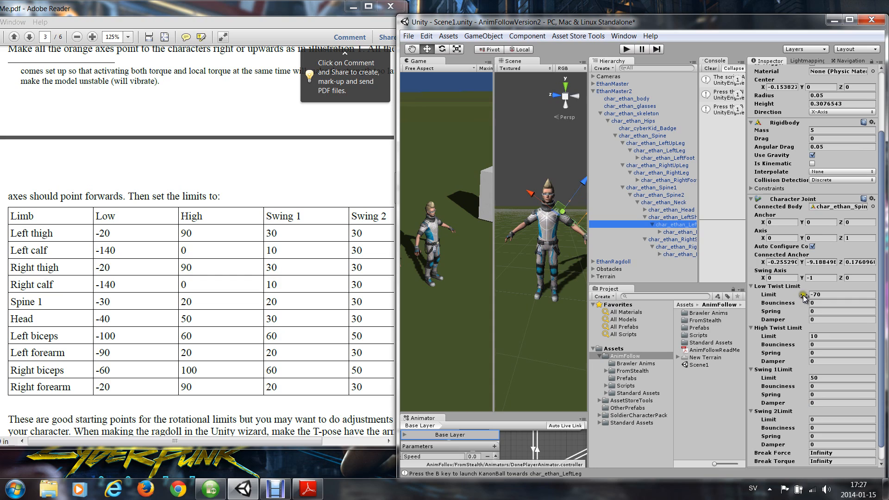
mouse_move(800, 317)
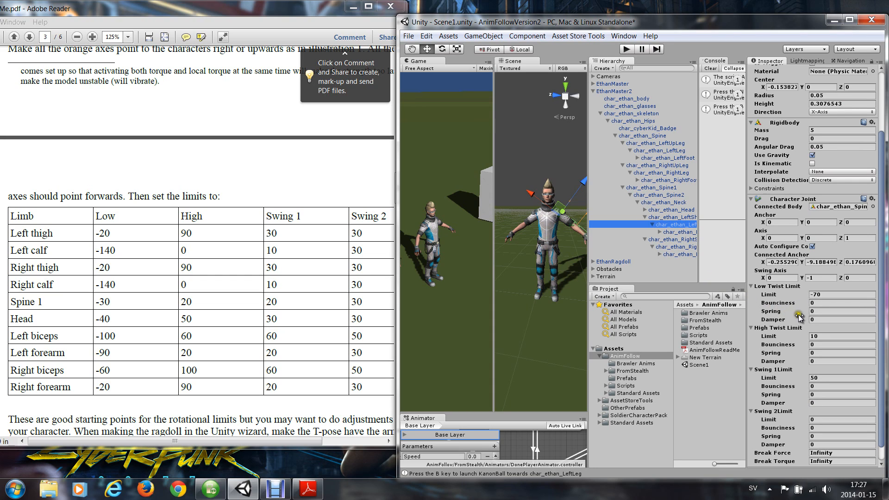
click(841, 294)
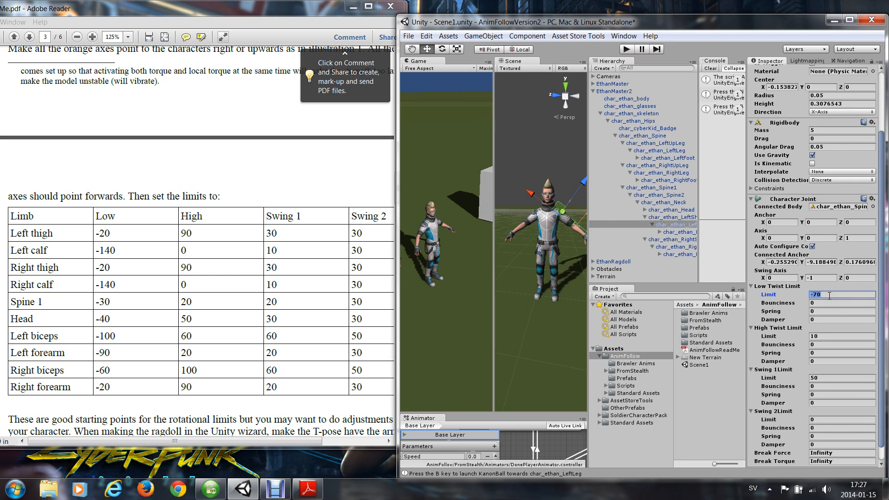
click(806, 295)
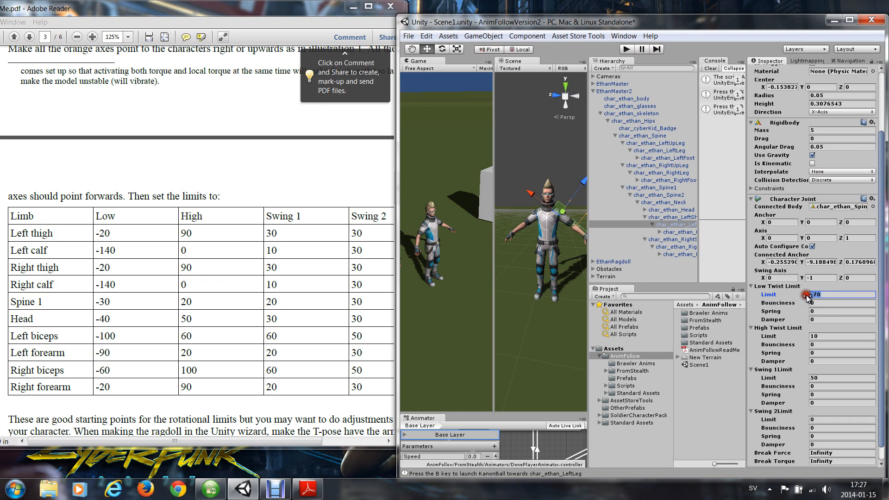
text(1000)
click(842, 335)
text(60)
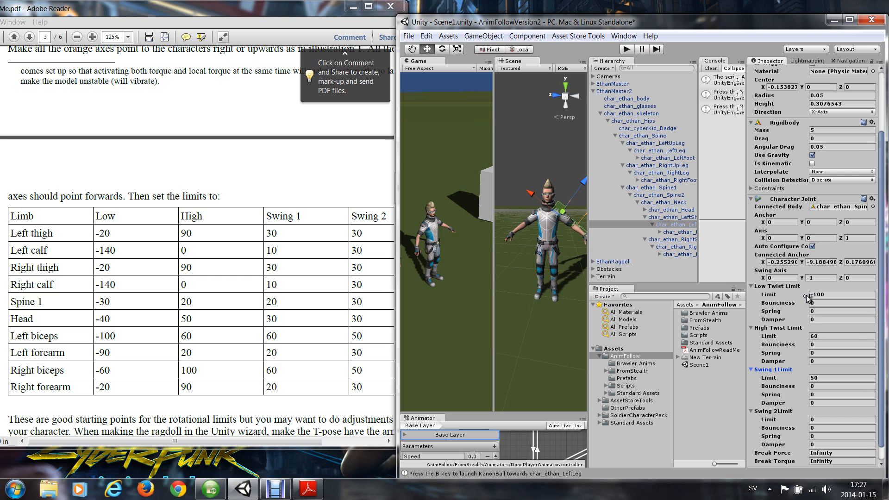
click(842, 403)
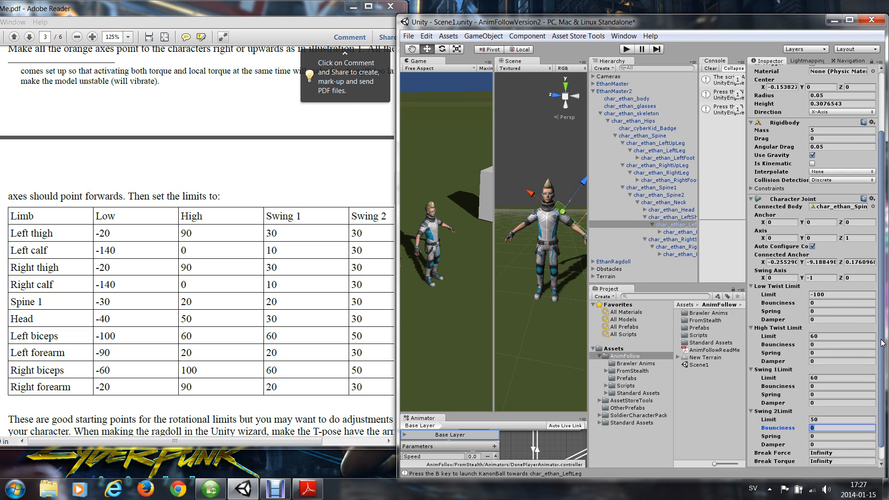
mouse_move(197, 257)
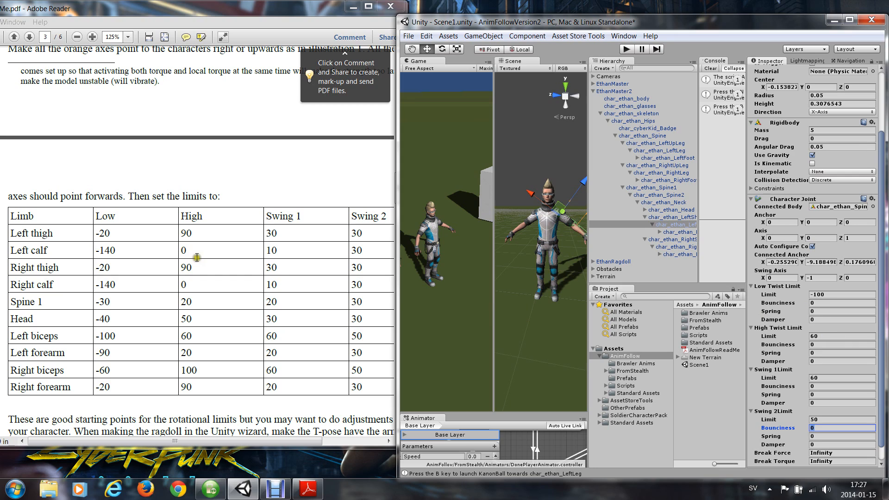
click(675, 232)
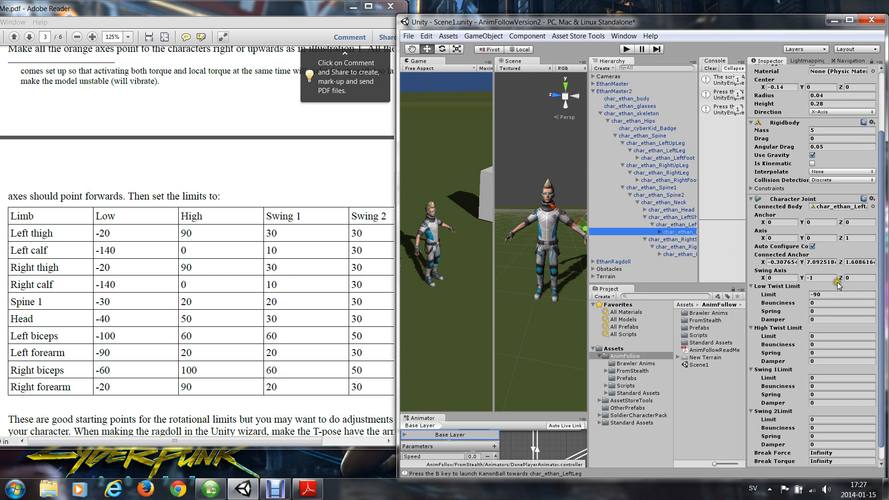
Give the left forearm joint -90 low twist, 20 high twist, 20 swing 1 and 30 swing 2.
click(842, 294)
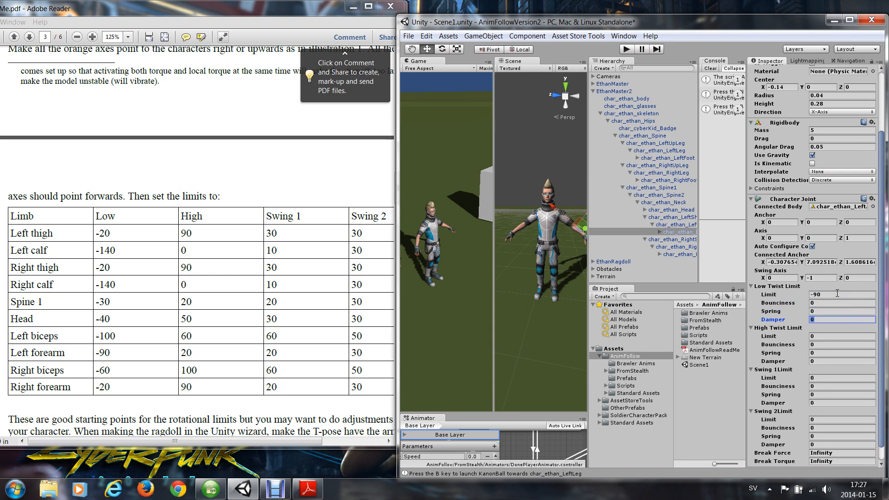
click(842, 335)
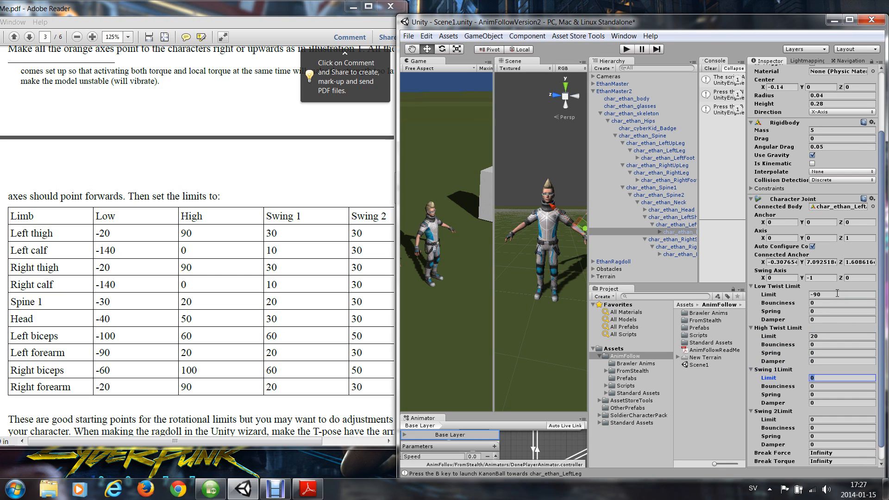
text(20)
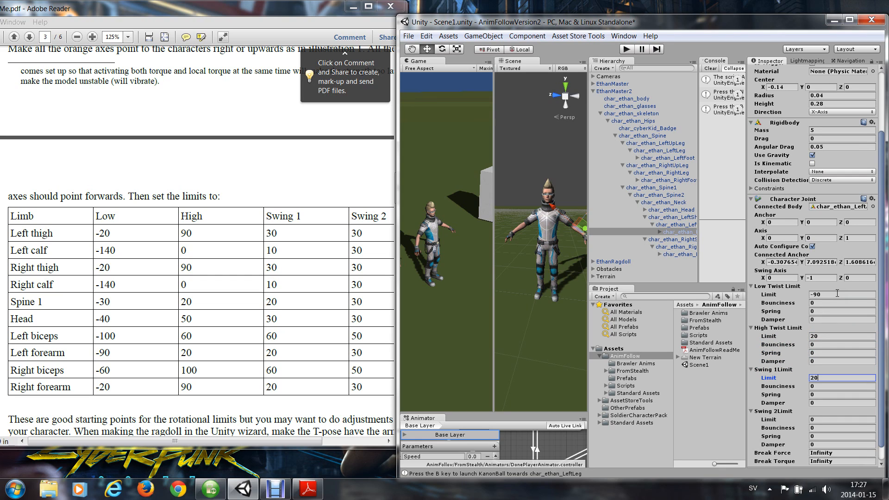
click(842, 419)
text(30)
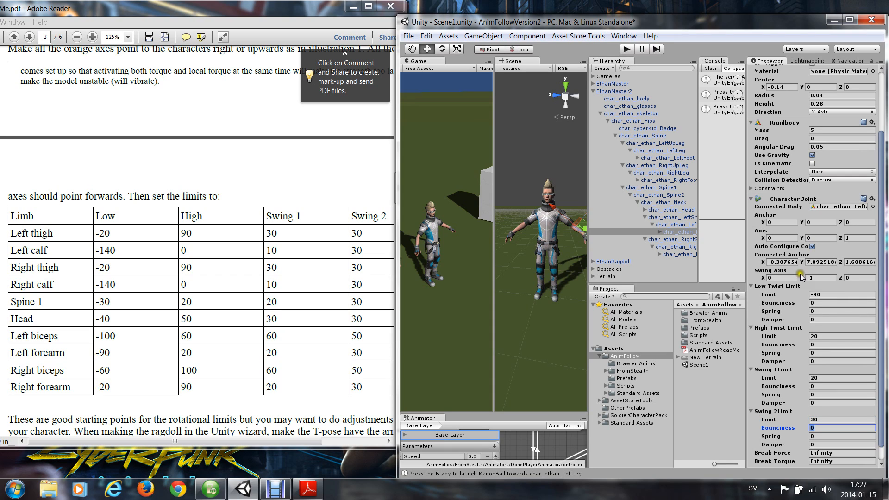
click(674, 247)
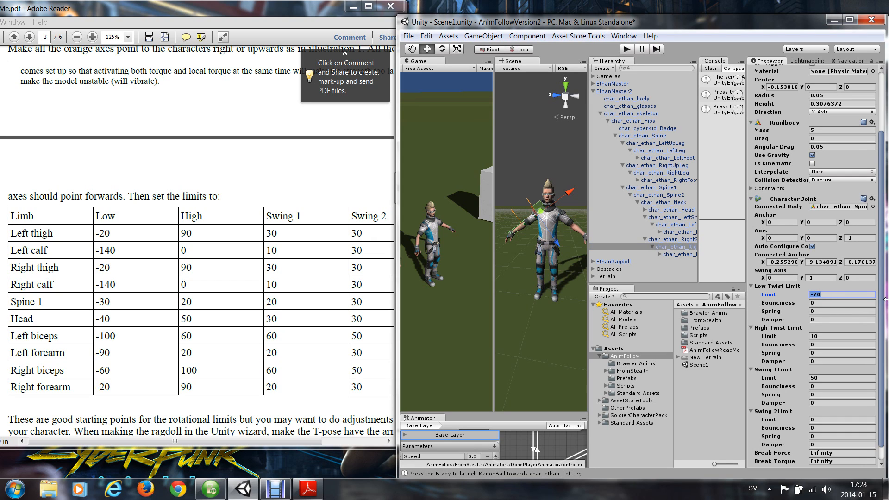
Give the right upper arm joint -60 low twist, 100 high twist, 60 swing 1 and 50 swing 2.
text(-60)
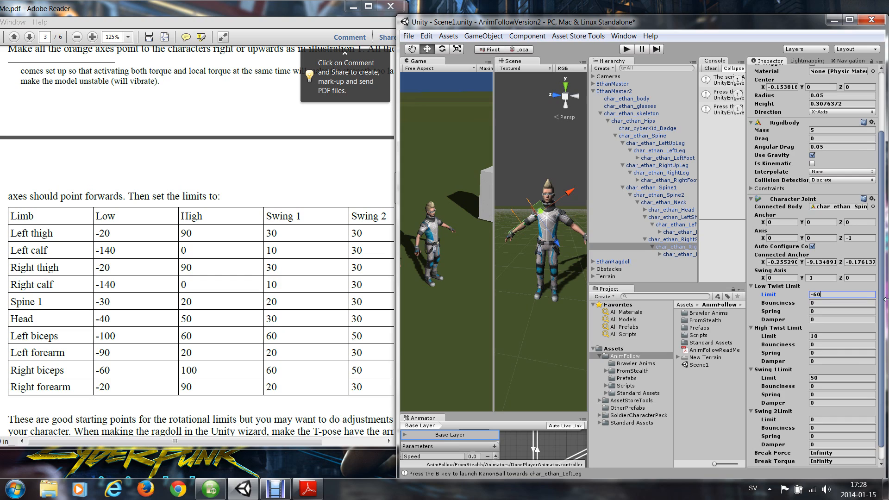
click(842, 337)
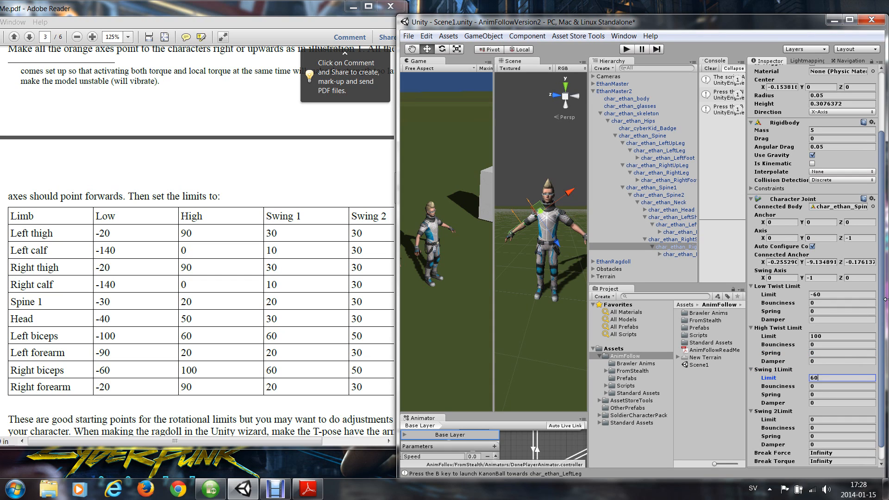
click(841, 402)
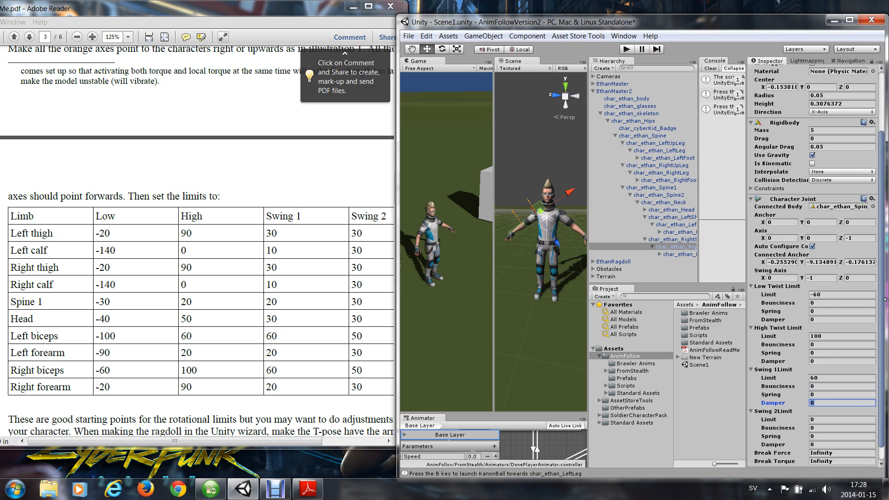
click(842, 419)
text(50)
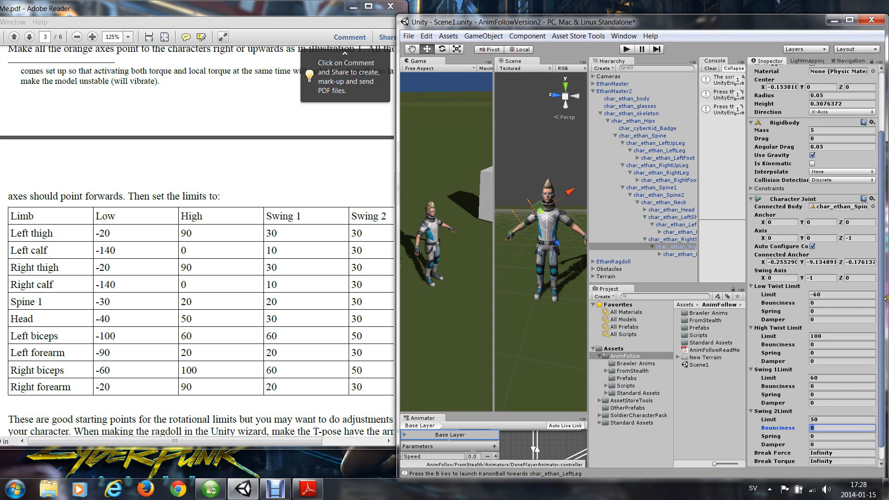
mouse_move(689, 258)
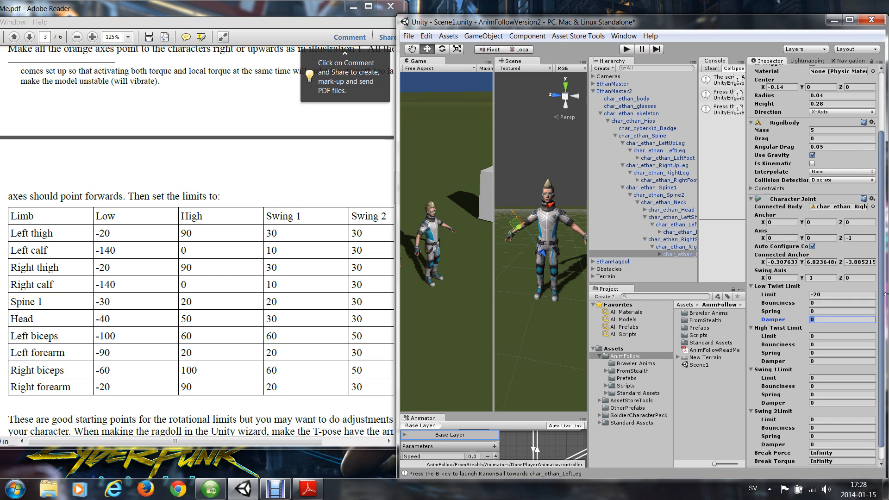
Give the right forearm joint -20 low twist, 90 high twist, 20 swing 1 and 30 swing 2.
click(842, 335)
text(20)
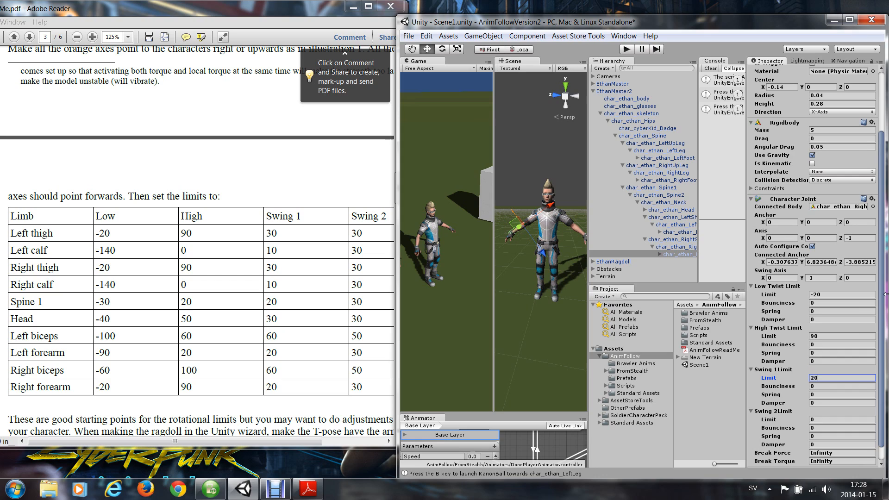
click(842, 419)
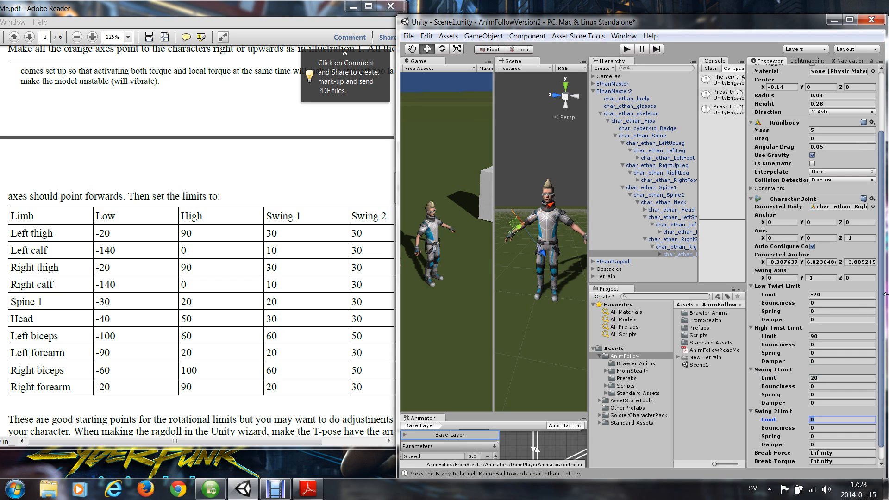
text(30)
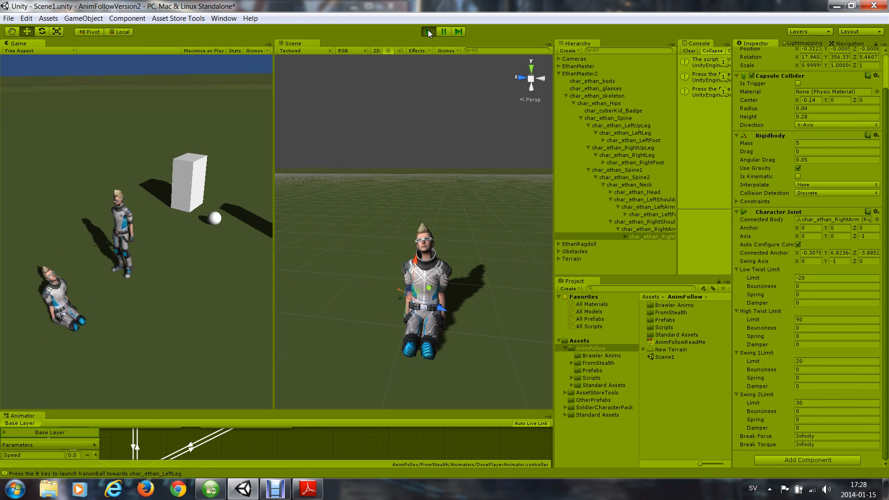
Run the scene so the Ethan copy collapses as a ragdoll, then stop play mode.
click(428, 31)
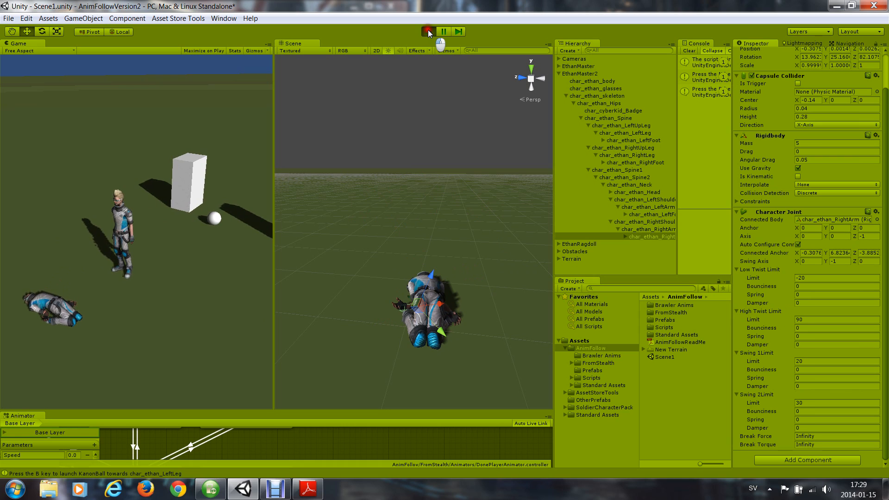
click(428, 31)
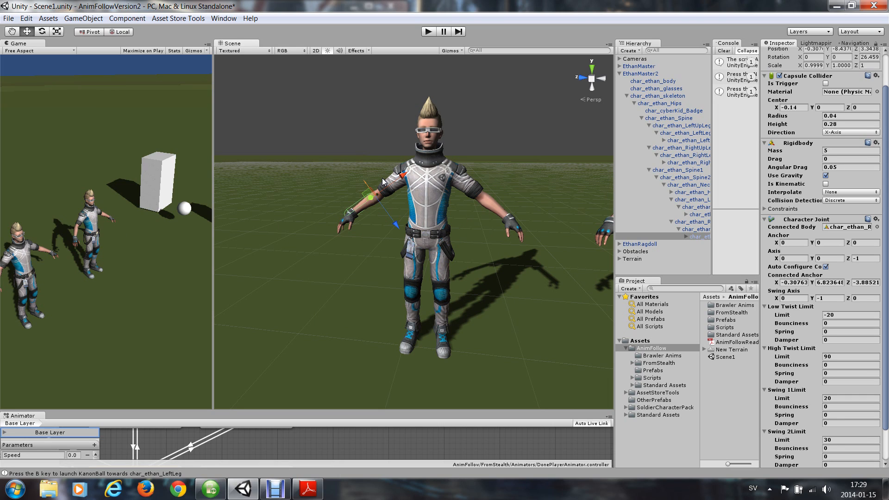
mouse_move(430, 203)
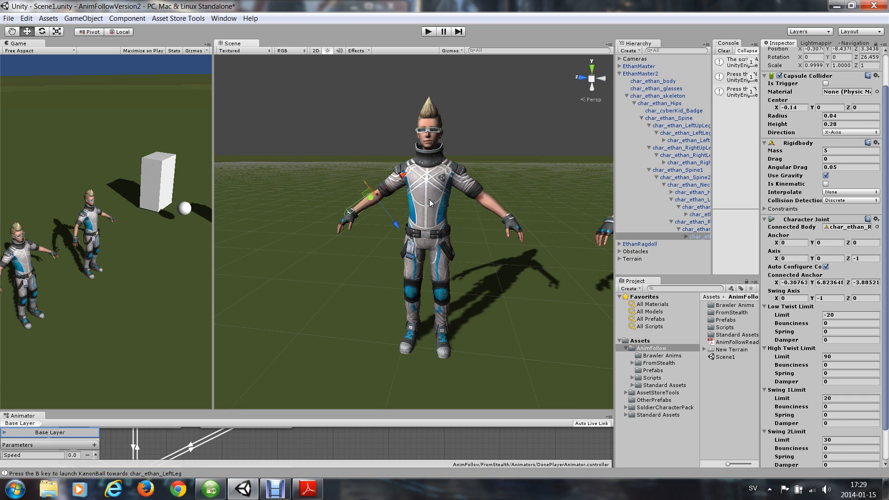